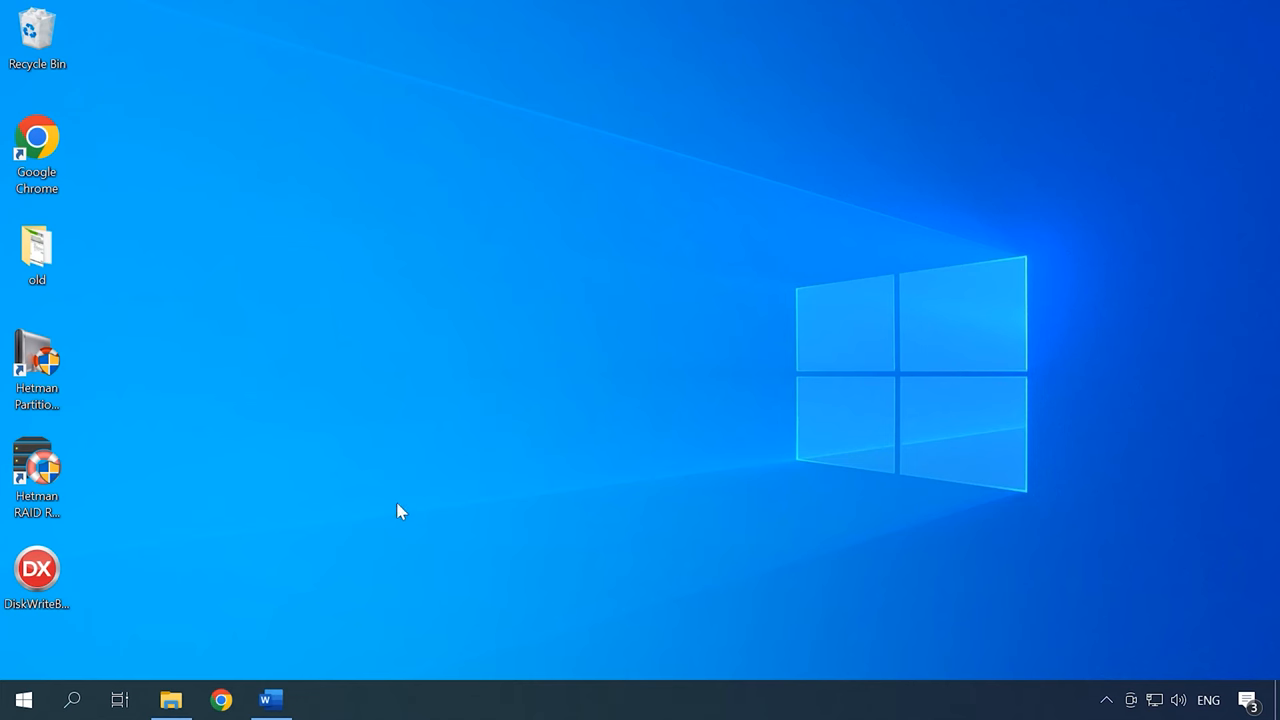
Enable Hyper-V in Control Panel's Windows Features list and confirm with OK.
{"action": "left_click", "coordinate": [71, 699]}
{"action": "type", "text": "con"}
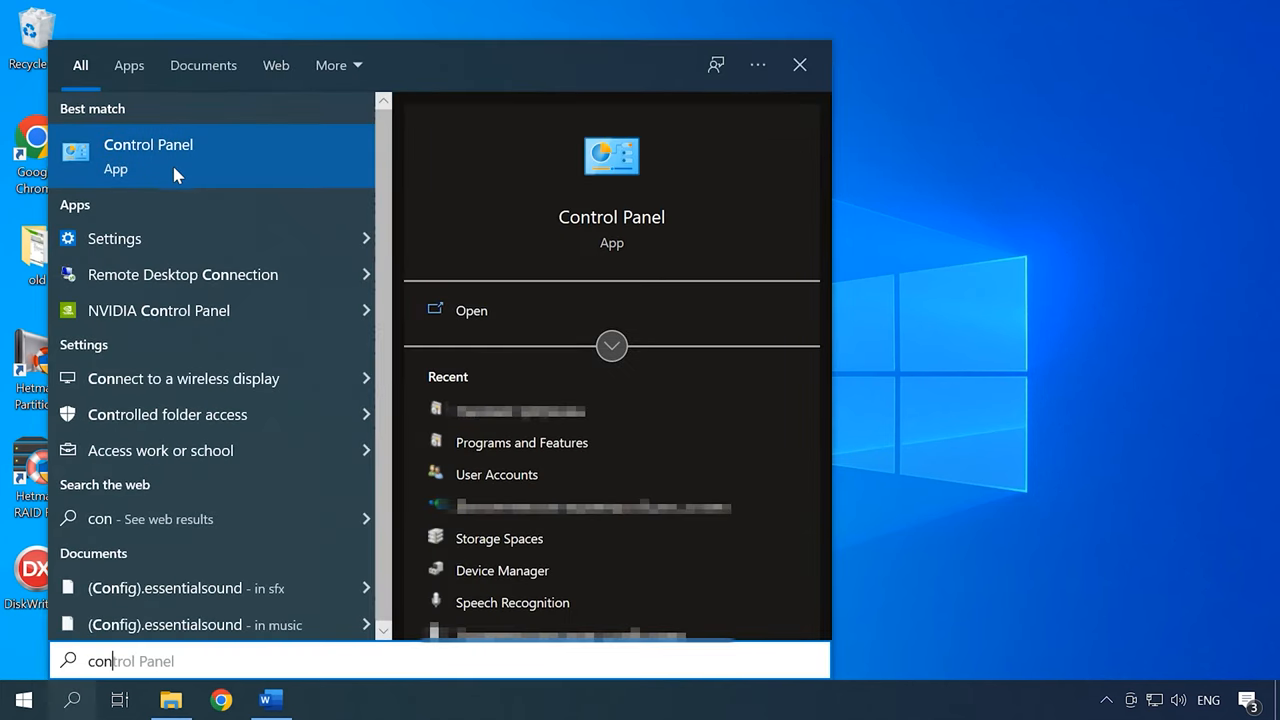
{"action": "left_click", "coordinate": [148, 144]}
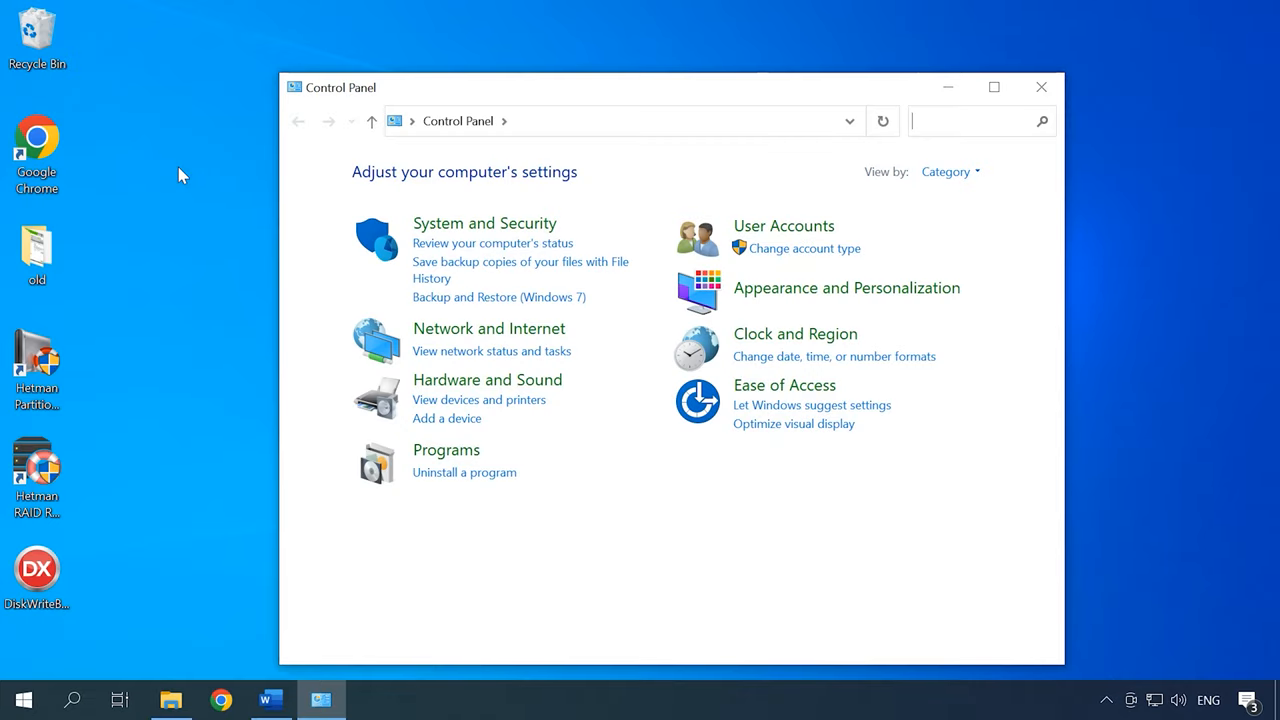
{"action": "left_click", "coordinate": [464, 472]}
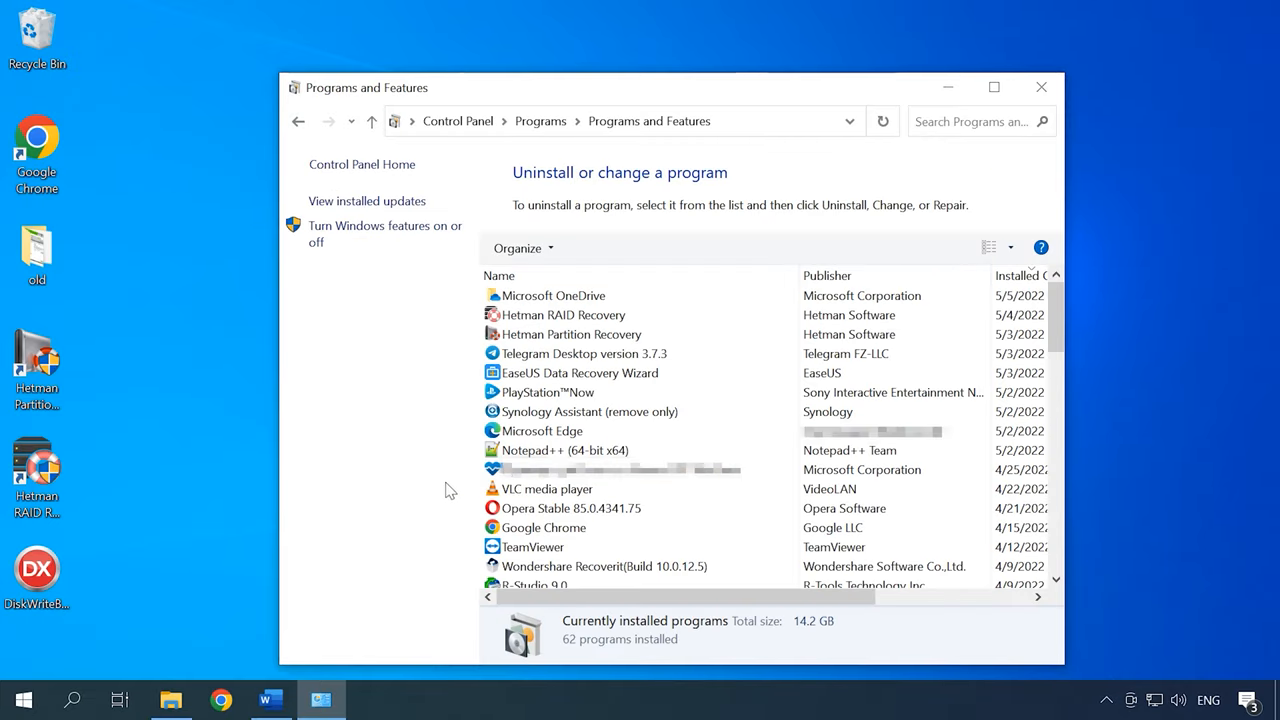
{"action": "mouse_move", "coordinate": [390, 234]}
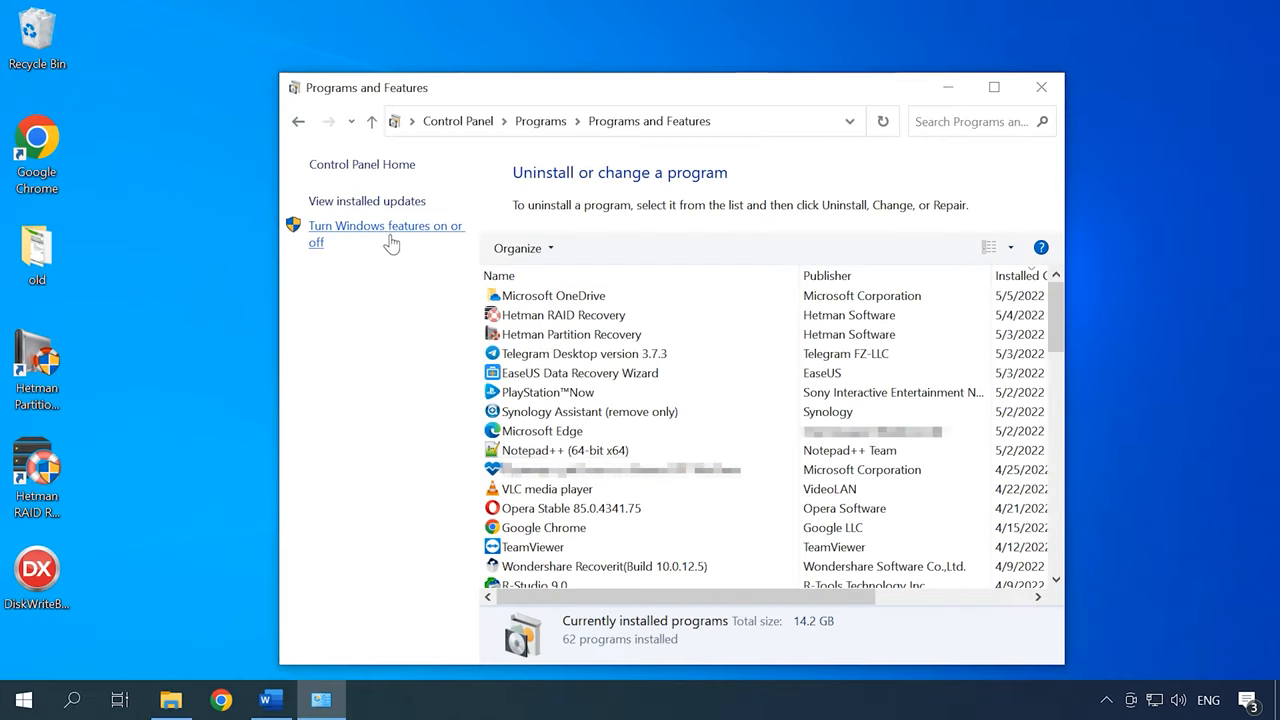
{"action": "left_click", "coordinate": [386, 233]}
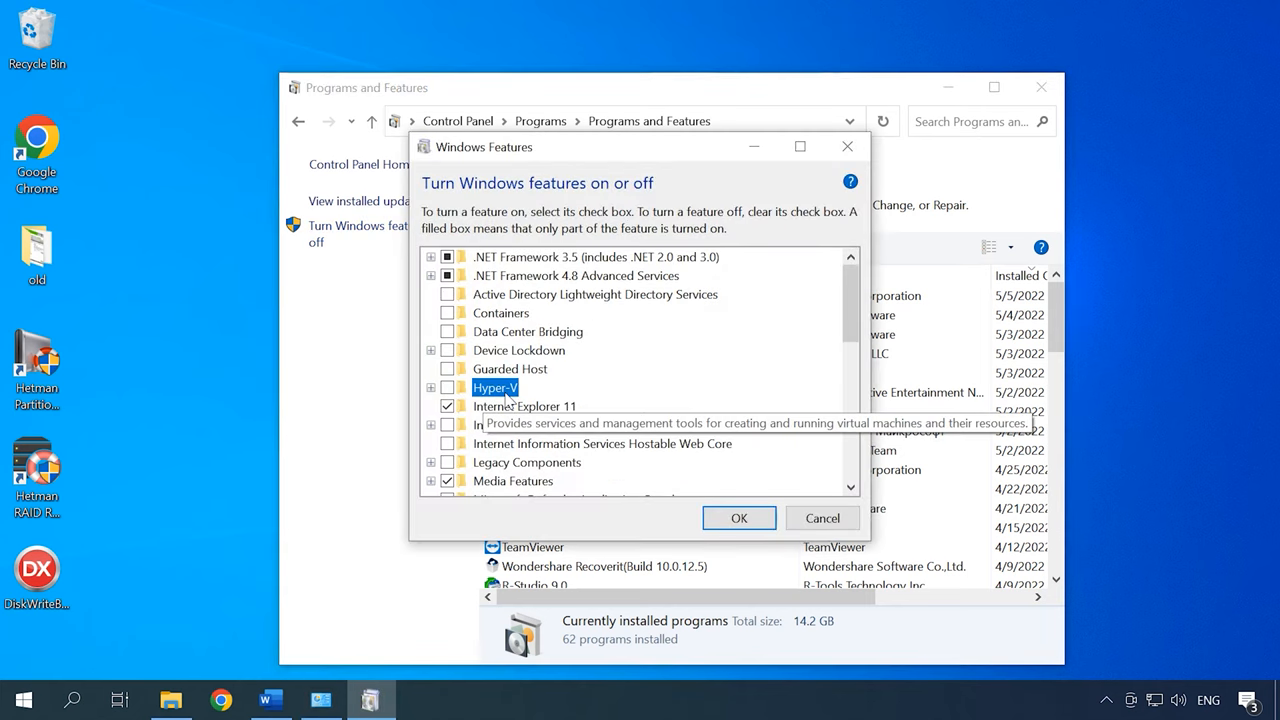
{"action": "left_click", "coordinate": [447, 387]}
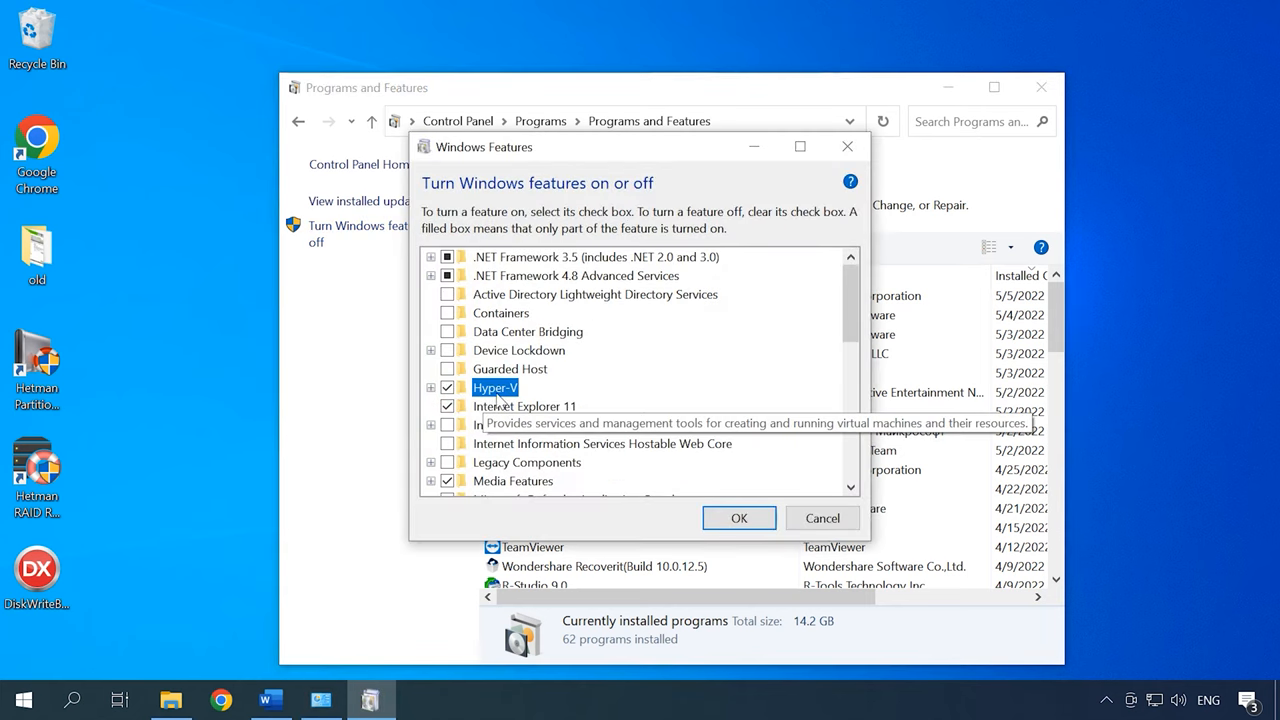
{"action": "left_click", "coordinate": [822, 518]}
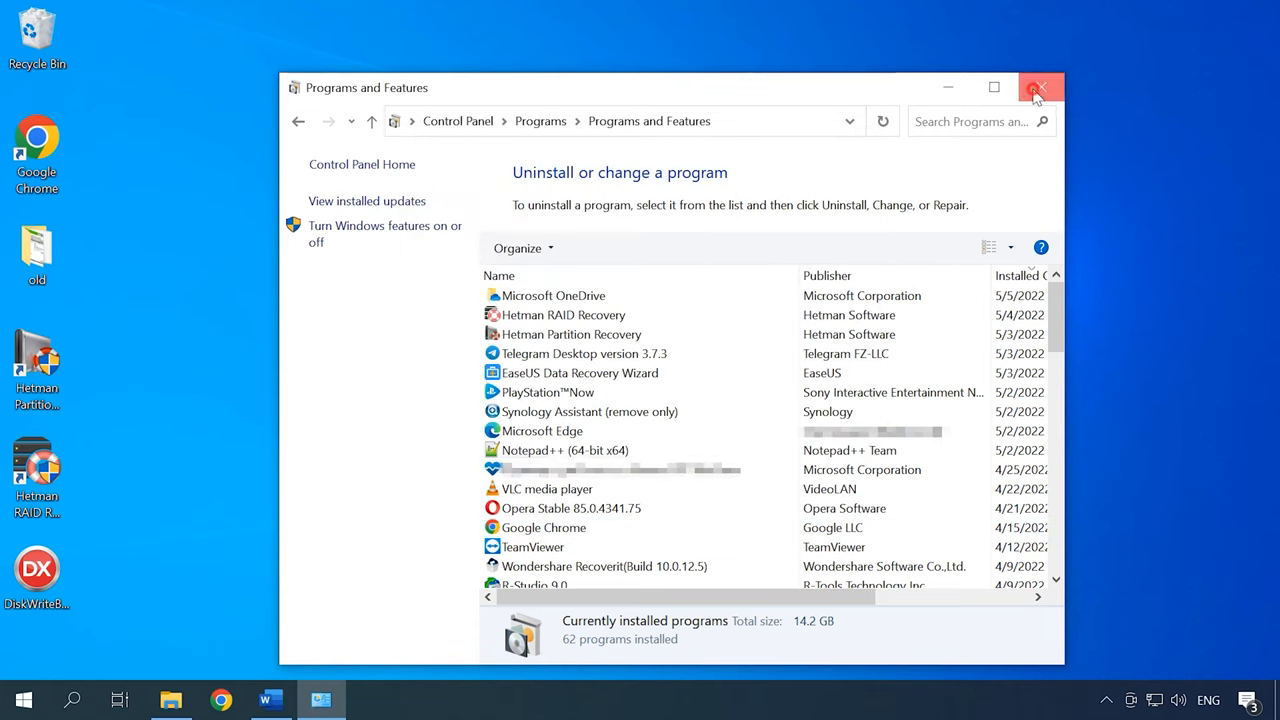
Close Programs and Features and expand Windows Administrative Tools in Start.
{"action": "left_click", "coordinate": [1041, 87]}
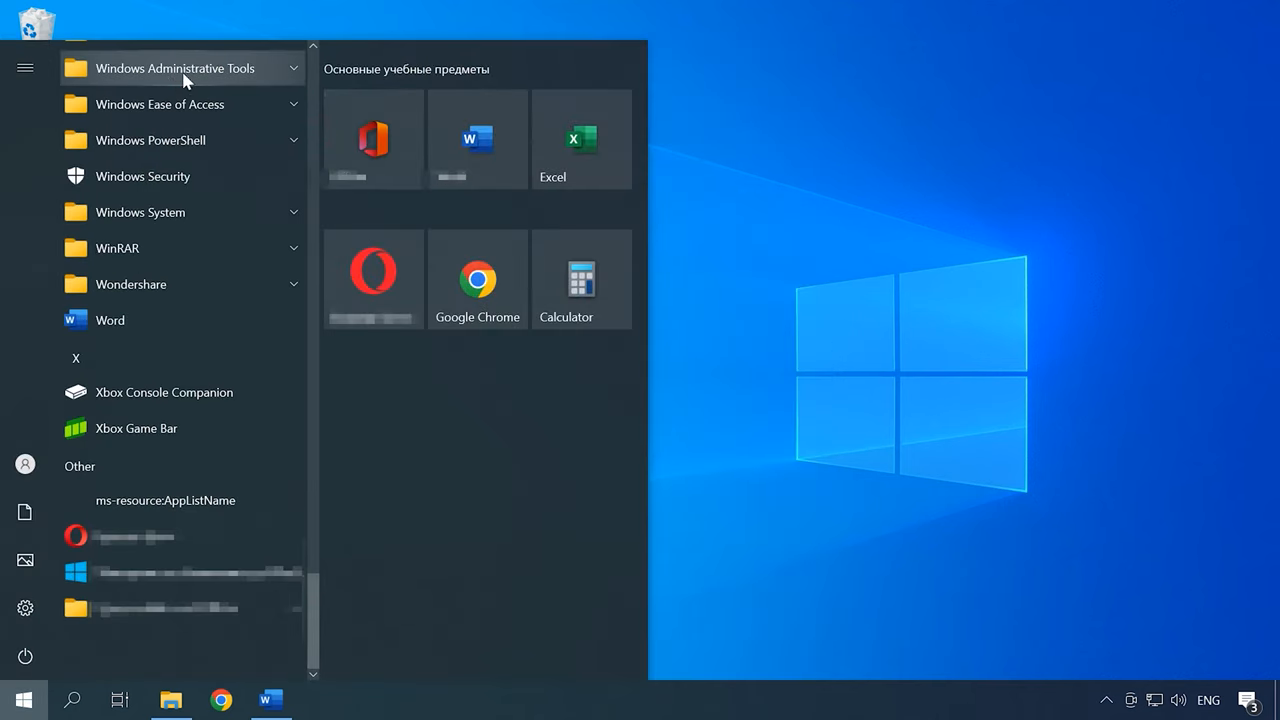
{"action": "left_click", "coordinate": [175, 68]}
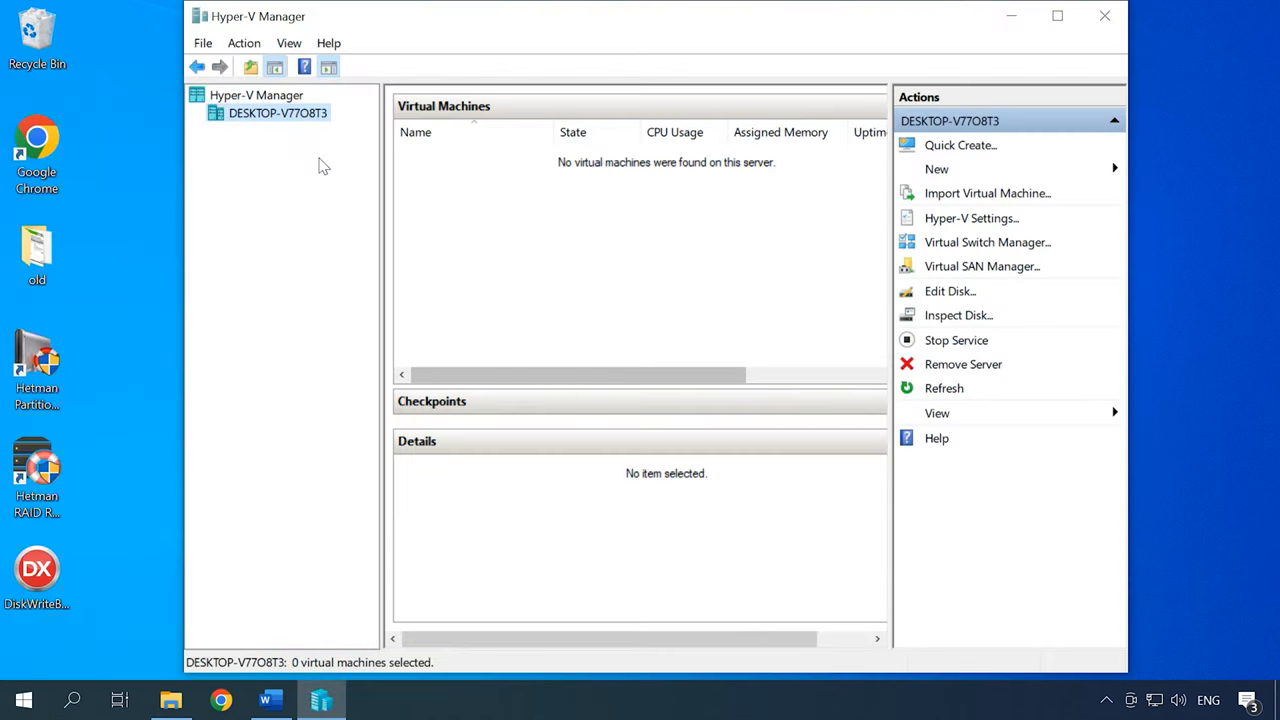
{"action": "mouse_move", "coordinate": [266, 110]}
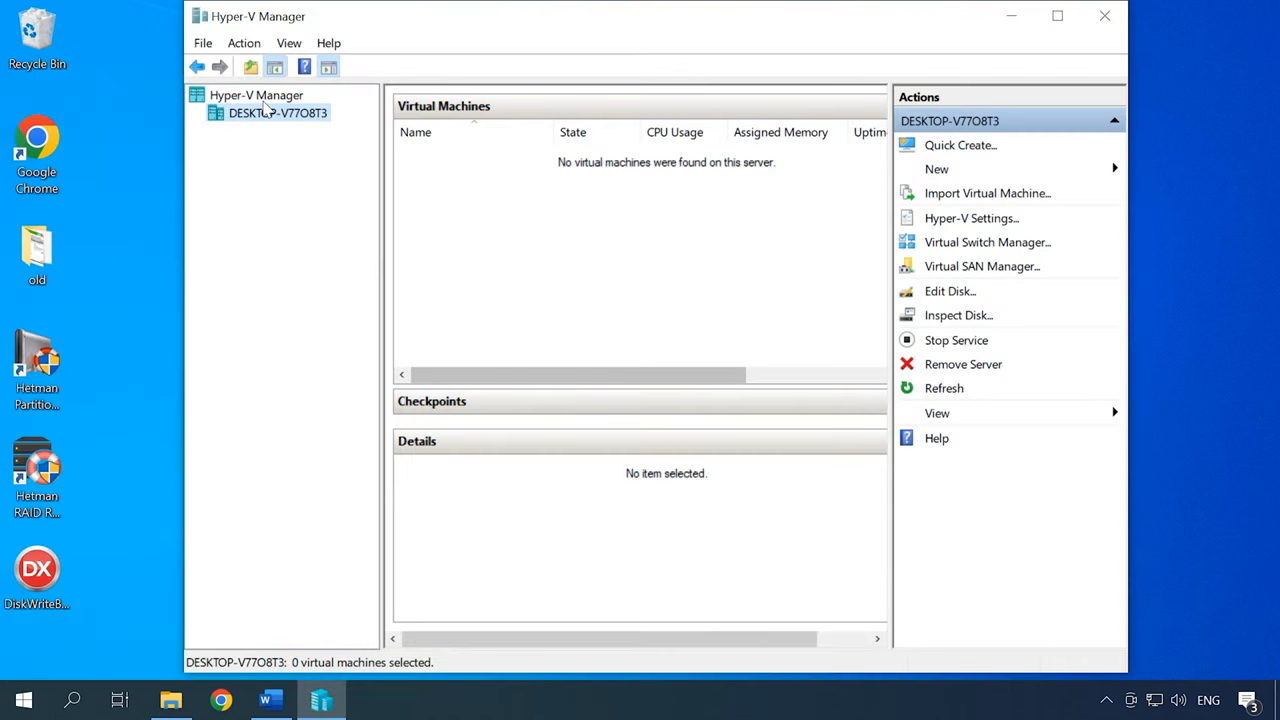
Open Virtual Switch Manager, preview the Internal and Private types, and start a new switch.
{"action": "left_click", "coordinate": [244, 43]}
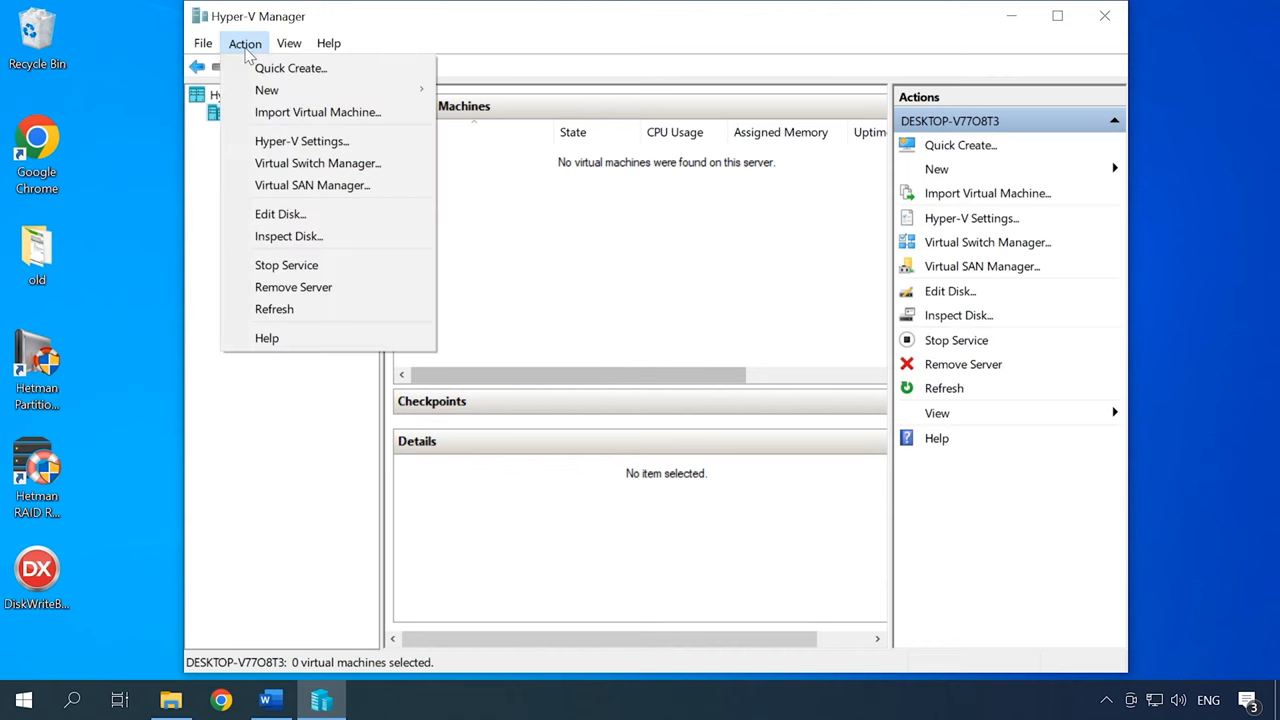
{"action": "left_click", "coordinate": [318, 163]}
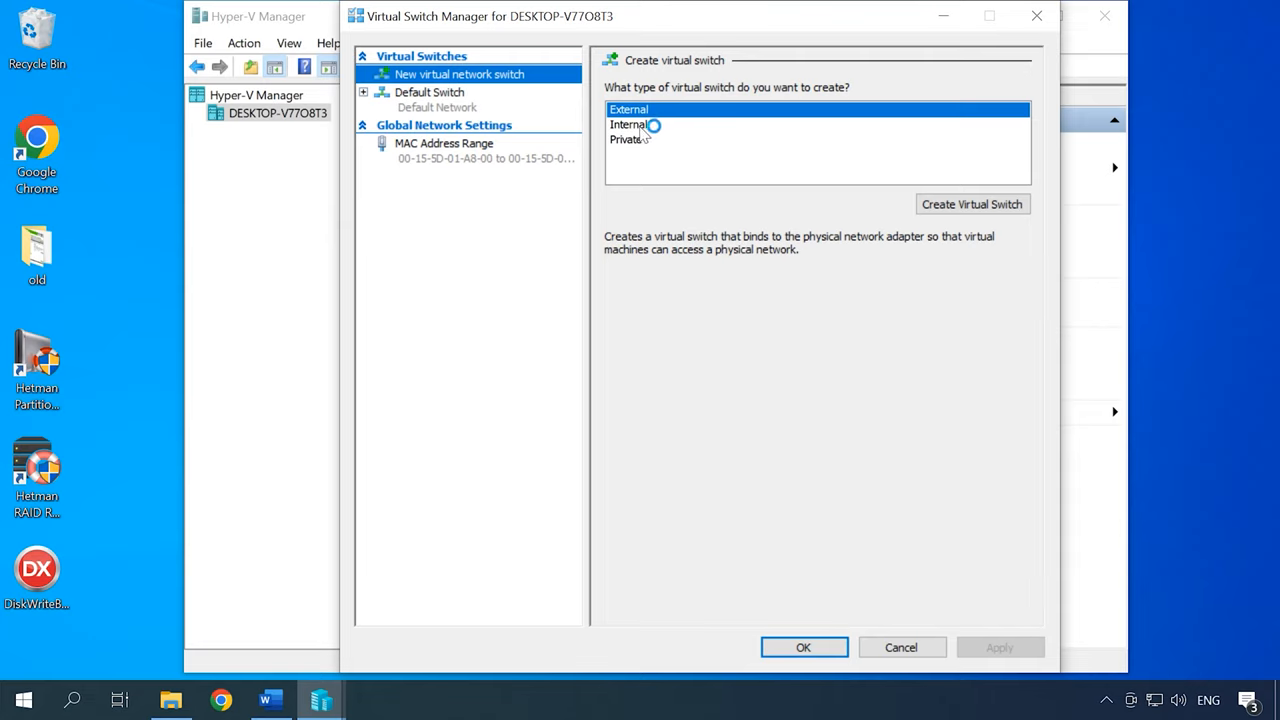
{"action": "left_click", "coordinate": [628, 124]}
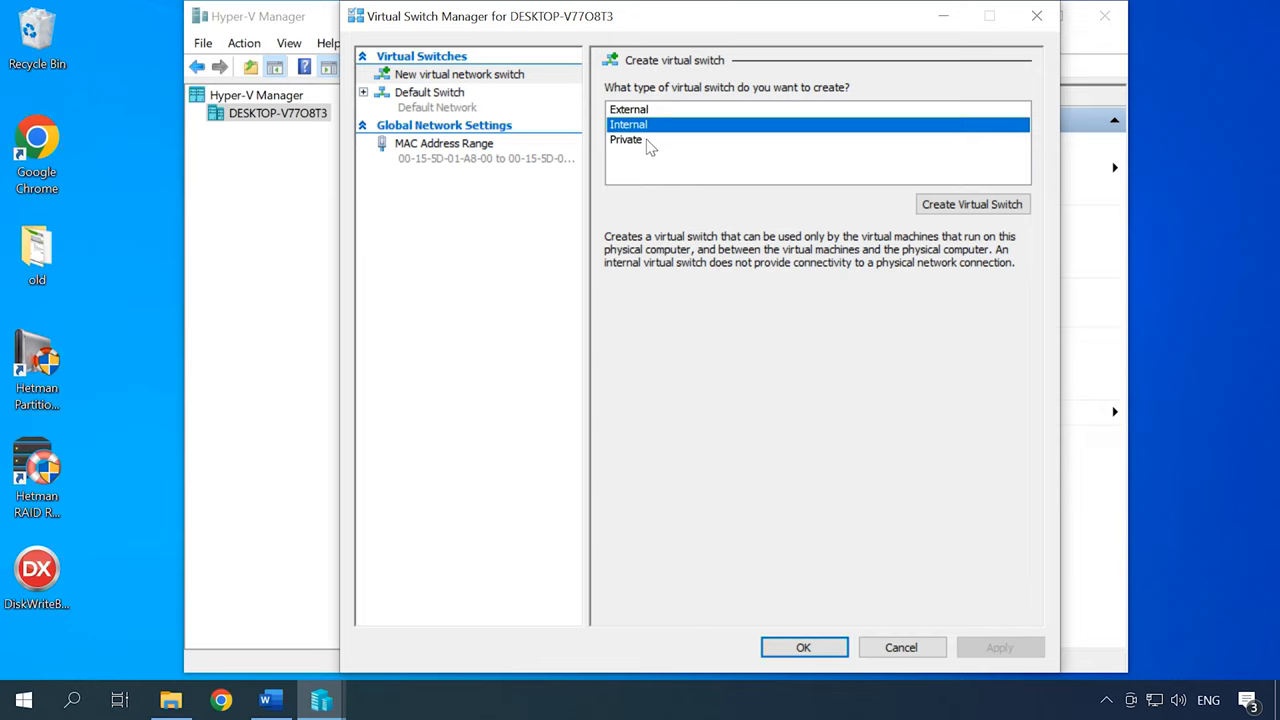
{"action": "left_click", "coordinate": [626, 139]}
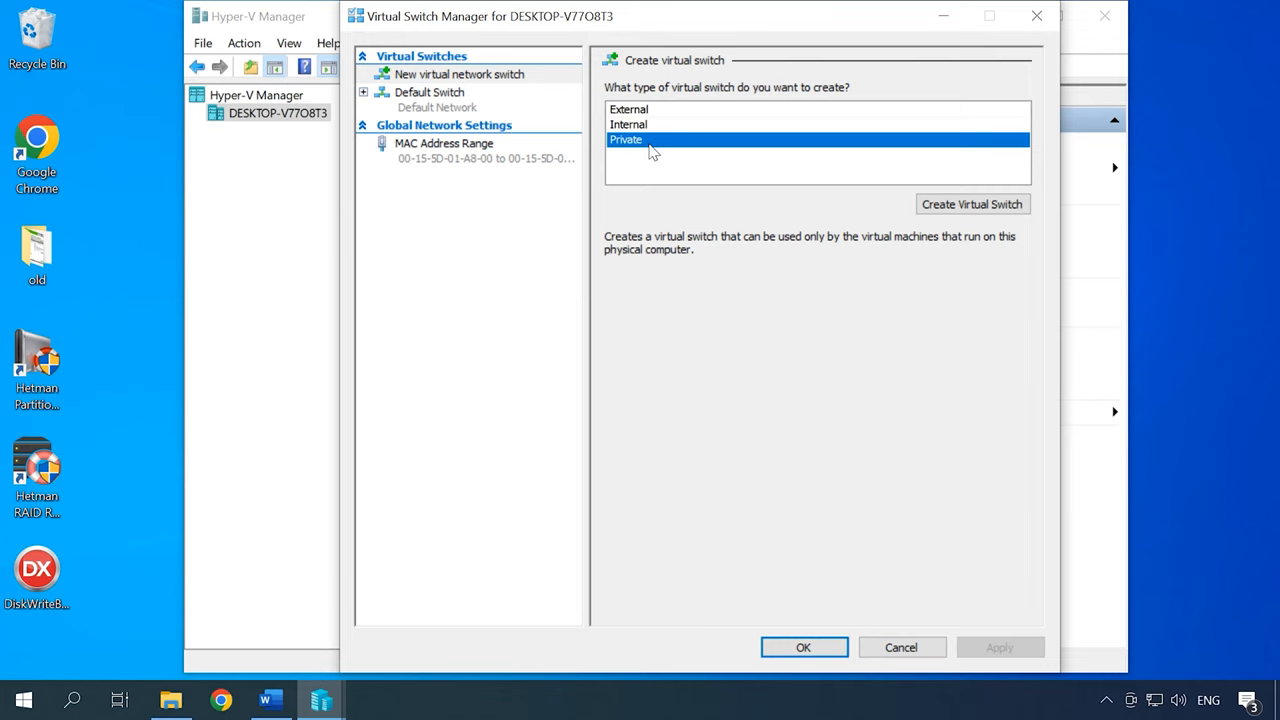
{"action": "left_click", "coordinate": [972, 204]}
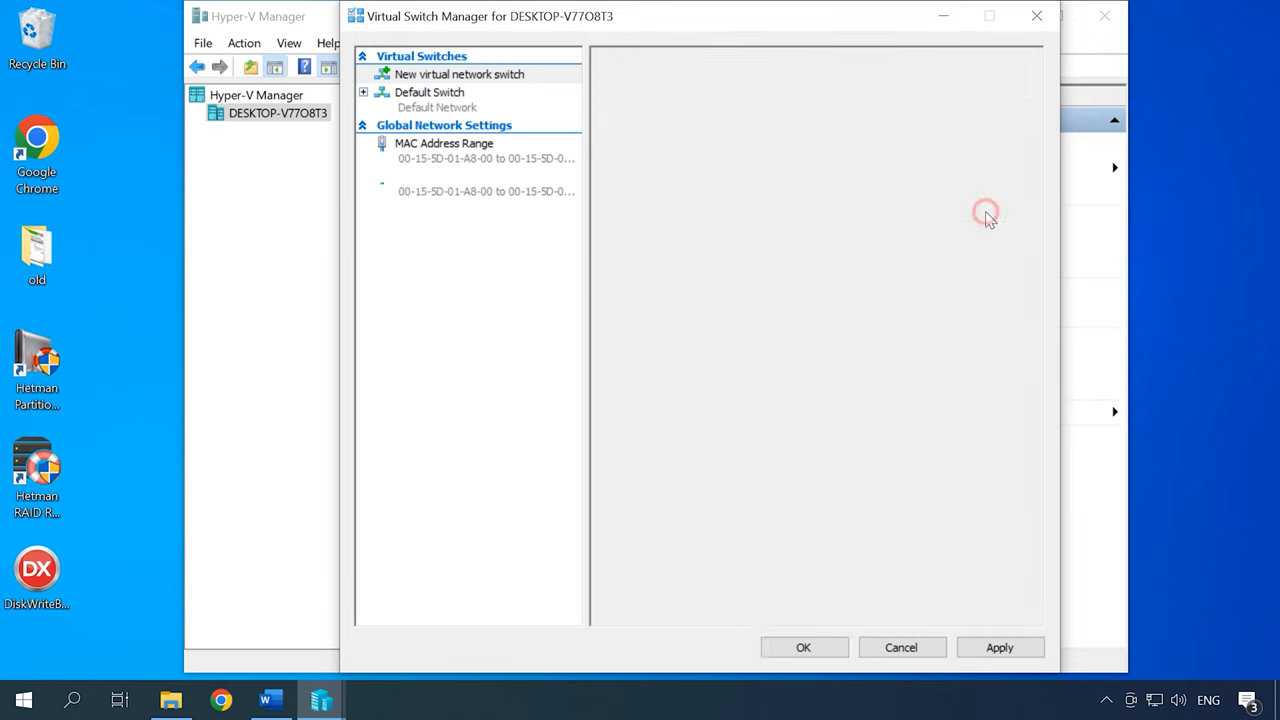
Name the external virtual switch NVS, apply and accept the network disruption, then close.
{"action": "left_click", "coordinate": [459, 74]}
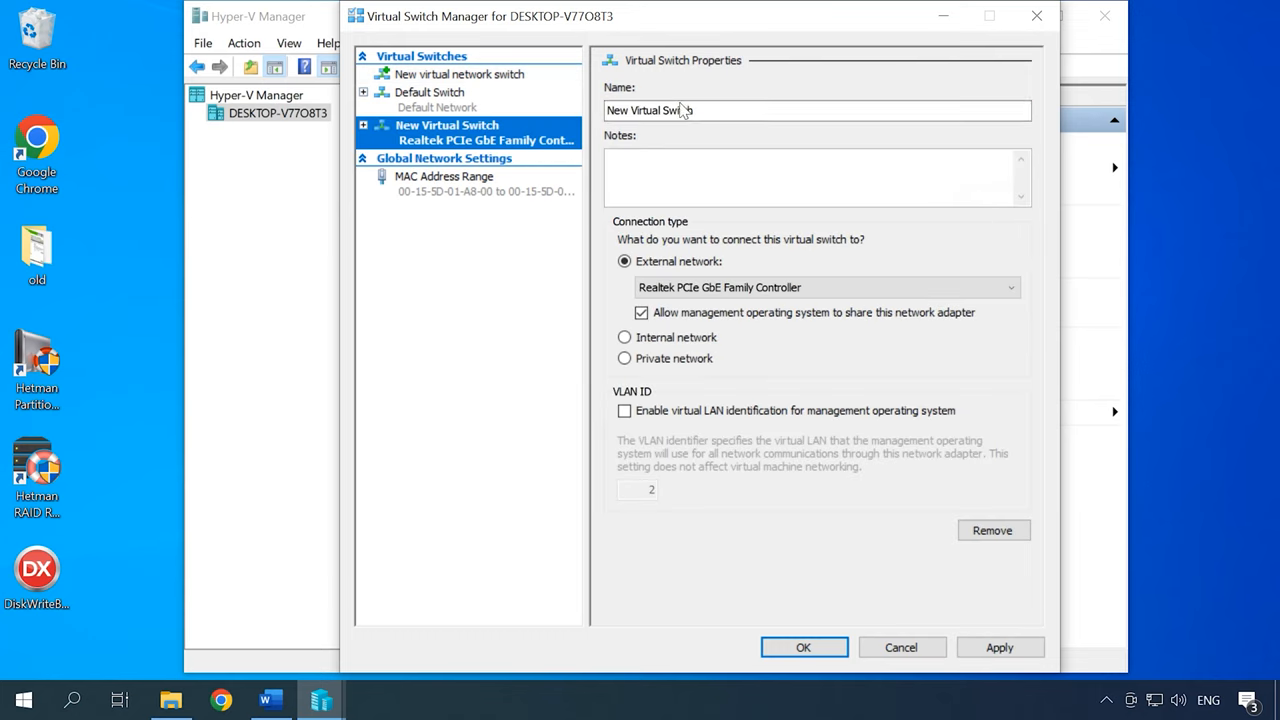
{"action": "type", "text": "NVirtuSwitch"}
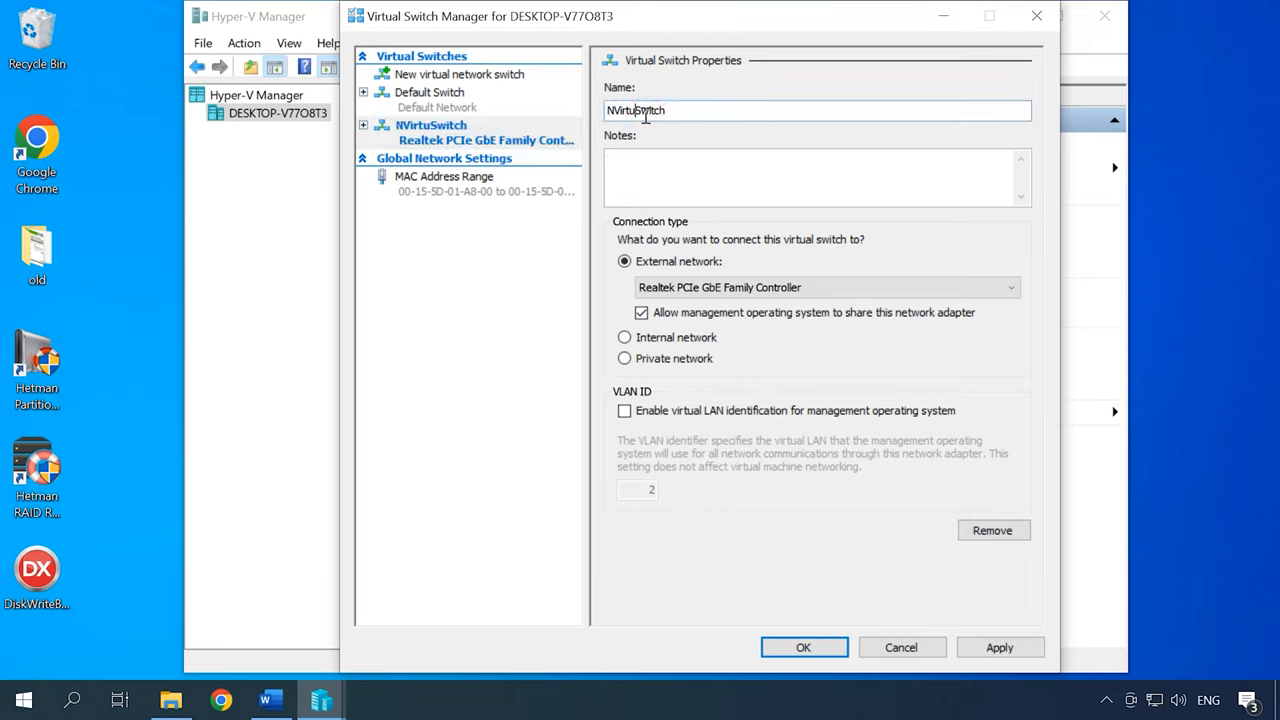
{"action": "type", "text": "NVS"}
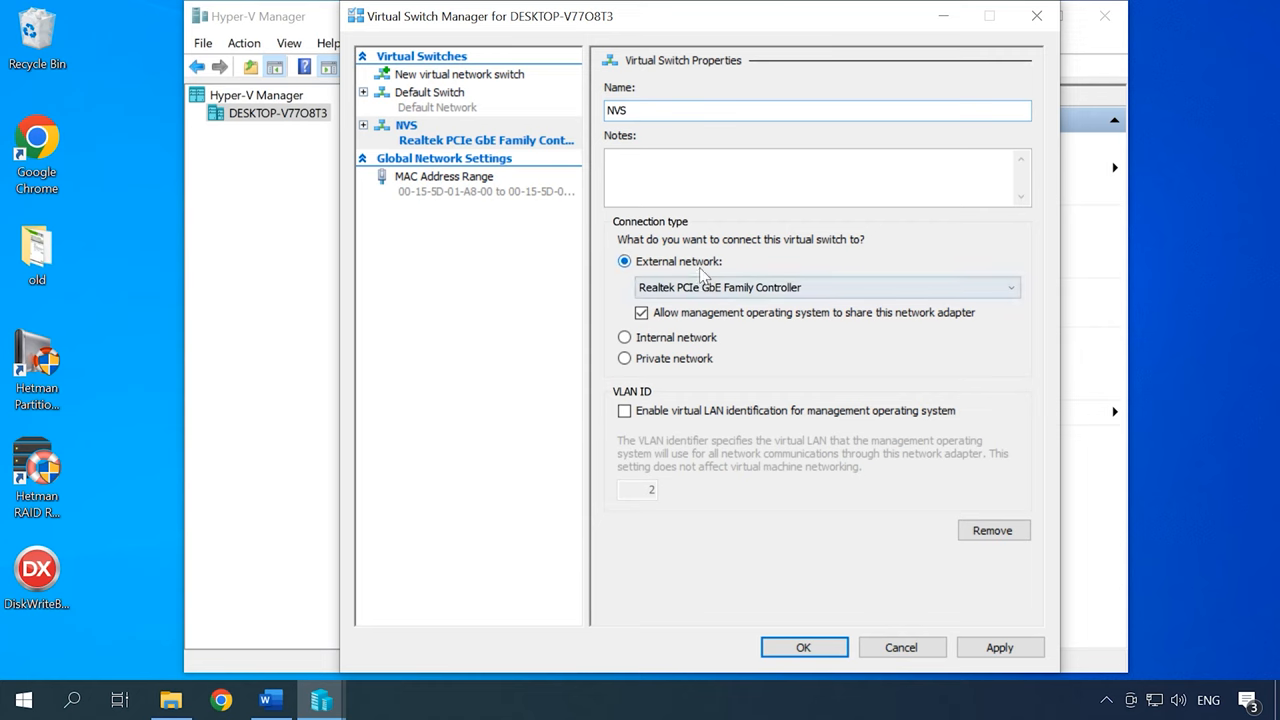
{"action": "left_click", "coordinate": [999, 647]}
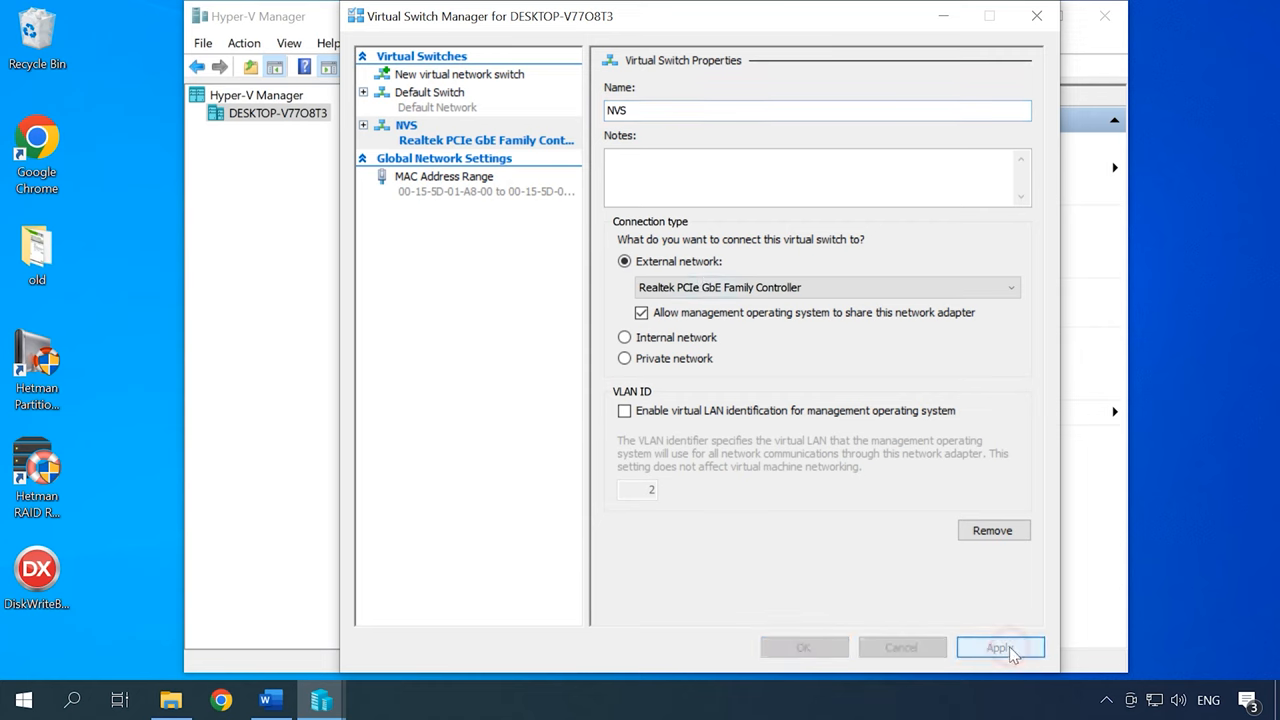
{"action": "left_click", "coordinate": [998, 647]}
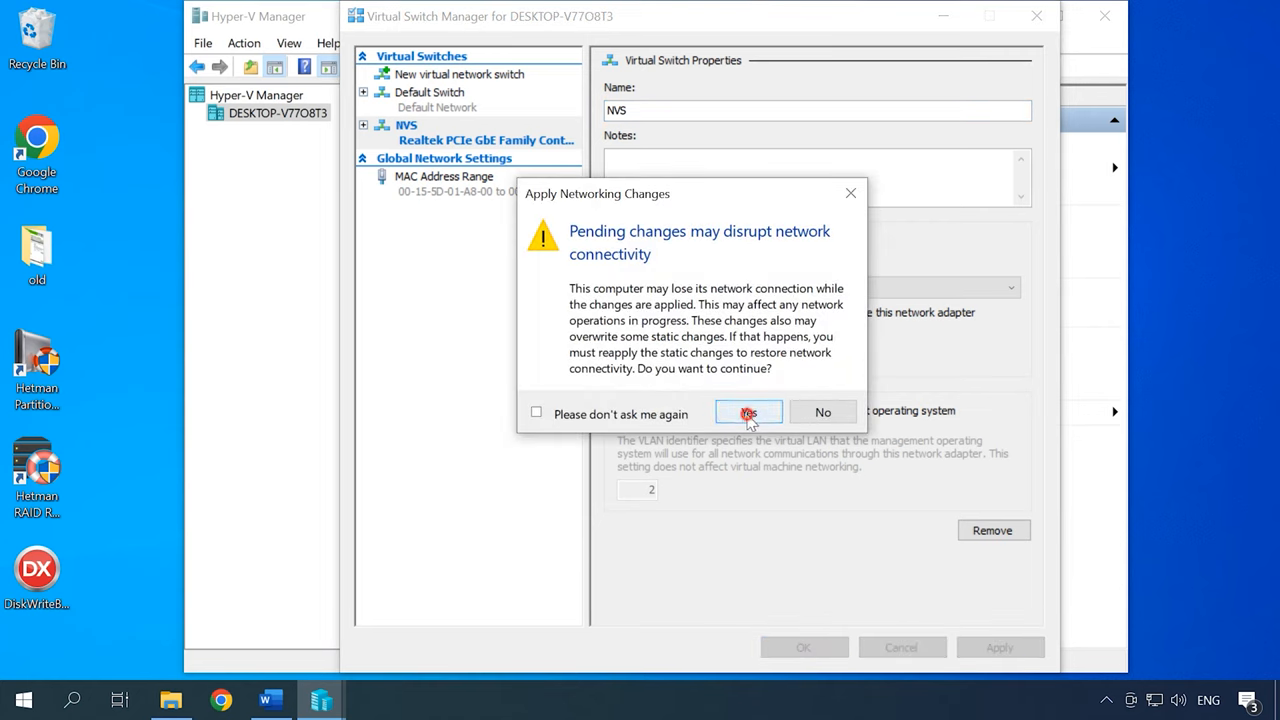
{"action": "left_click", "coordinate": [748, 412]}
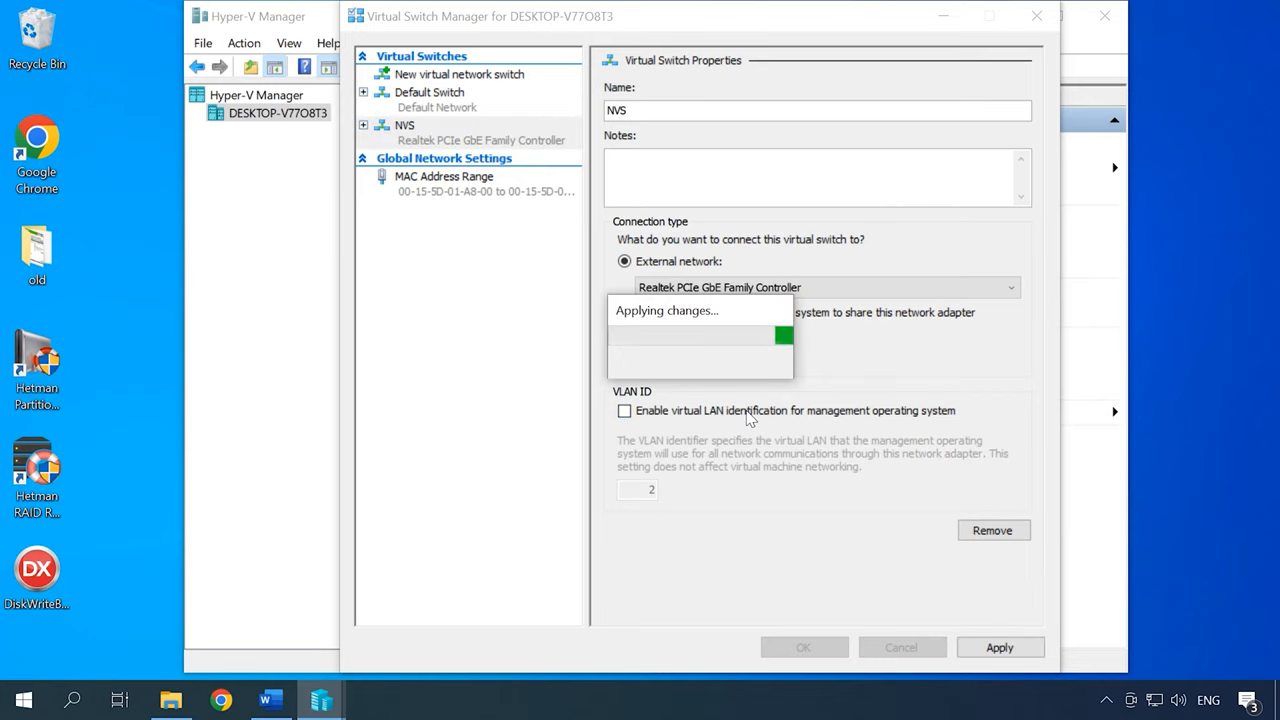
{"action": "left_click", "coordinate": [803, 647]}
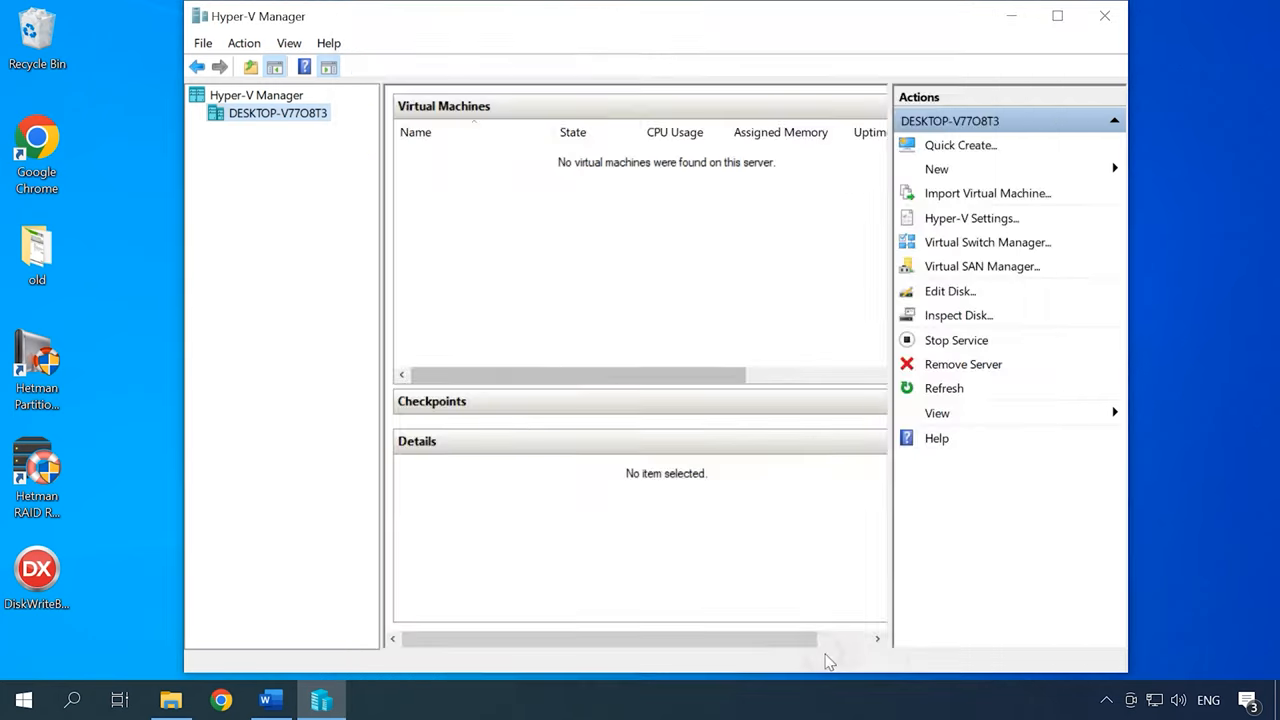
{"action": "mouse_move", "coordinate": [835, 658]}
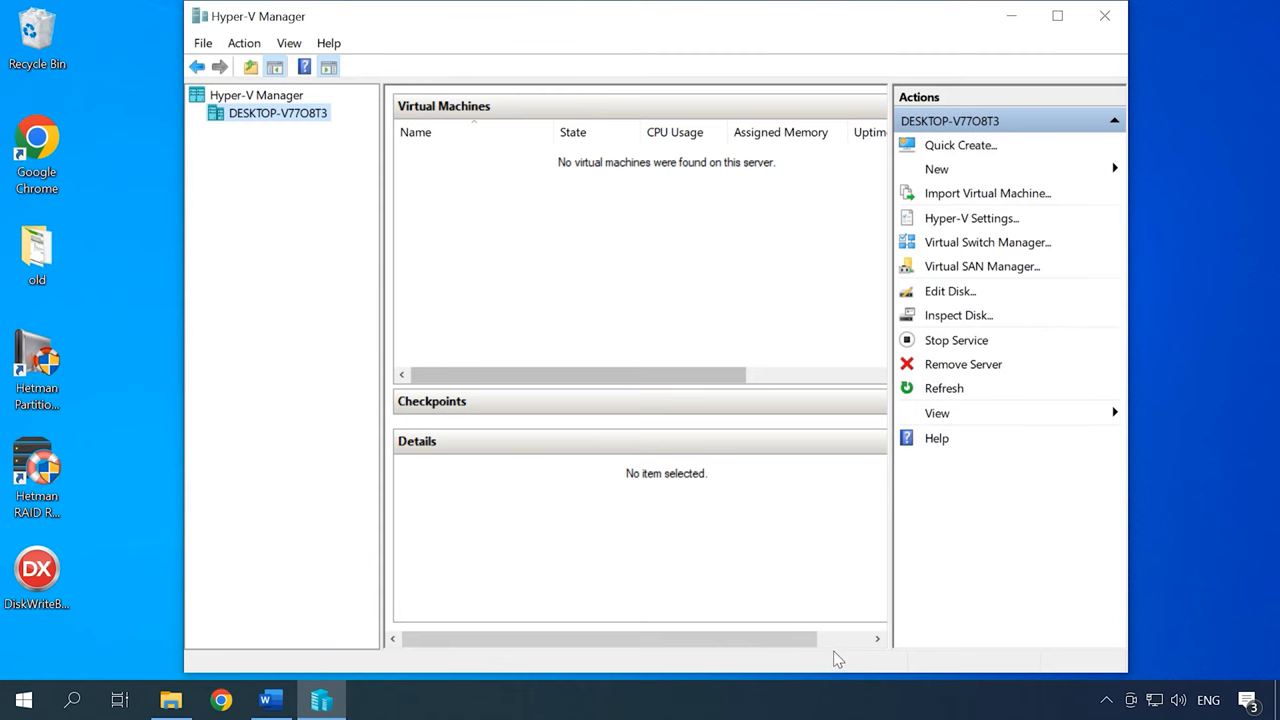
{"action": "mouse_move", "coordinate": [830, 655]}
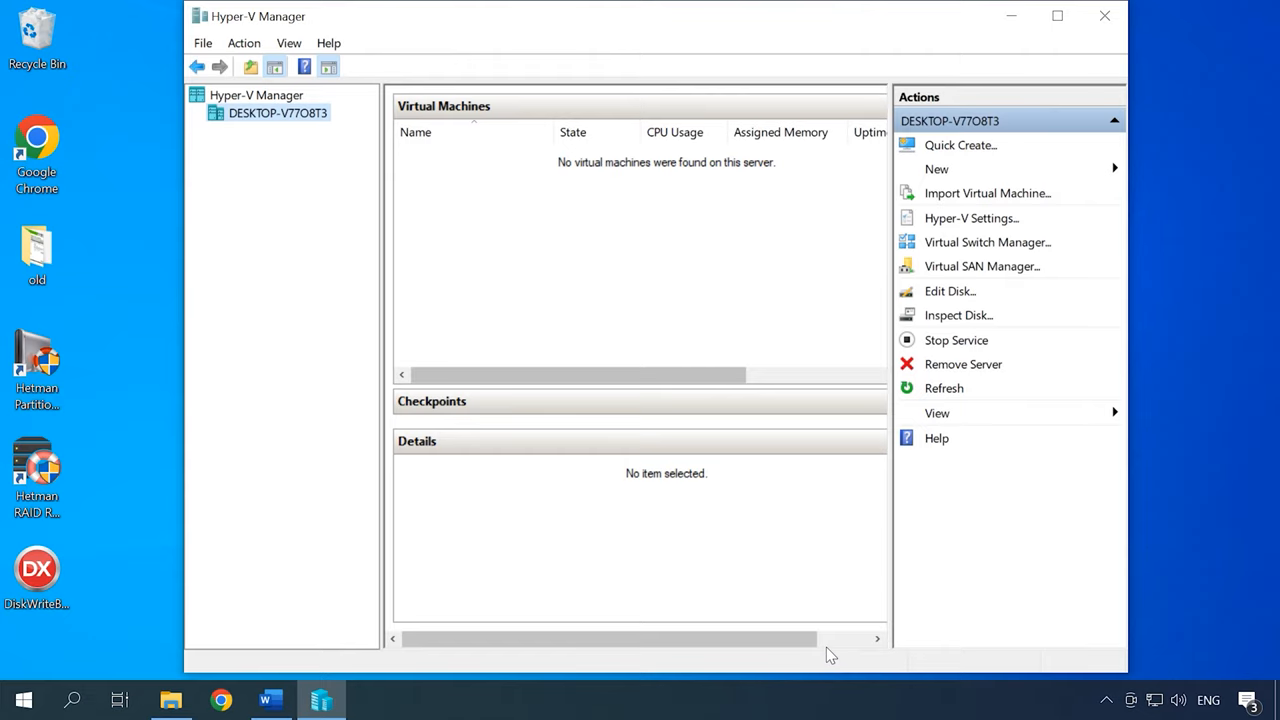
{"action": "mouse_move", "coordinate": [815, 640]}
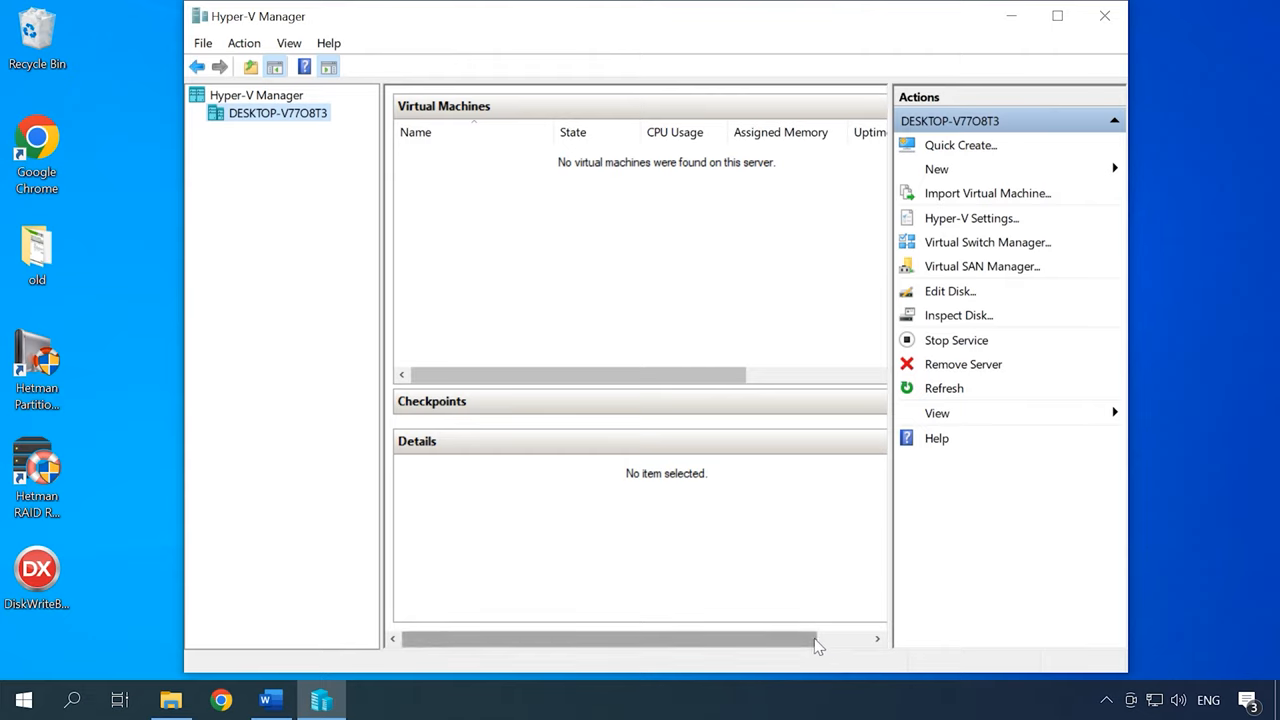
Start the New Virtual Machine Wizard and name the machine Windows_10.
{"action": "left_click", "coordinate": [244, 43]}
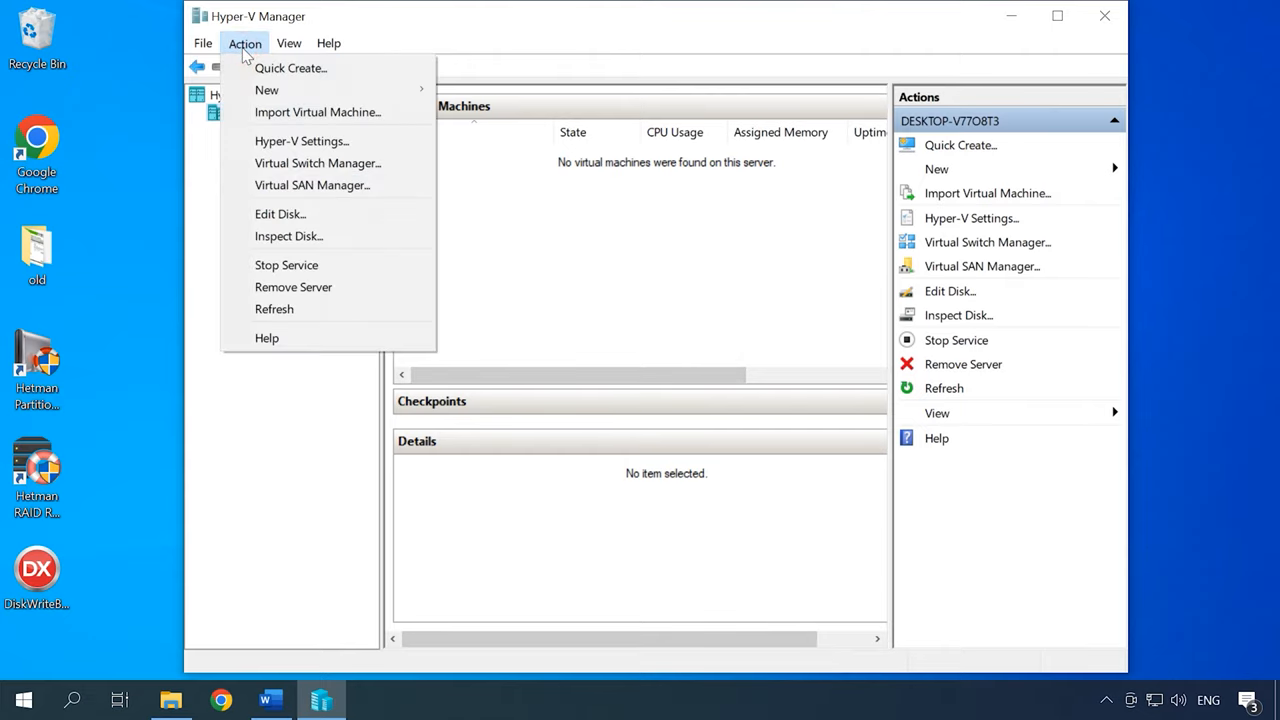
{"action": "mouse_move", "coordinate": [267, 90]}
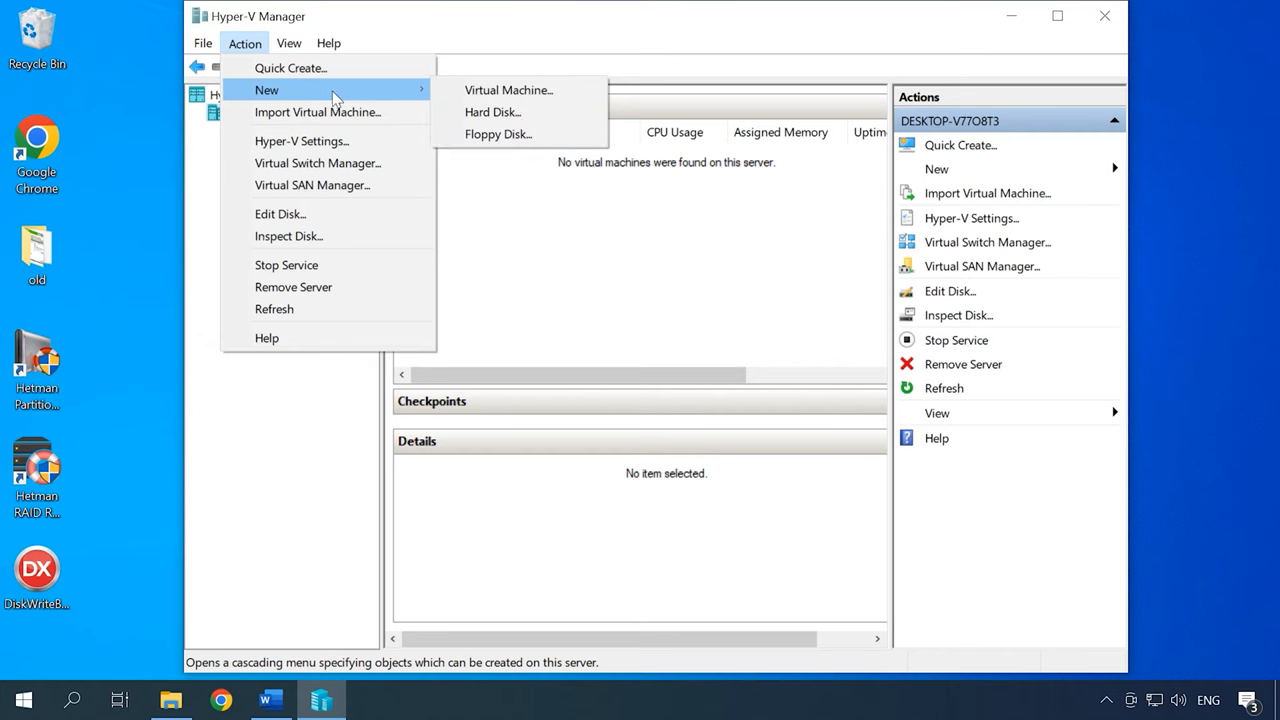
{"action": "left_click", "coordinate": [508, 89]}
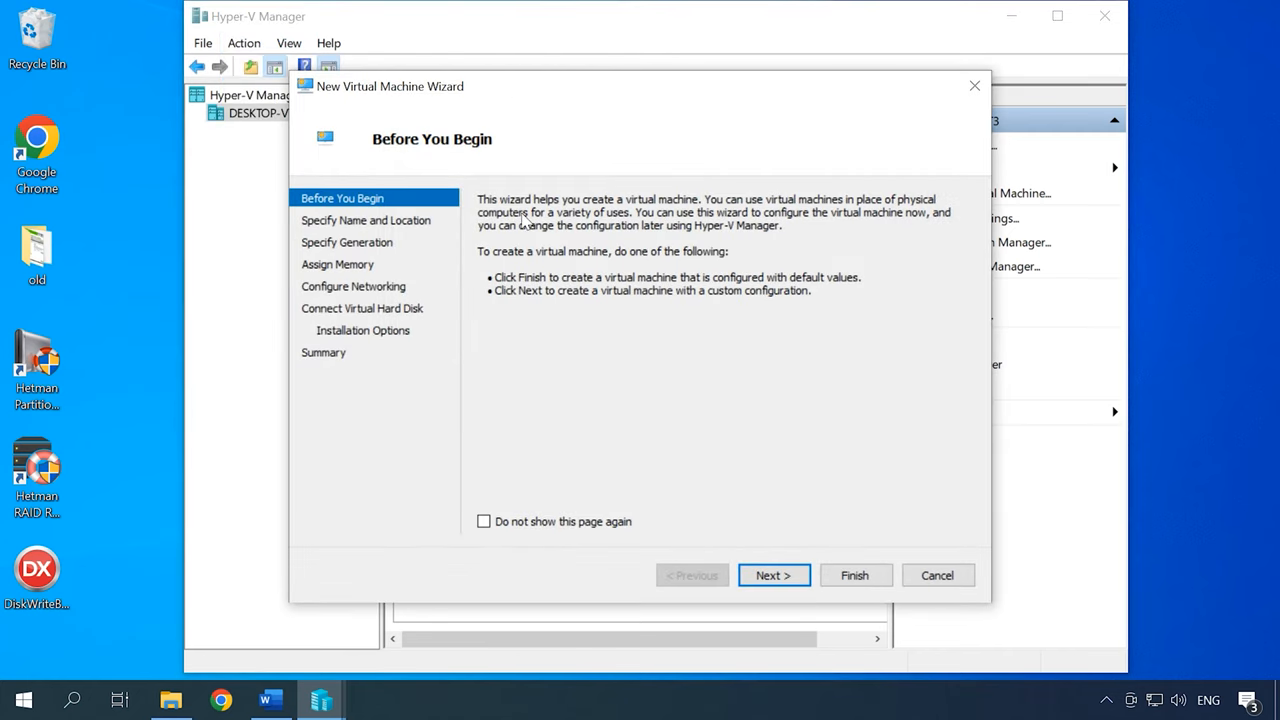
{"action": "left_click", "coordinate": [773, 575]}
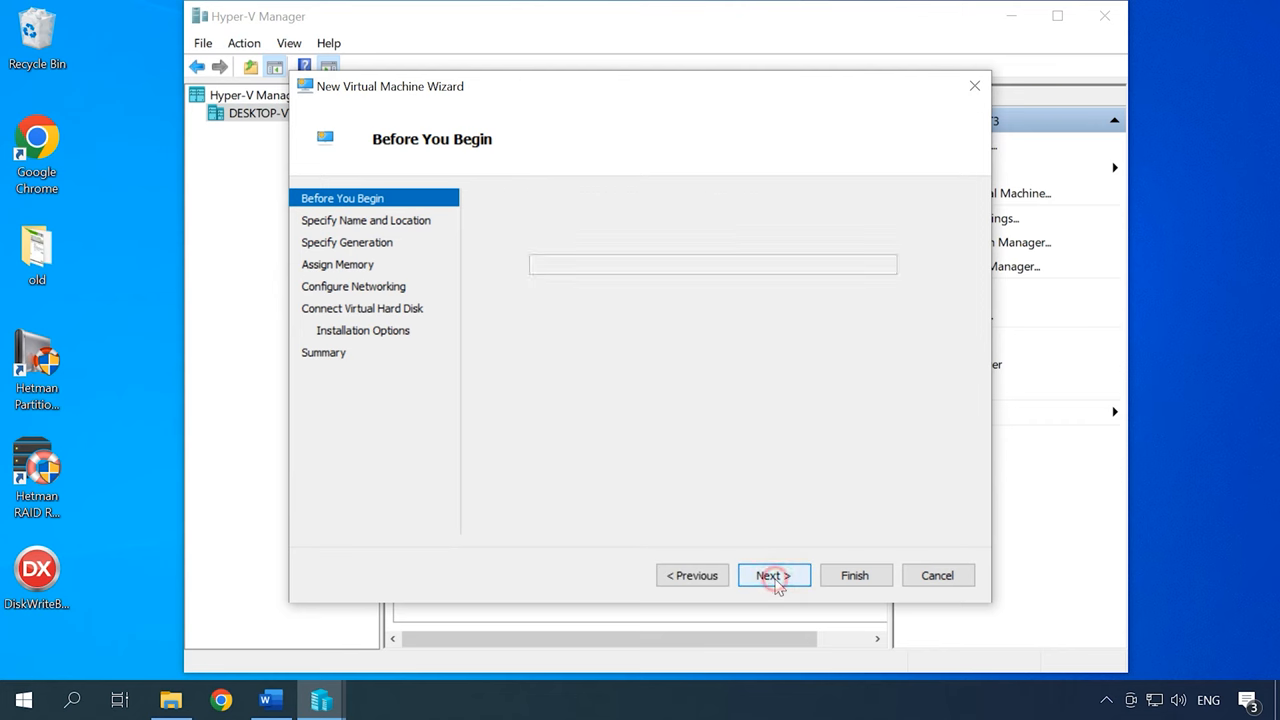
{"action": "left_click", "coordinate": [773, 575]}
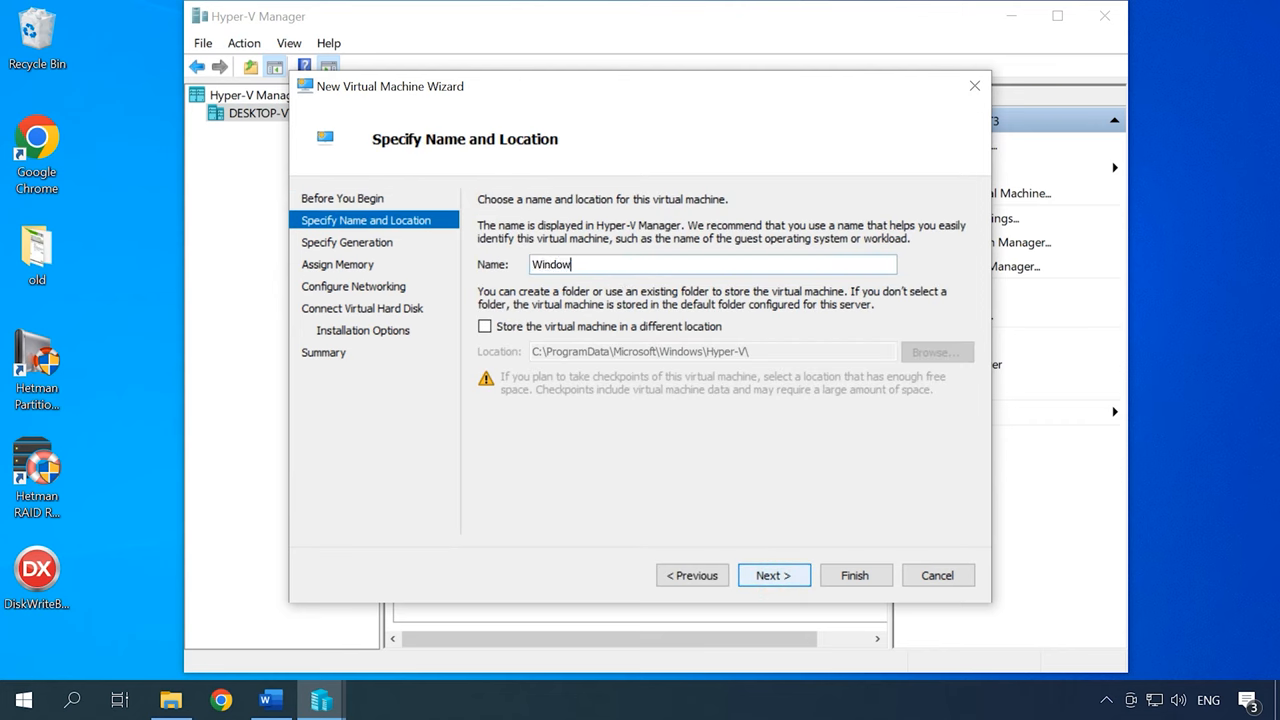
{"action": "type", "text": "s_10"}
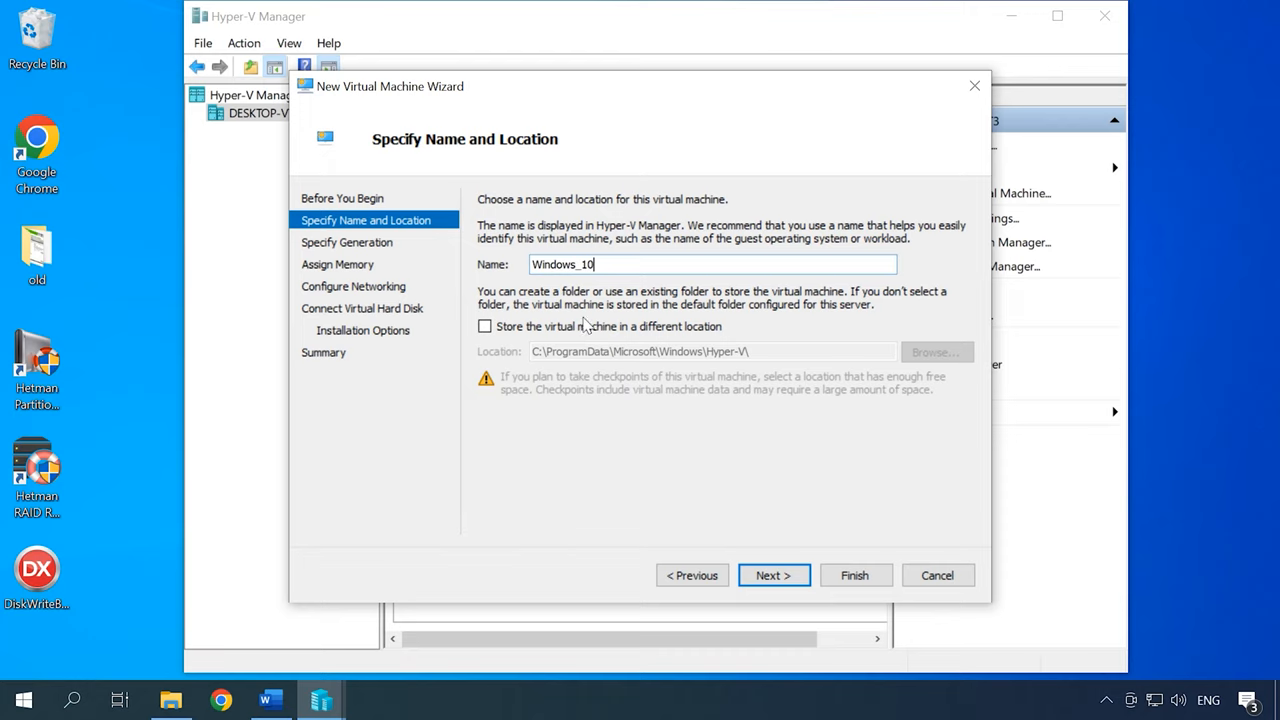
{"action": "mouse_move", "coordinate": [718, 375]}
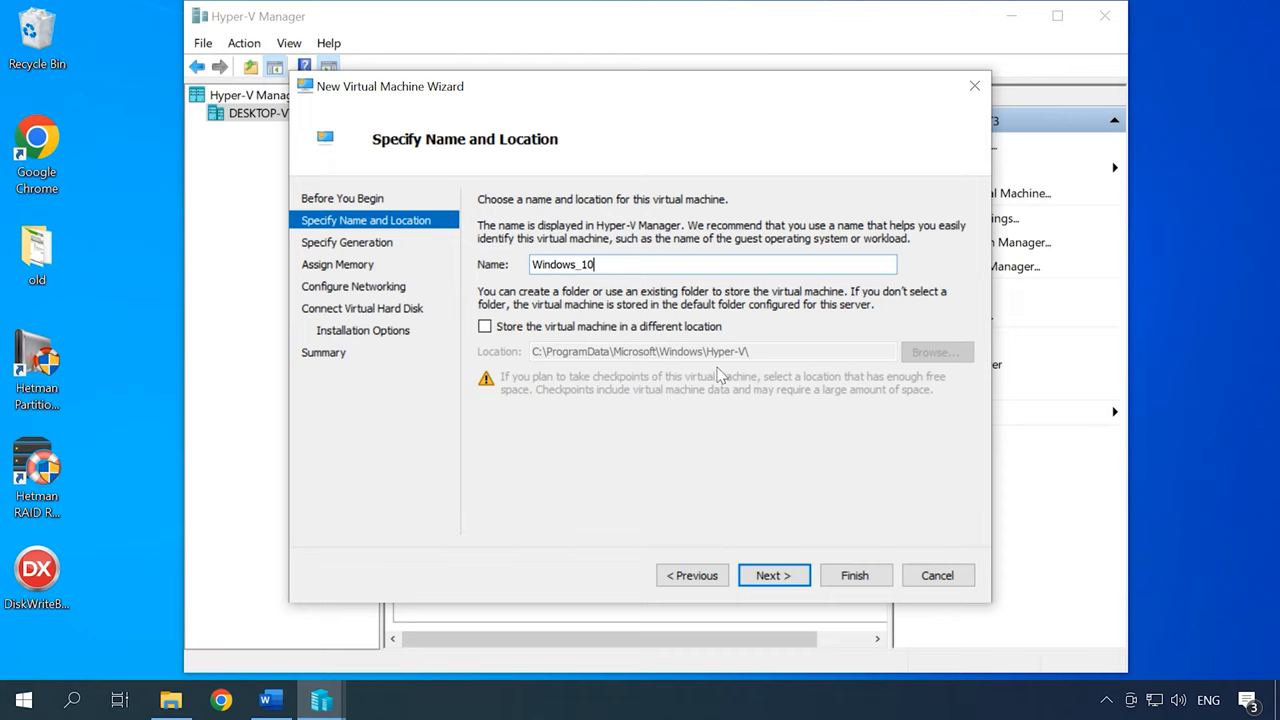
{"action": "left_click", "coordinate": [773, 575]}
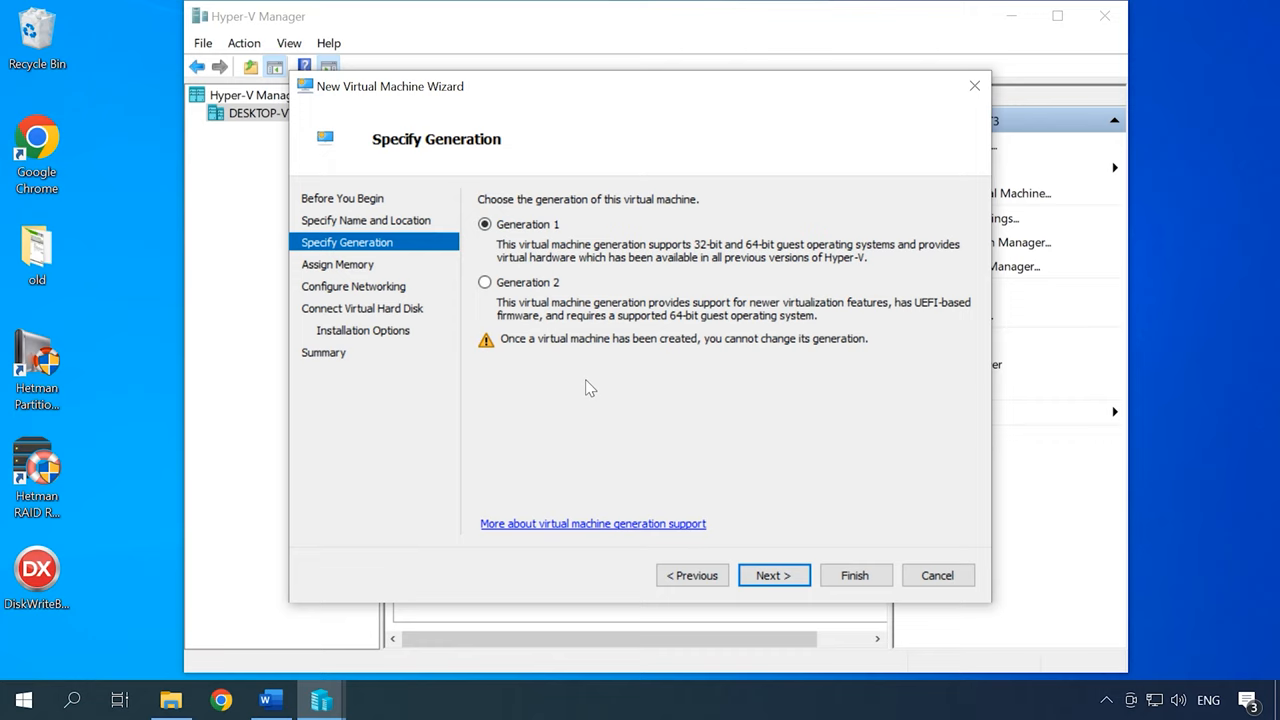
Keep Generation 1 and set 2048 MB startup memory with Dynamic Memory left on.
{"action": "left_click", "coordinate": [773, 575]}
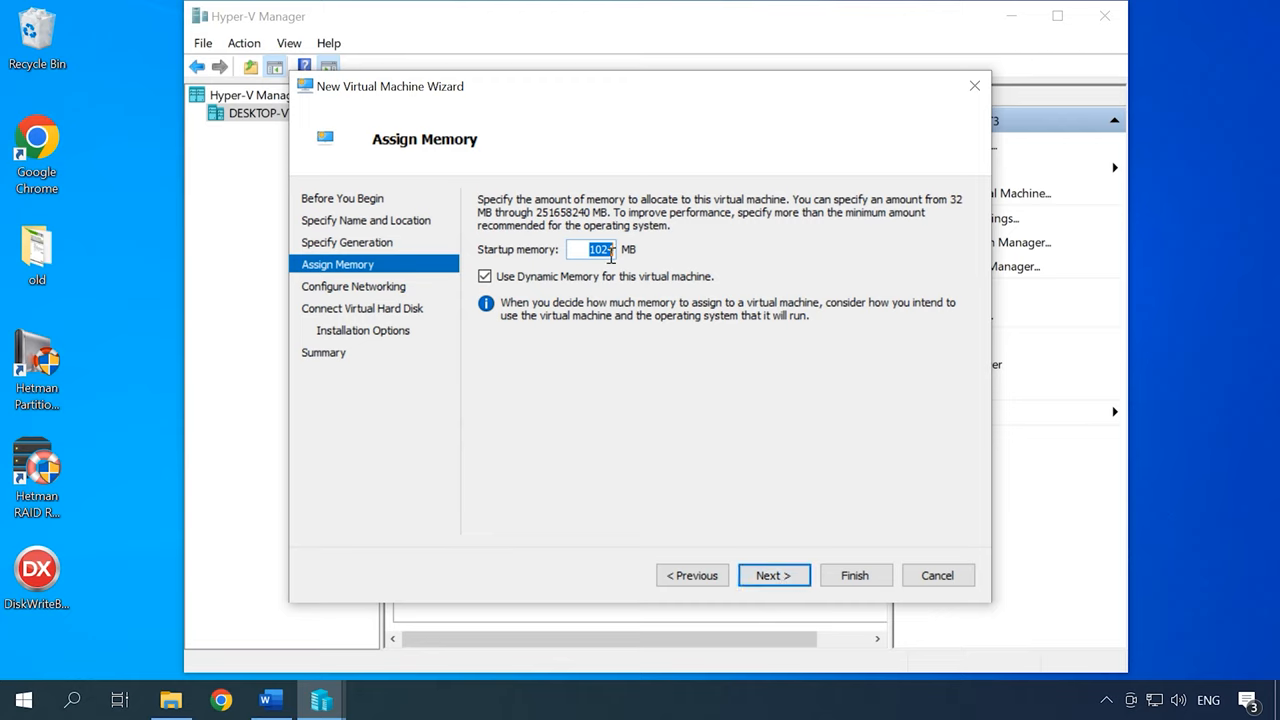
{"action": "type", "text": "20"}
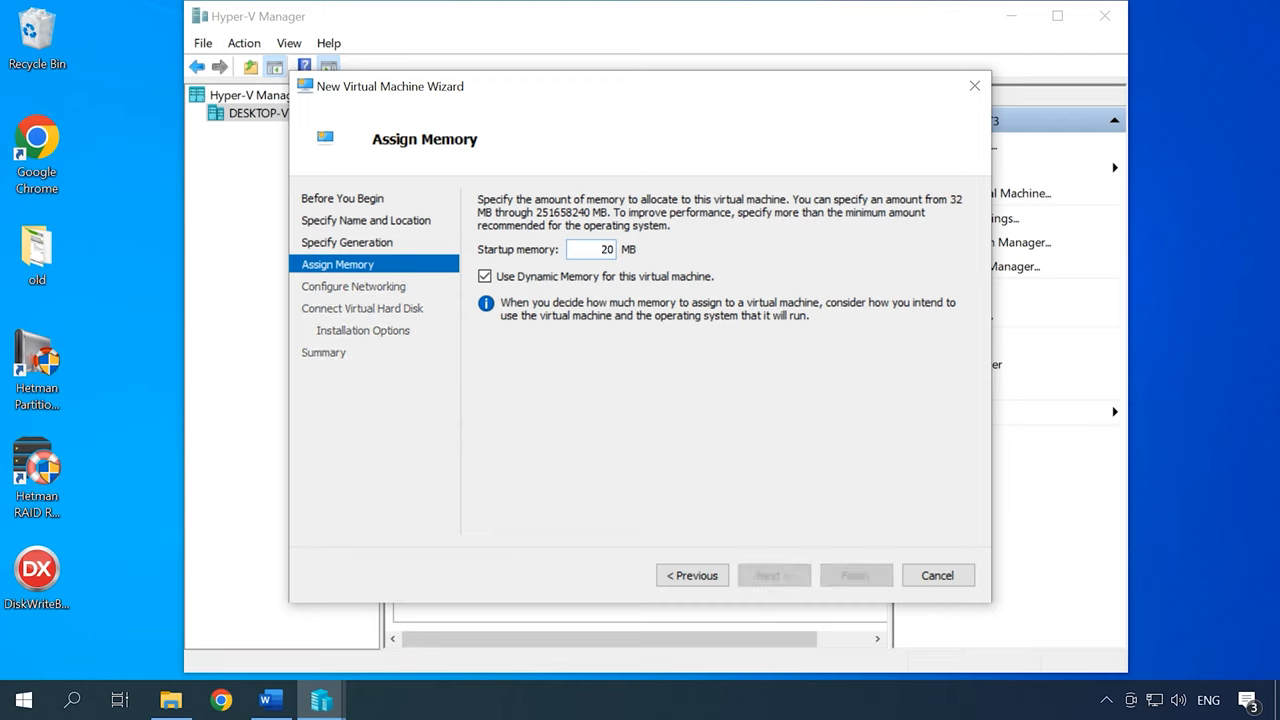
{"action": "left_click", "coordinate": [485, 276]}
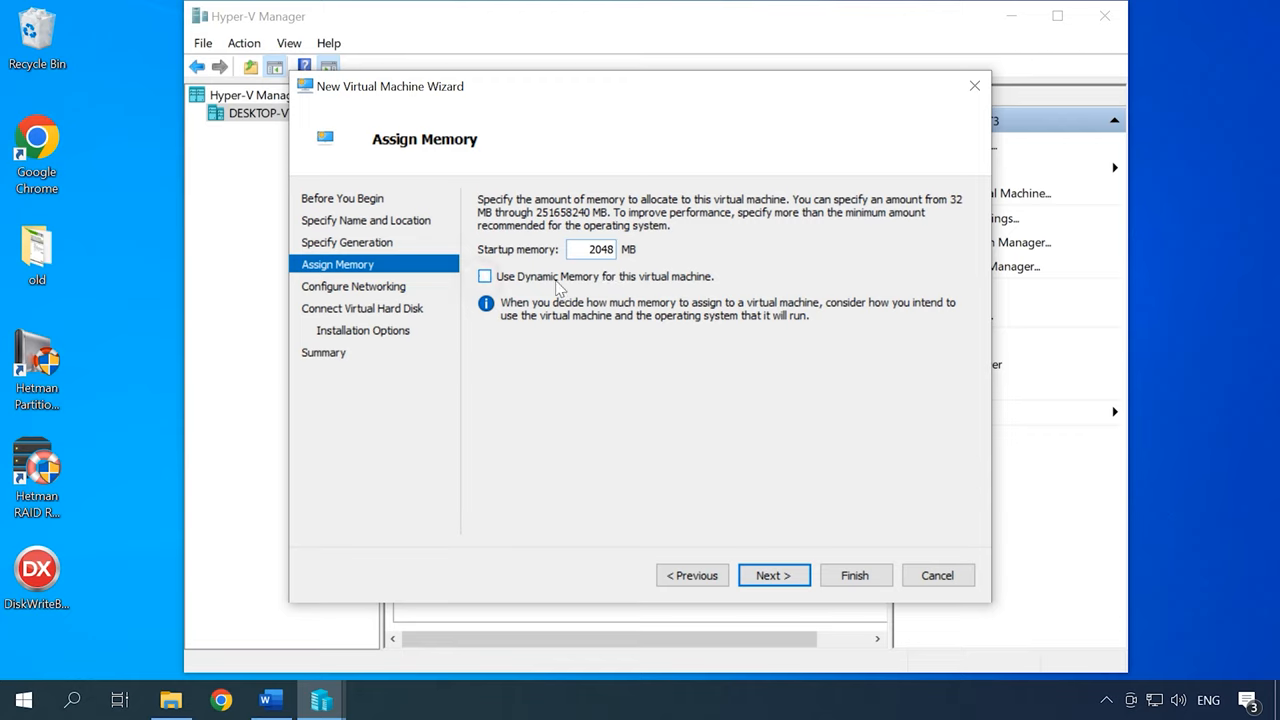
{"action": "left_click", "coordinate": [485, 276]}
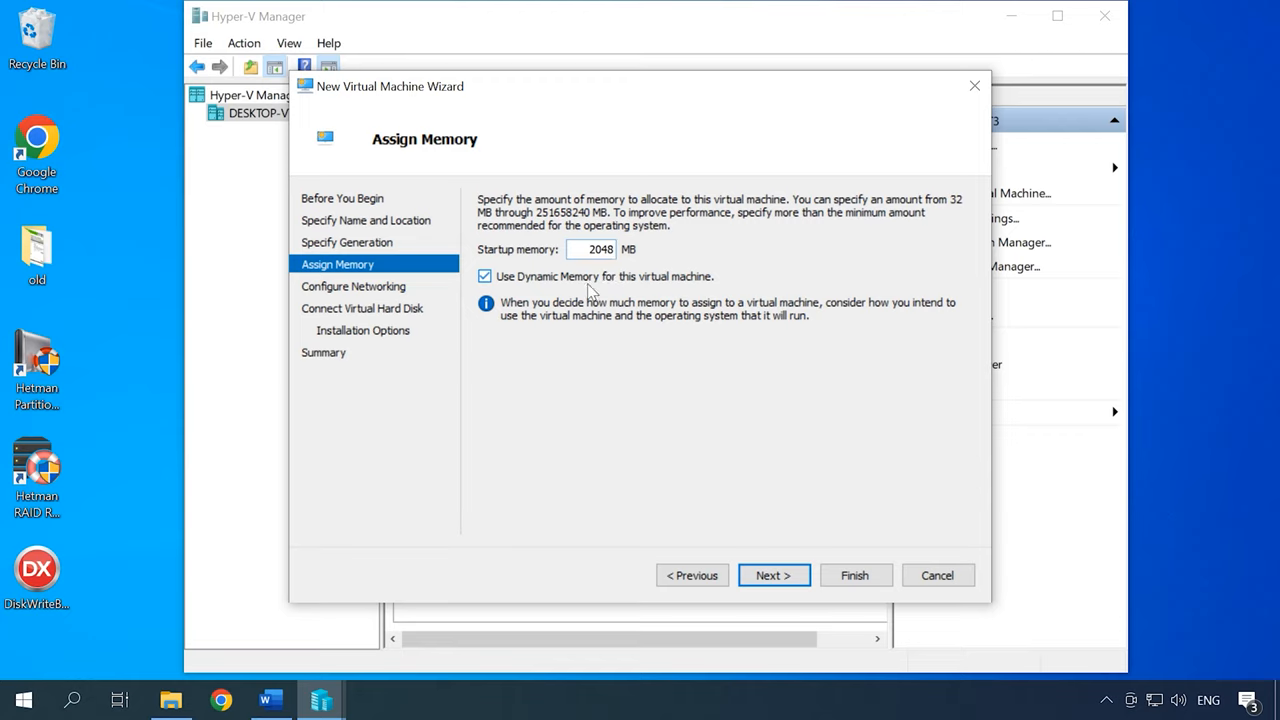
{"action": "mouse_move", "coordinate": [600, 292]}
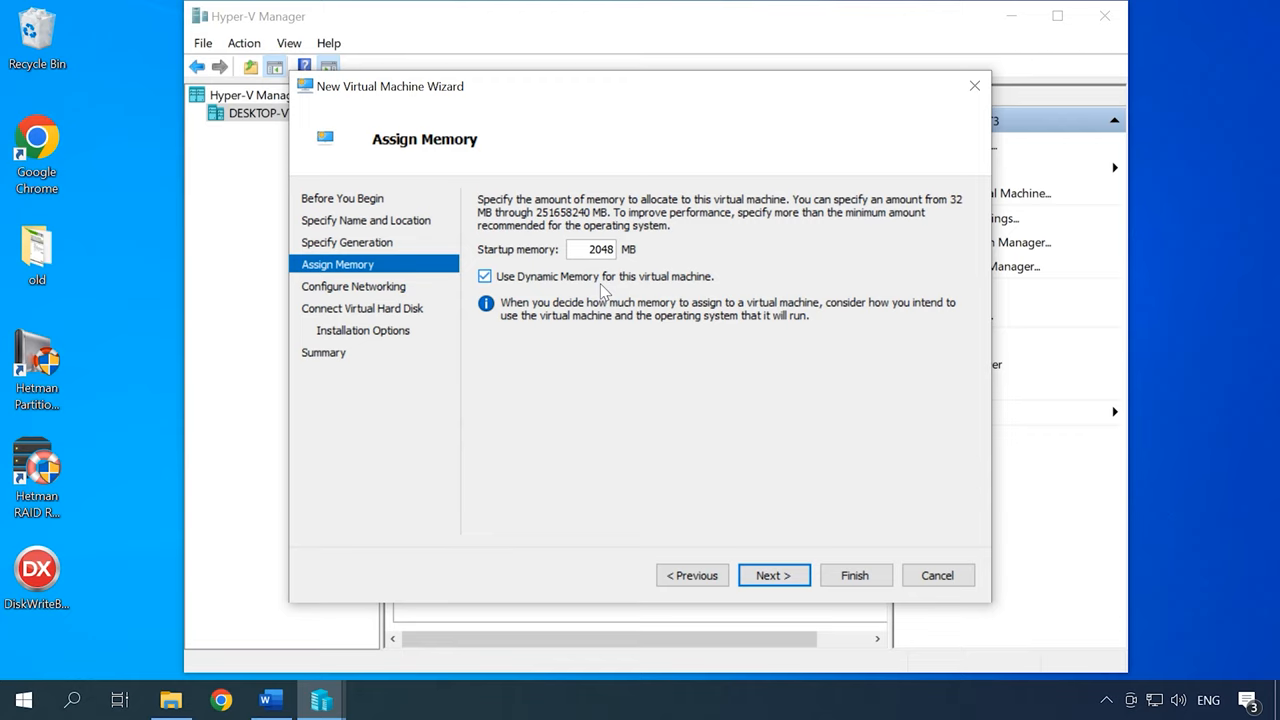
{"action": "left_click", "coordinate": [773, 575]}
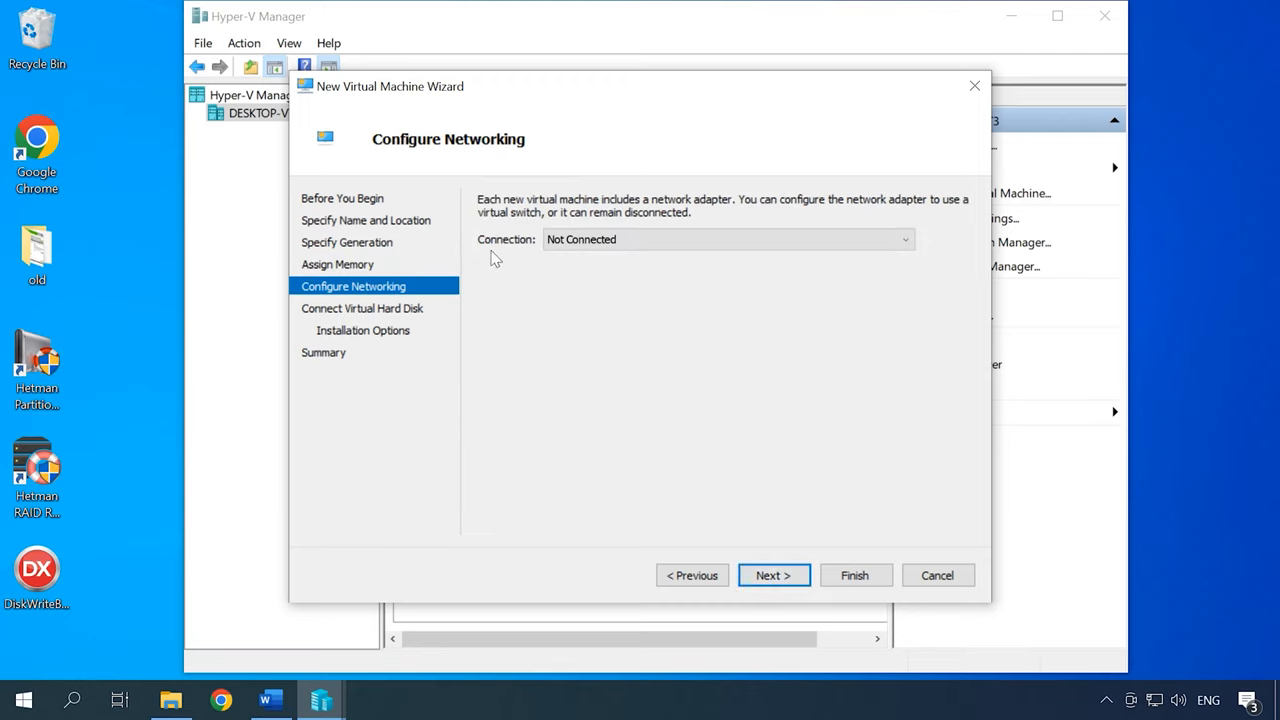
Connect the virtual machine to the NVS switch and give it a 30 GB virtual disk.
{"action": "left_click", "coordinate": [727, 239]}
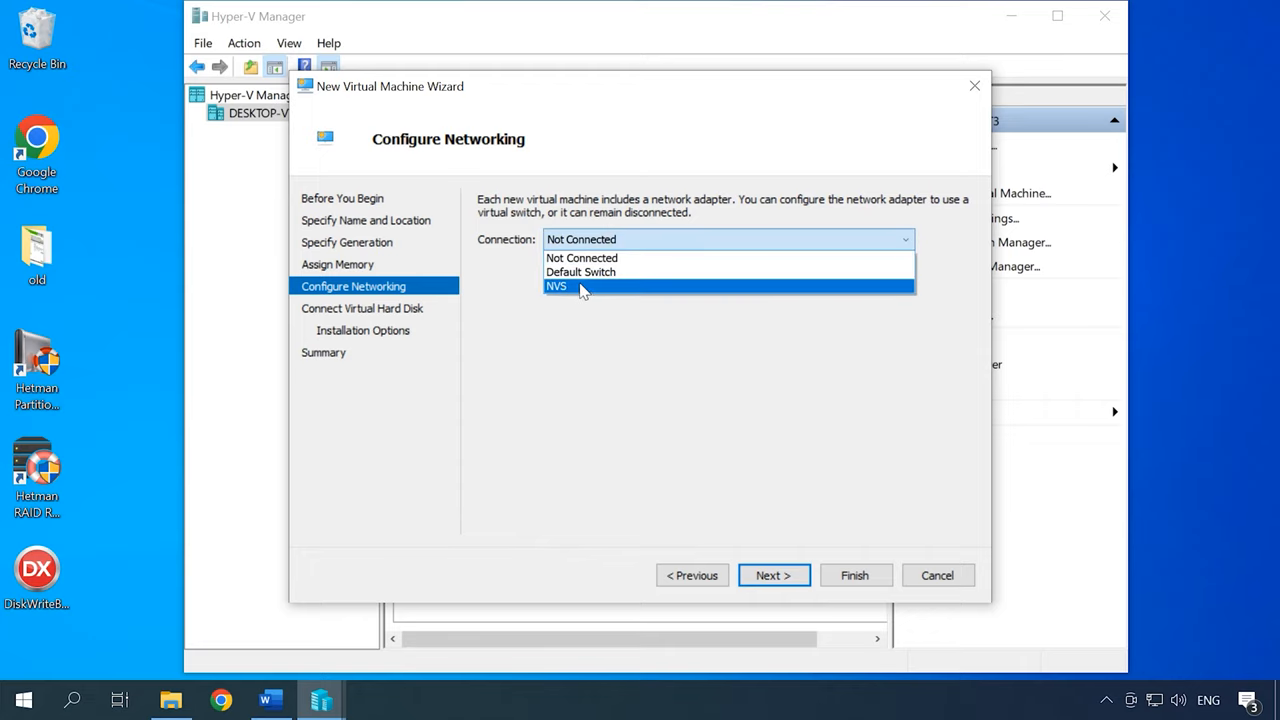
{"action": "left_click", "coordinate": [557, 286]}
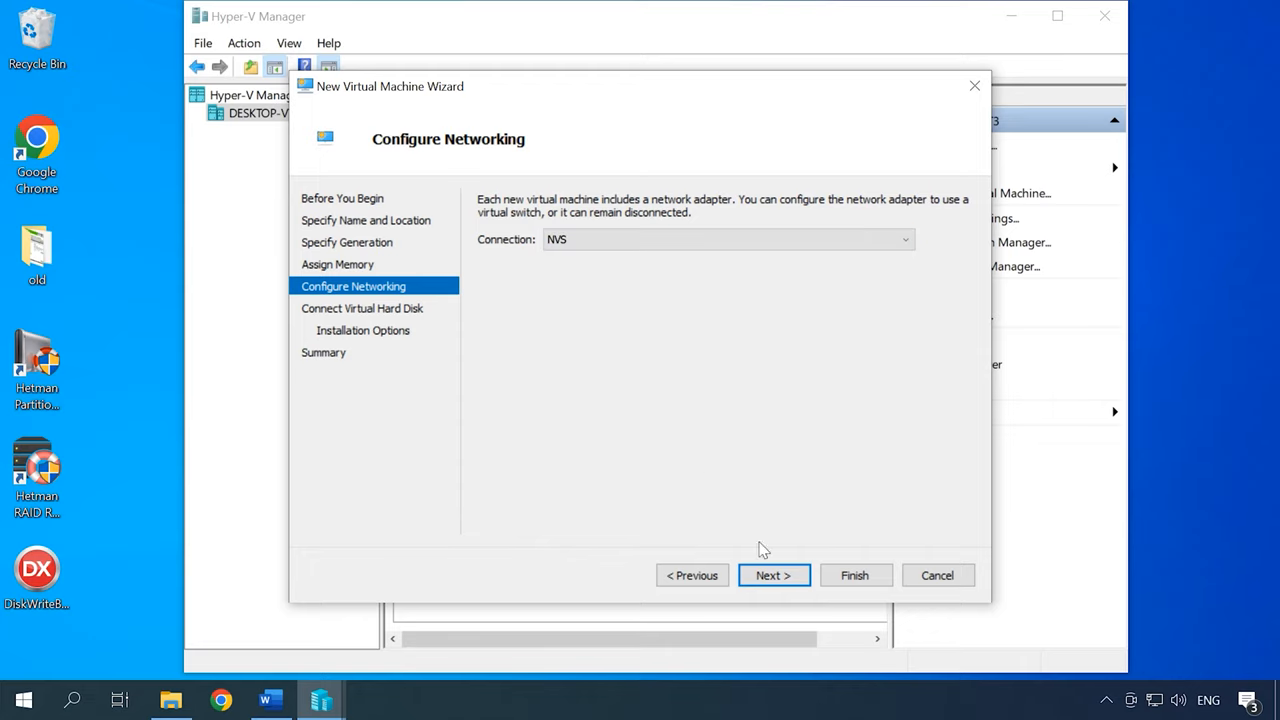
{"action": "left_click", "coordinate": [773, 575]}
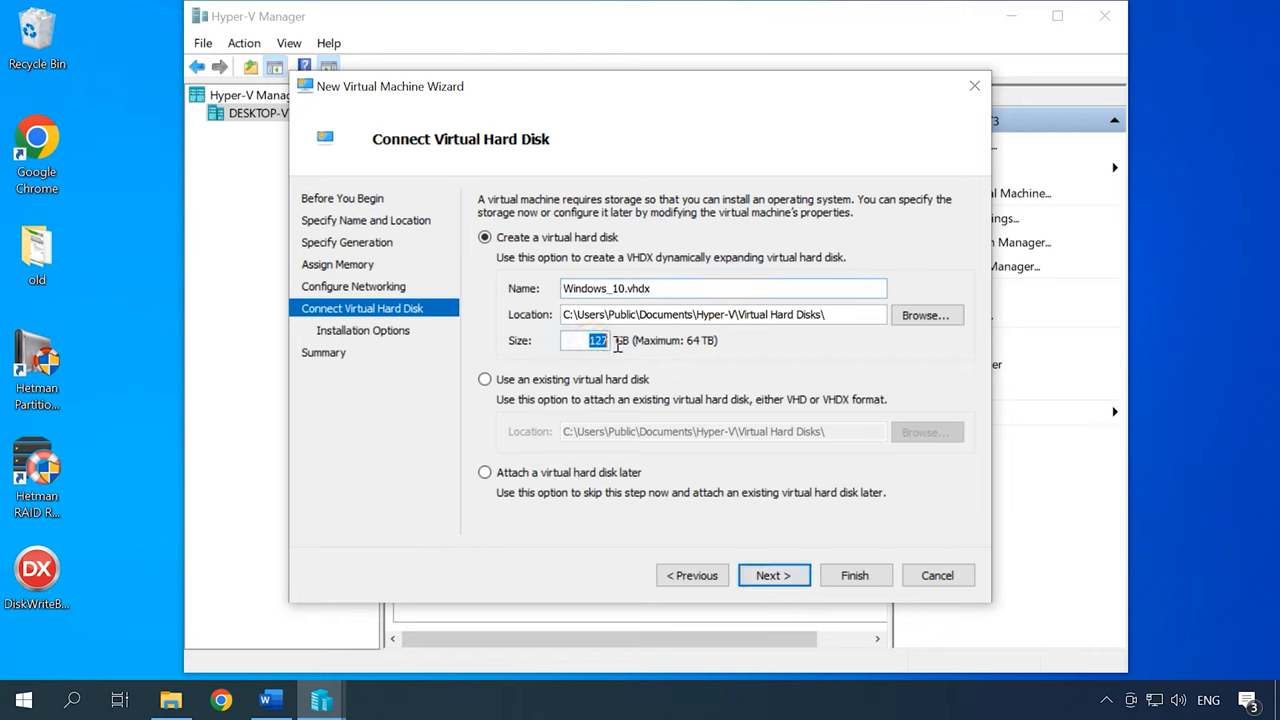
{"action": "type", "text": "30"}
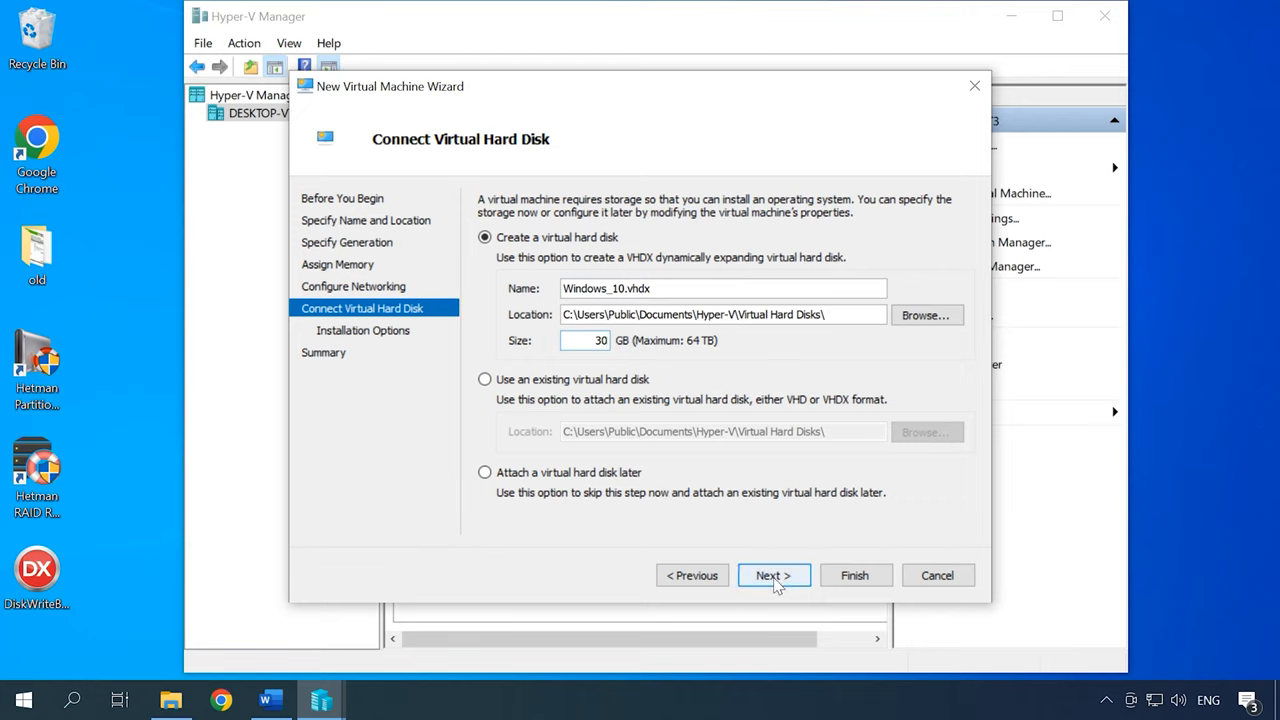
{"action": "left_click", "coordinate": [772, 575]}
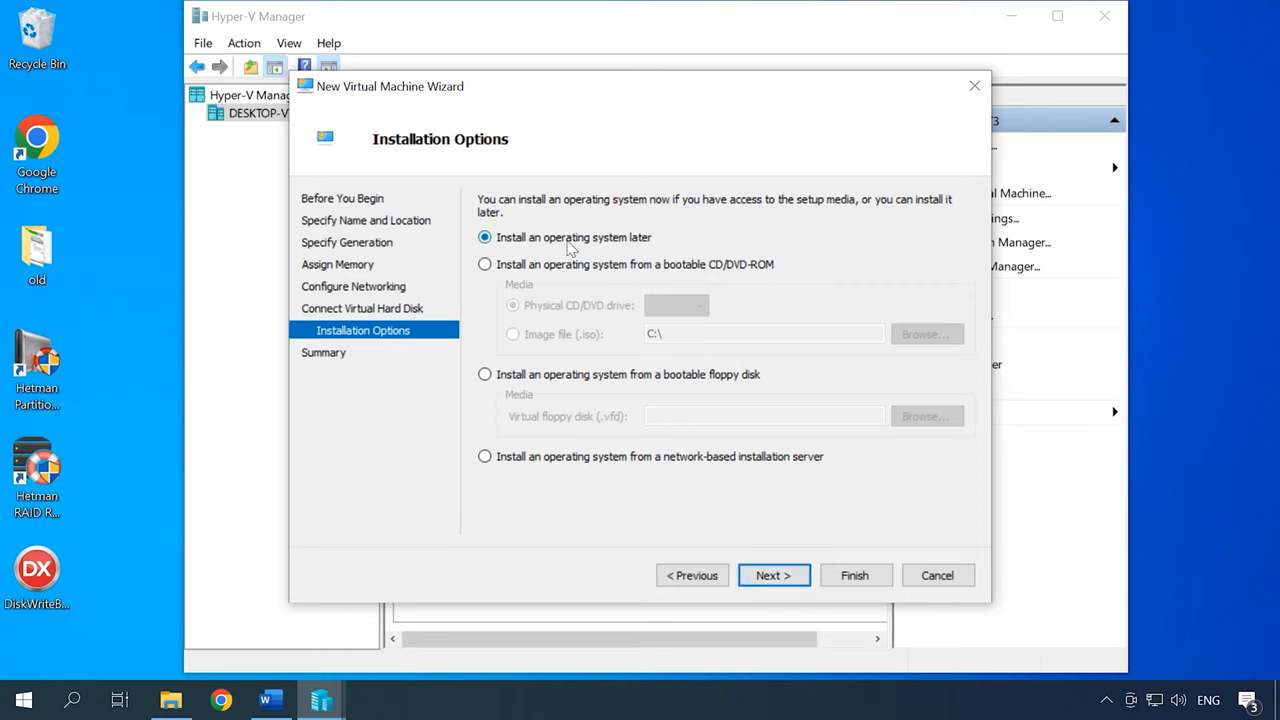
Set Windows_10.iso as the bootable install image and finish creating the machine.
{"action": "left_click", "coordinate": [485, 264]}
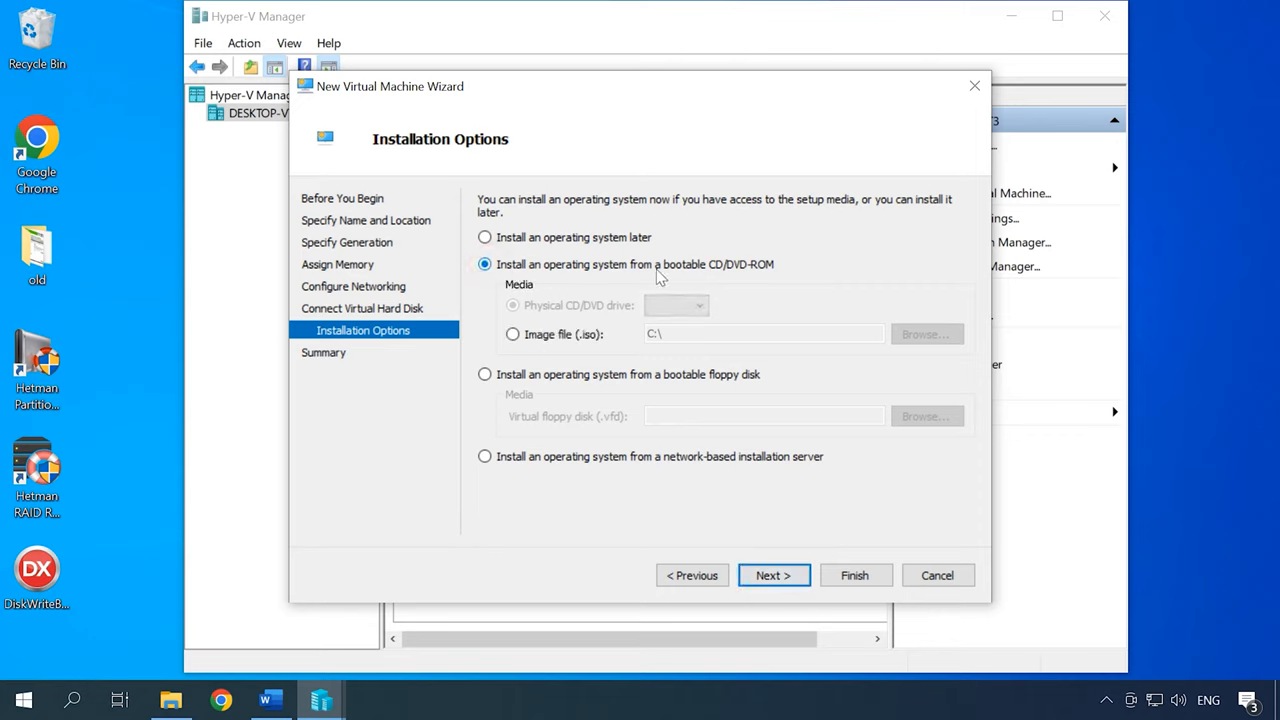
{"action": "left_click", "coordinate": [513, 334]}
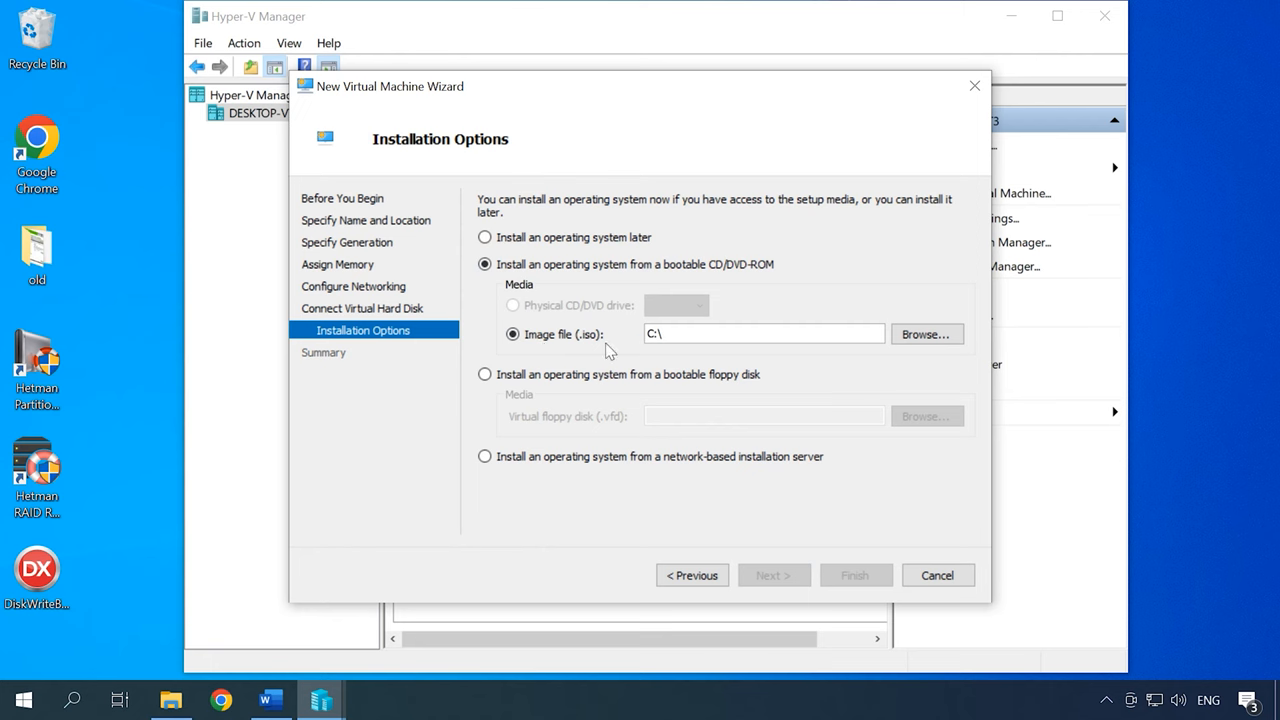
{"action": "left_click", "coordinate": [924, 334]}
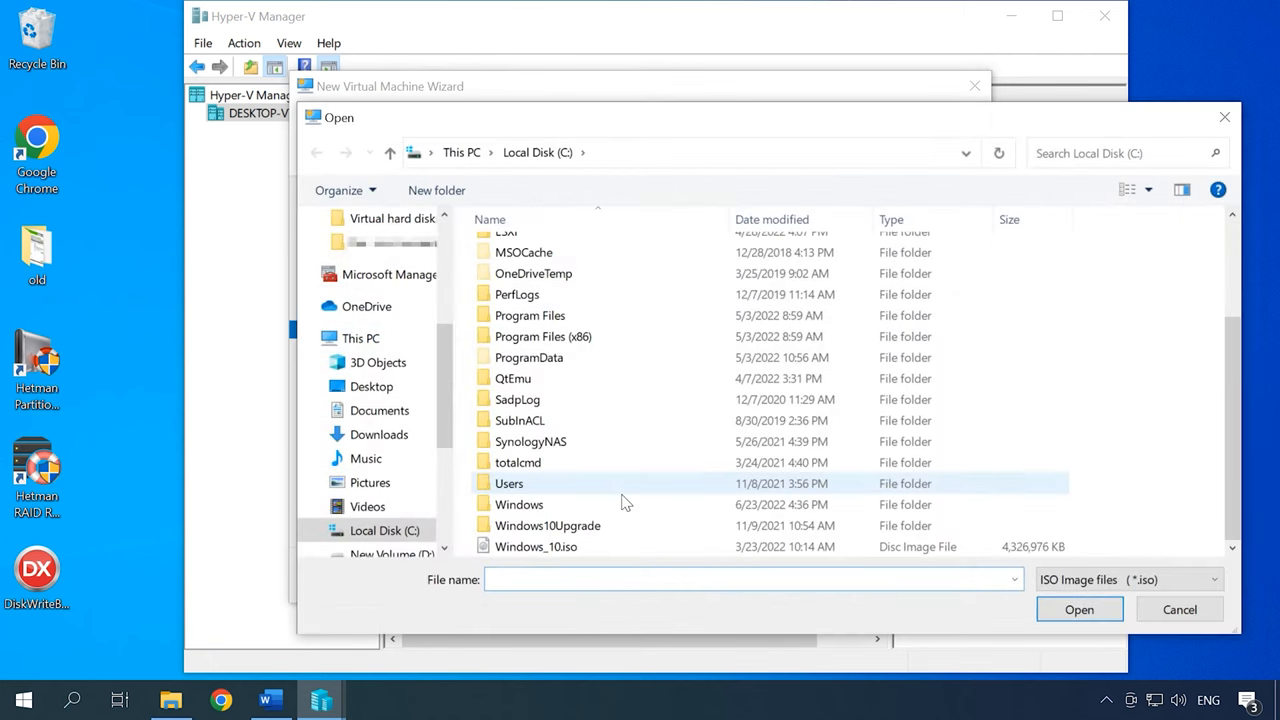
{"action": "left_click", "coordinate": [536, 546]}
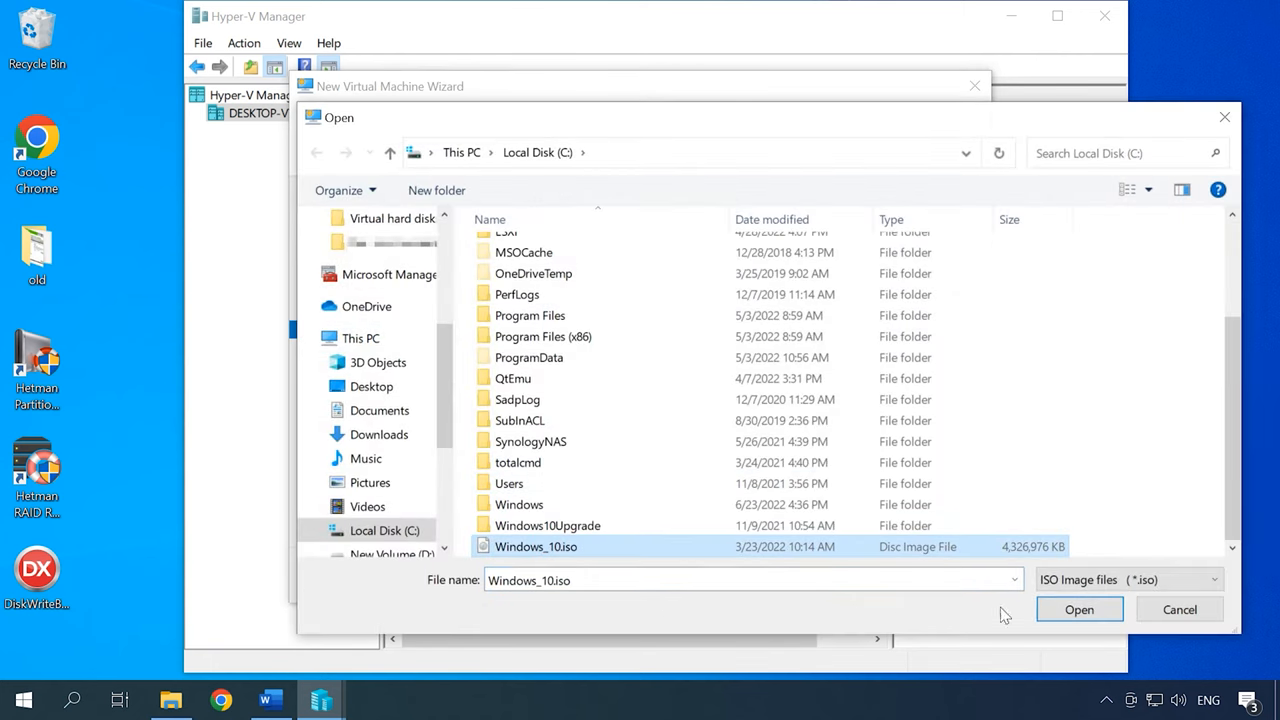
{"action": "left_click", "coordinate": [1079, 609]}
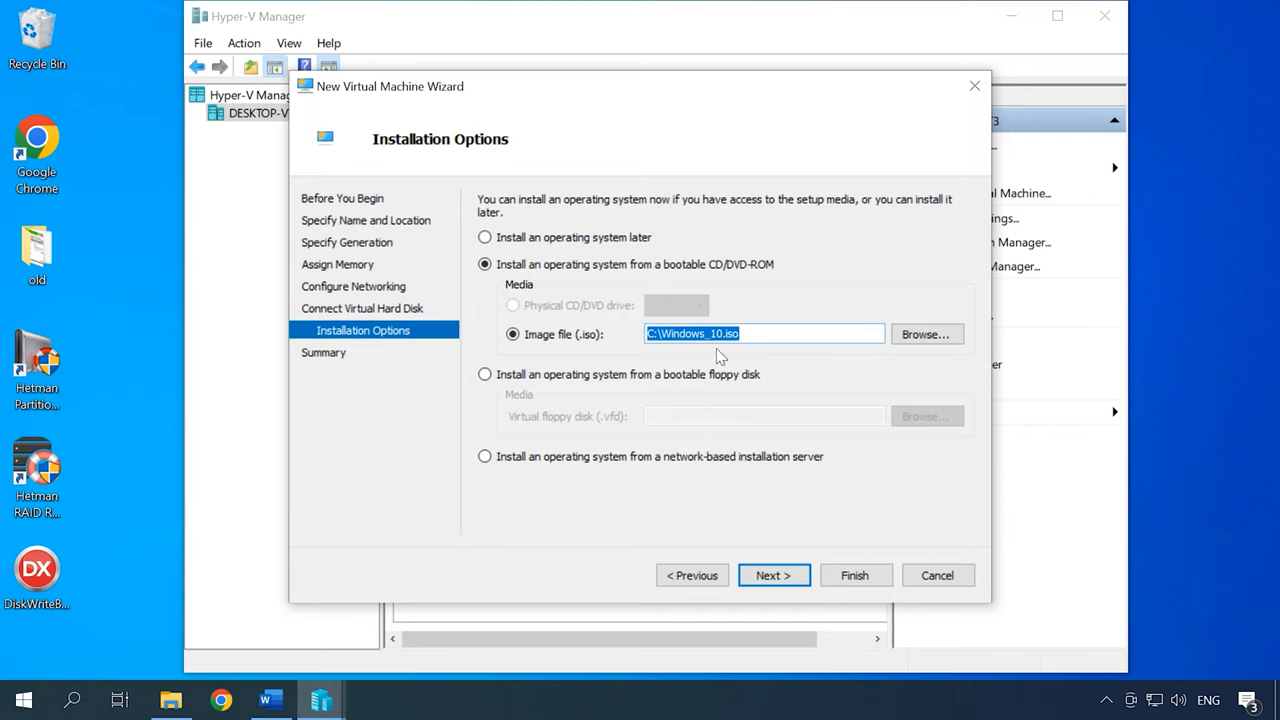
{"action": "left_click", "coordinate": [773, 575]}
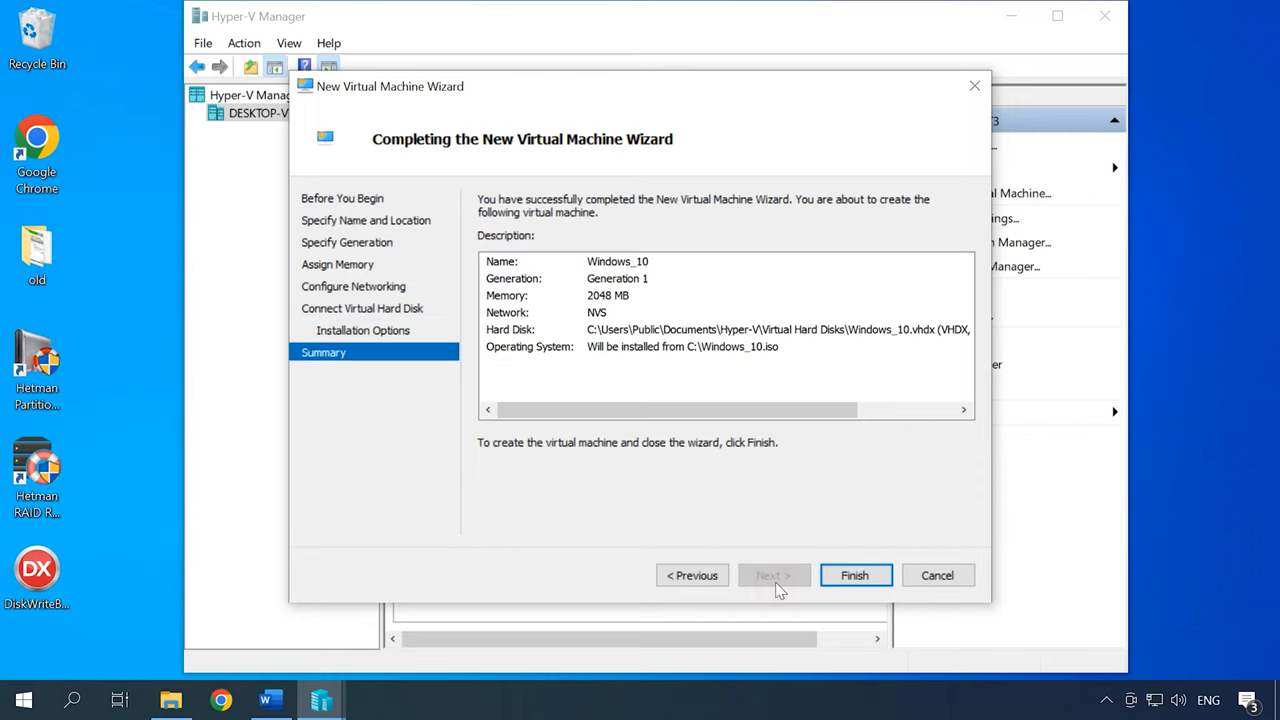
{"action": "mouse_move", "coordinate": [650, 371]}
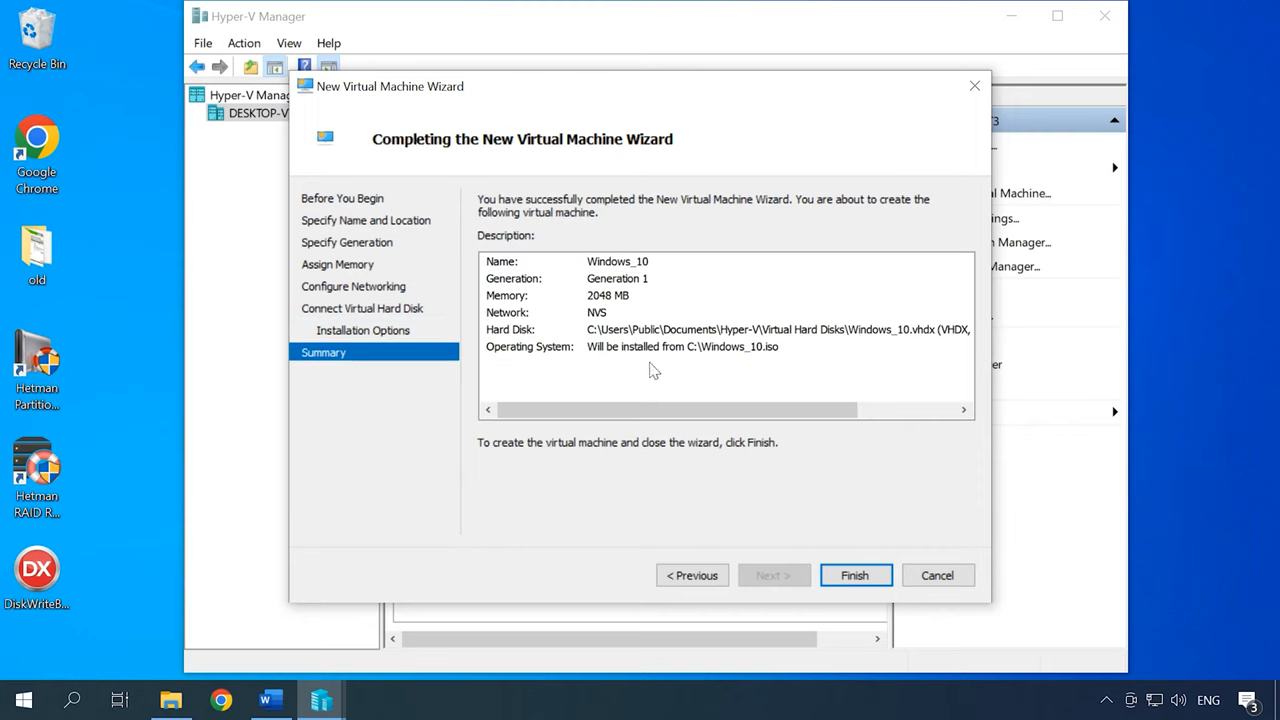
{"action": "left_click", "coordinate": [855, 575]}
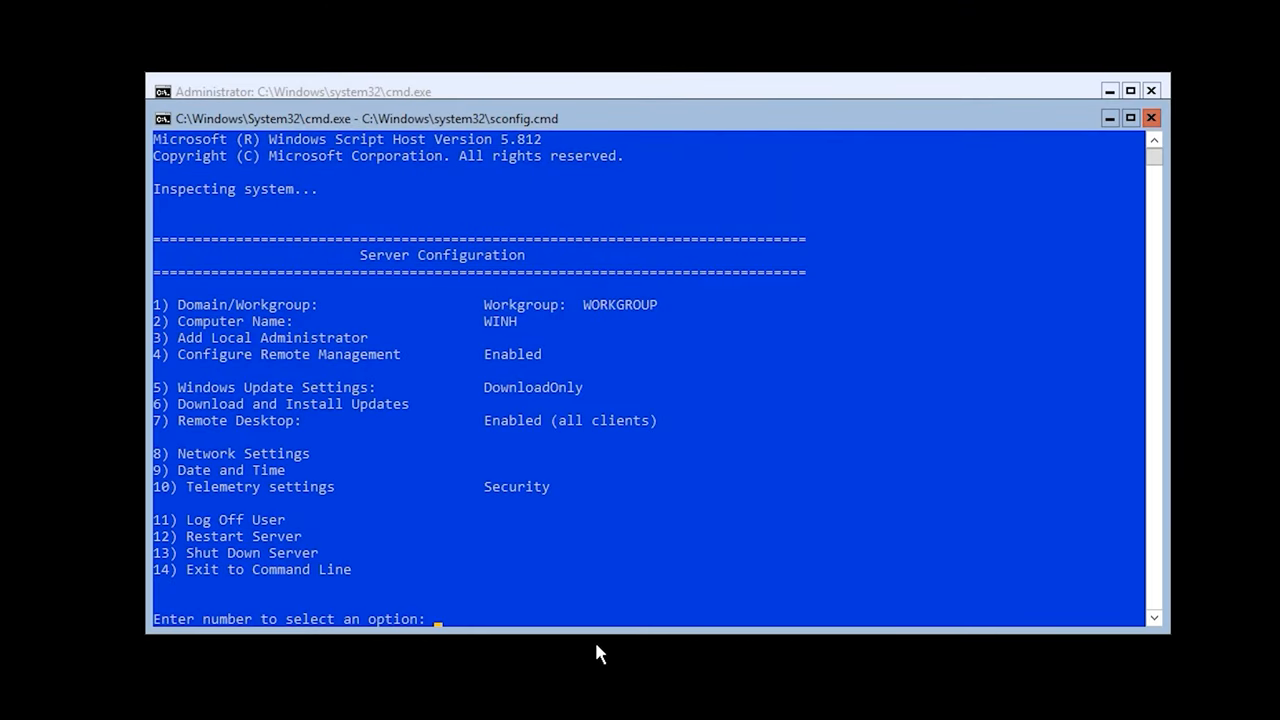
{"action": "mouse_move", "coordinate": [565, 118]}
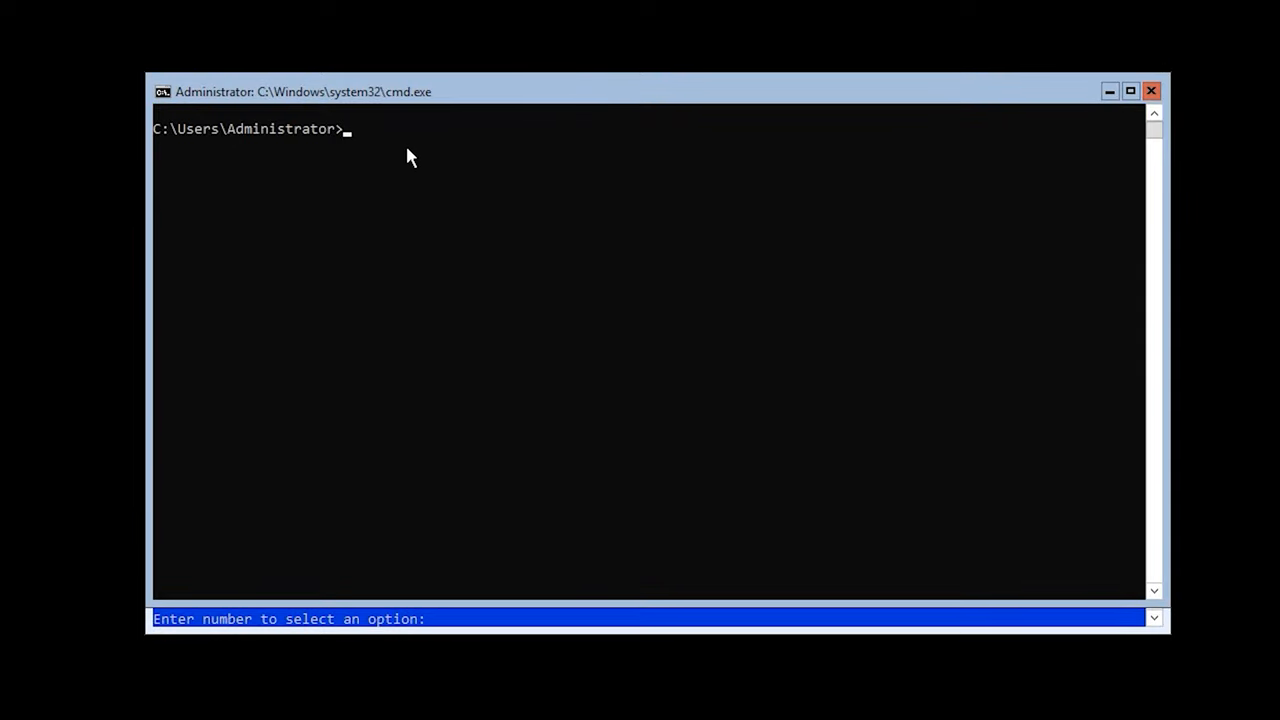
Launch notepad from the command prompt and open its file dialog showing All Files.
{"action": "type", "text": "notepad"}
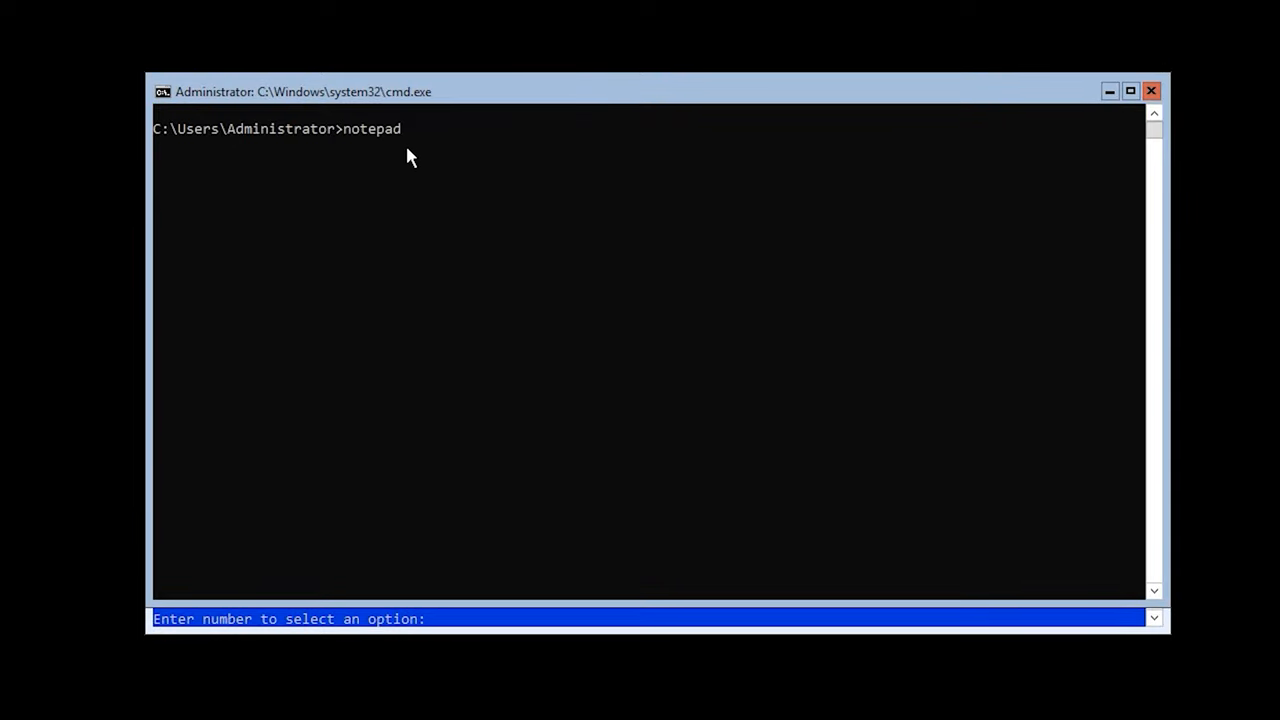
{"action": "key", "text": "enter"}
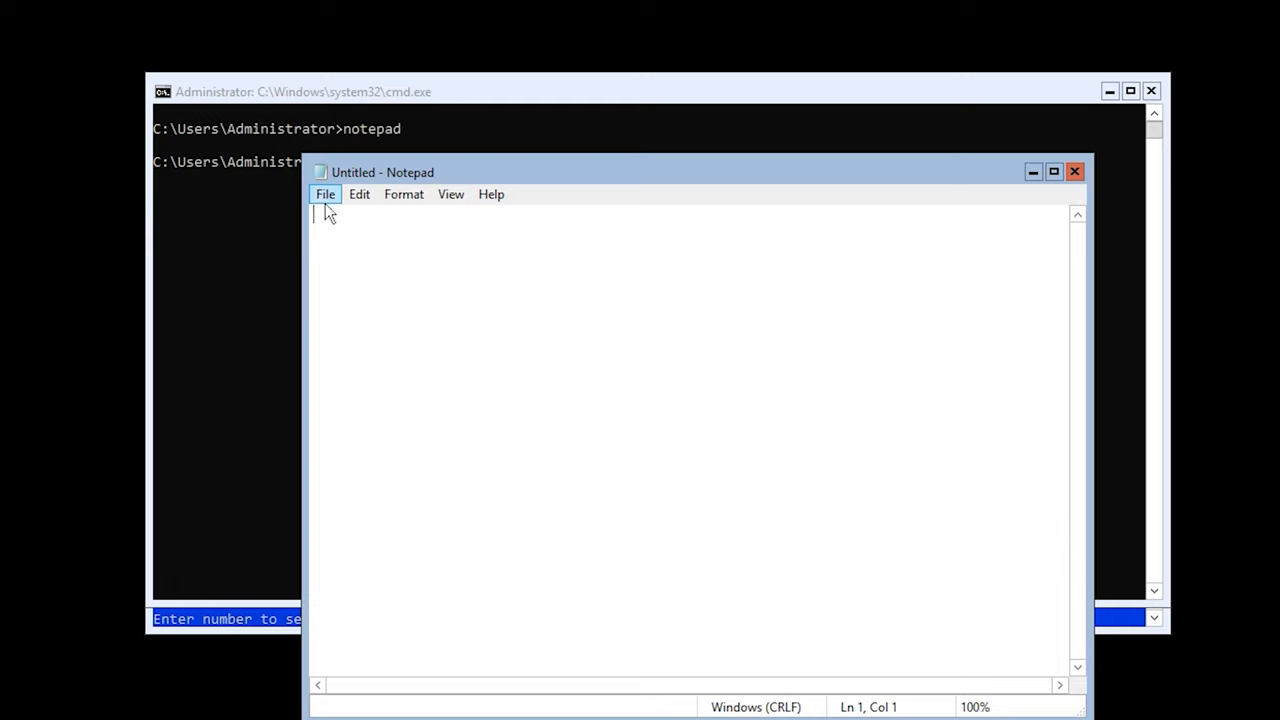
{"action": "left_click", "coordinate": [325, 194]}
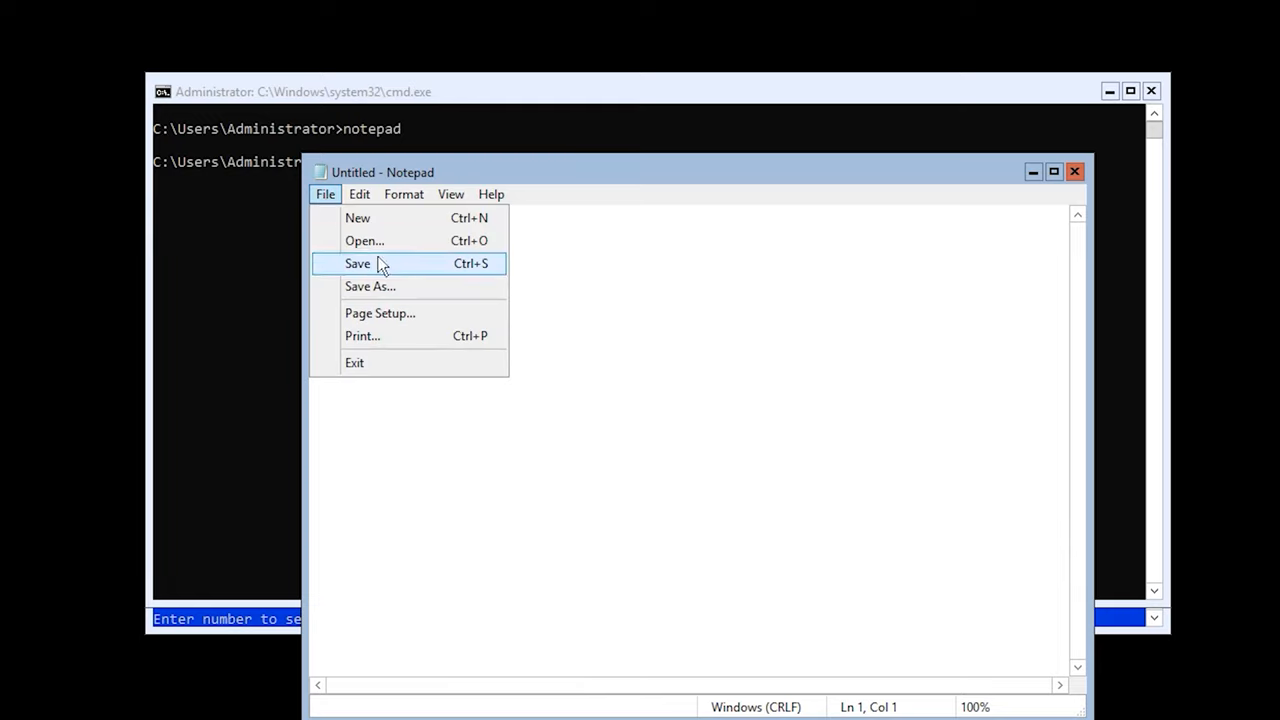
{"action": "left_click", "coordinate": [364, 240]}
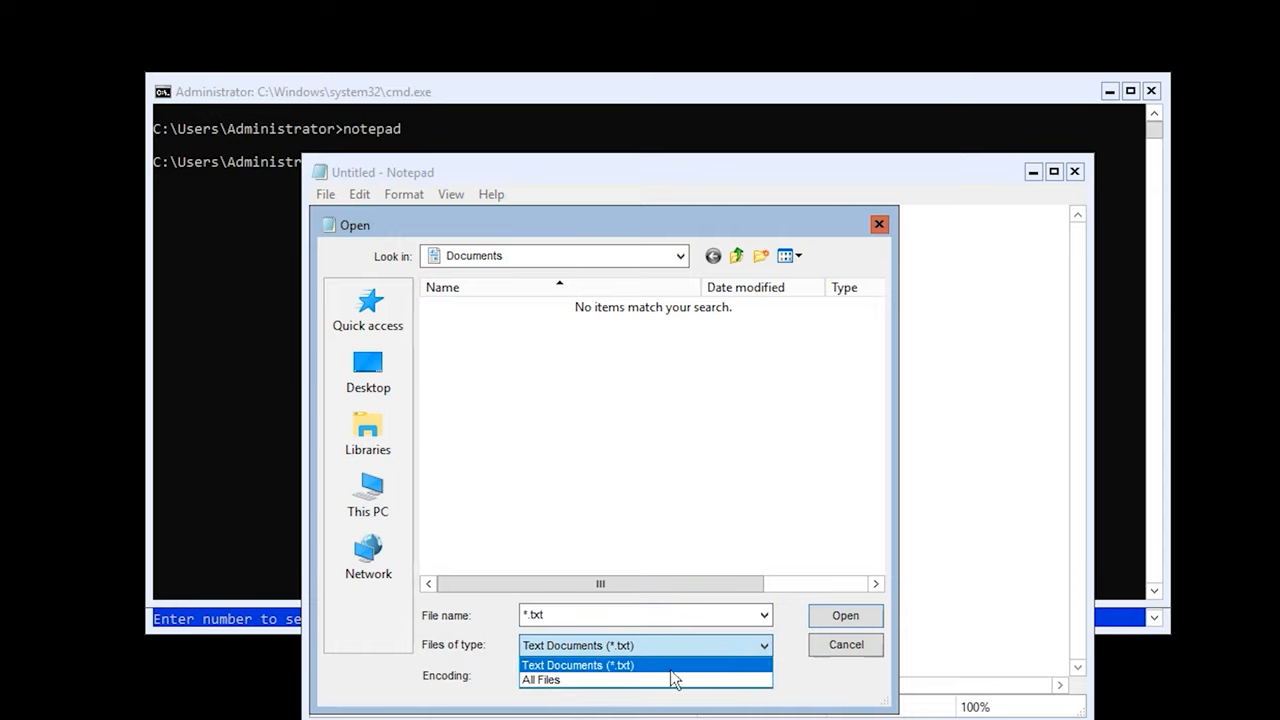
{"action": "left_click", "coordinate": [541, 679]}
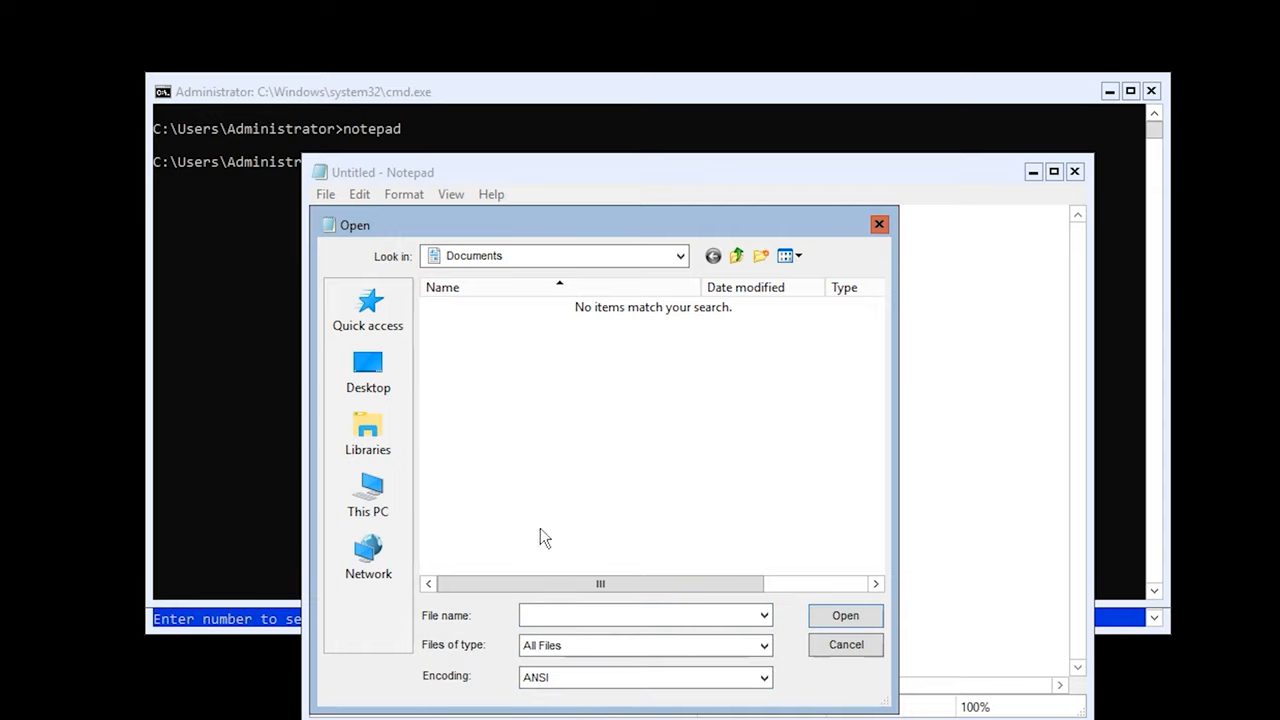
Find the Windows_10 image on drive E, then browse Local Disk (C:).
{"action": "left_click", "coordinate": [367, 494]}
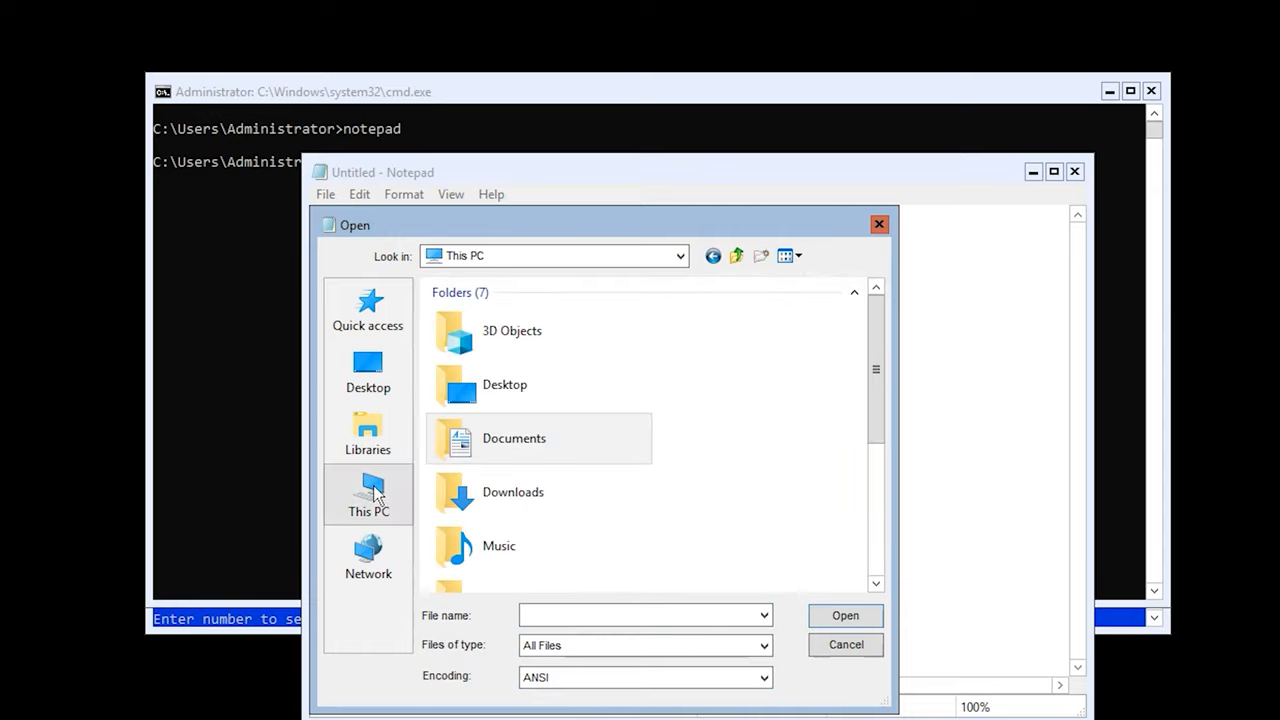
{"action": "scroll", "scroll_direction": "down", "scroll_amount": 3}
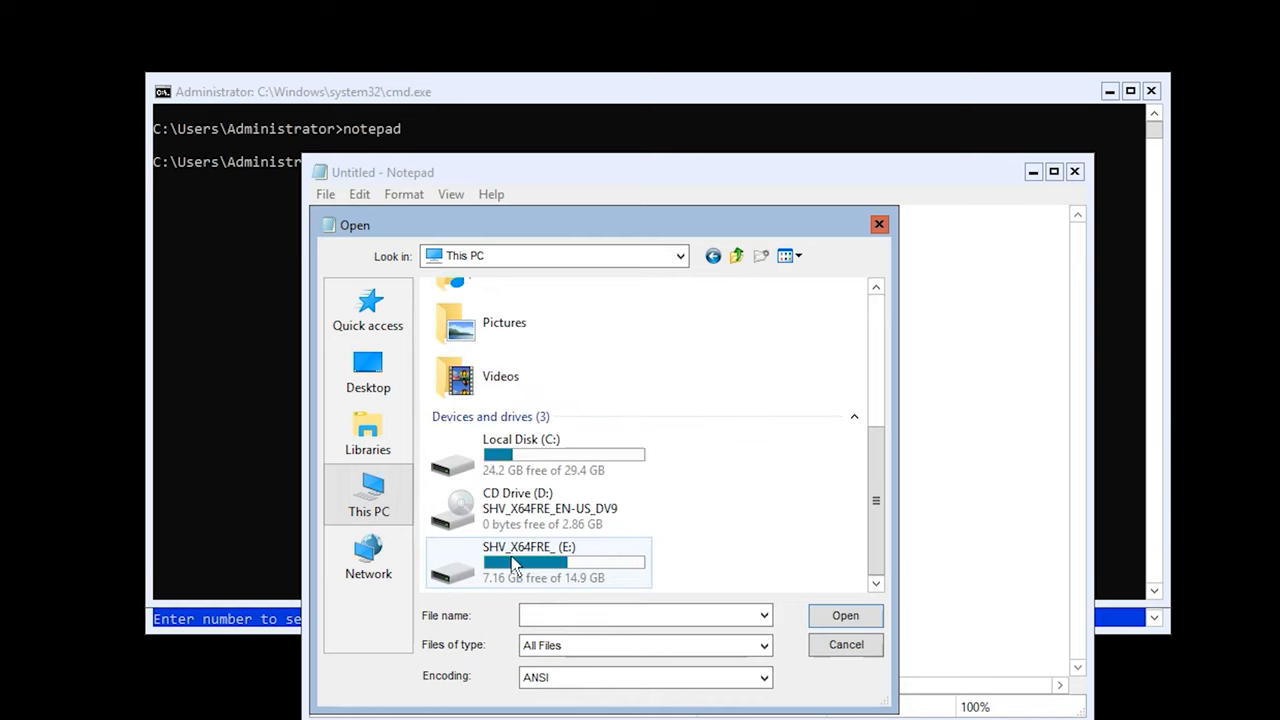
{"action": "double_click", "coordinate": [540, 562]}
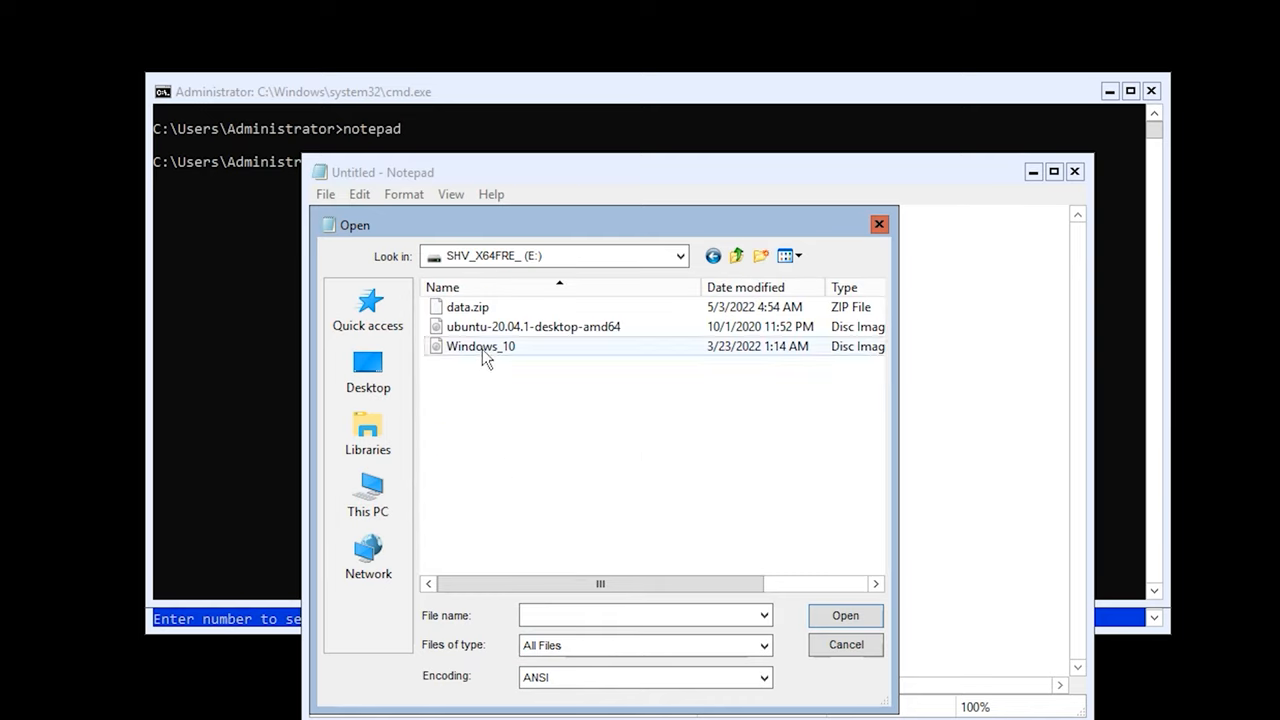
{"action": "right_click", "coordinate": [480, 346]}
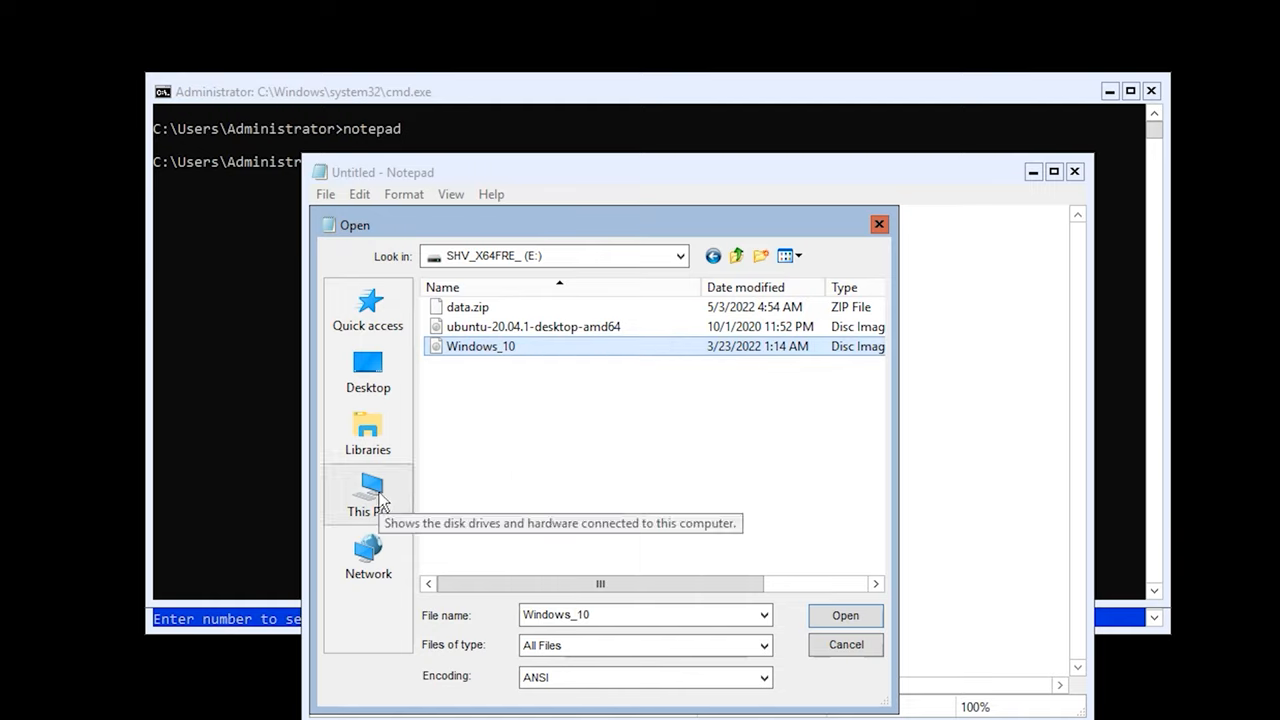
{"action": "left_click", "coordinate": [367, 490]}
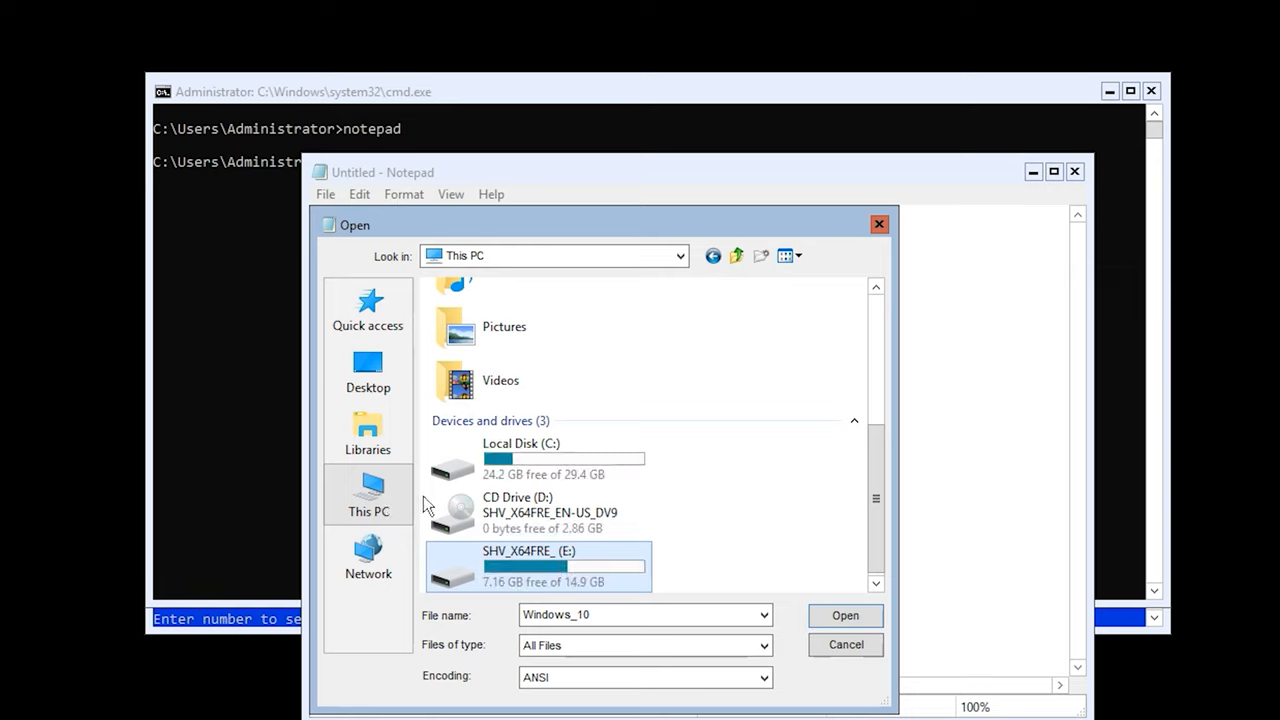
{"action": "double_click", "coordinate": [521, 443]}
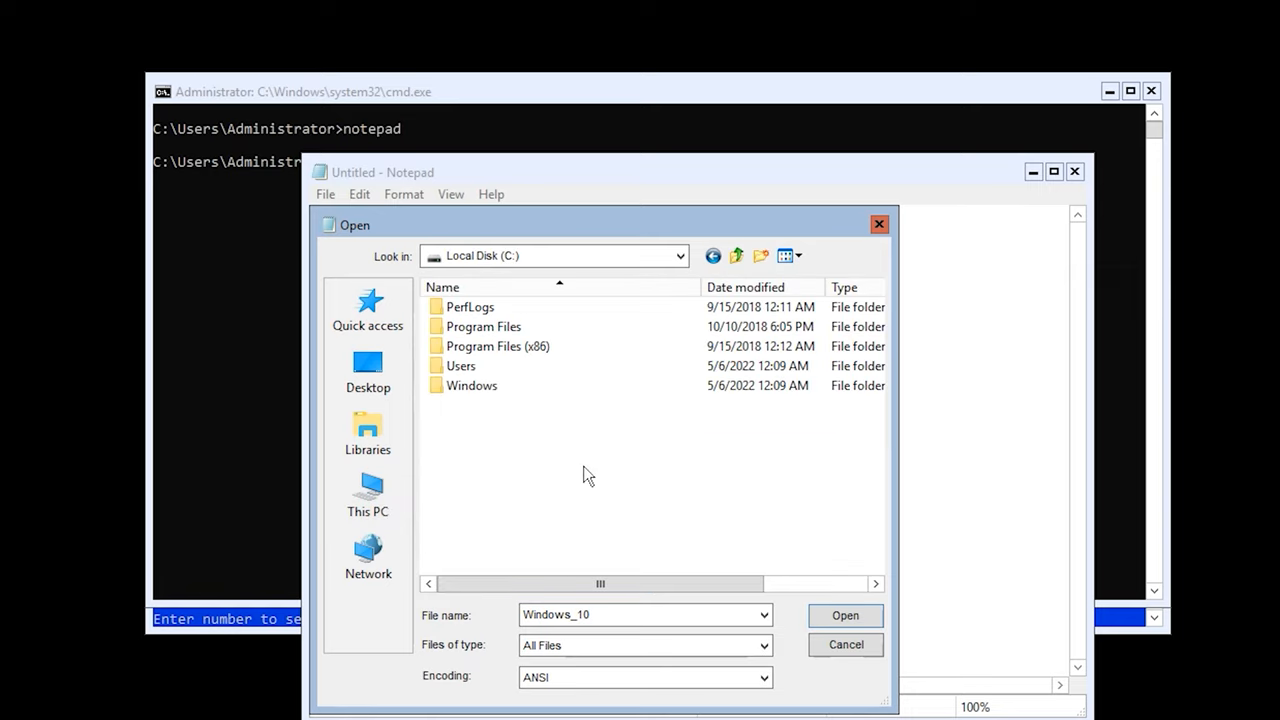
{"action": "right_click", "coordinate": [585, 475]}
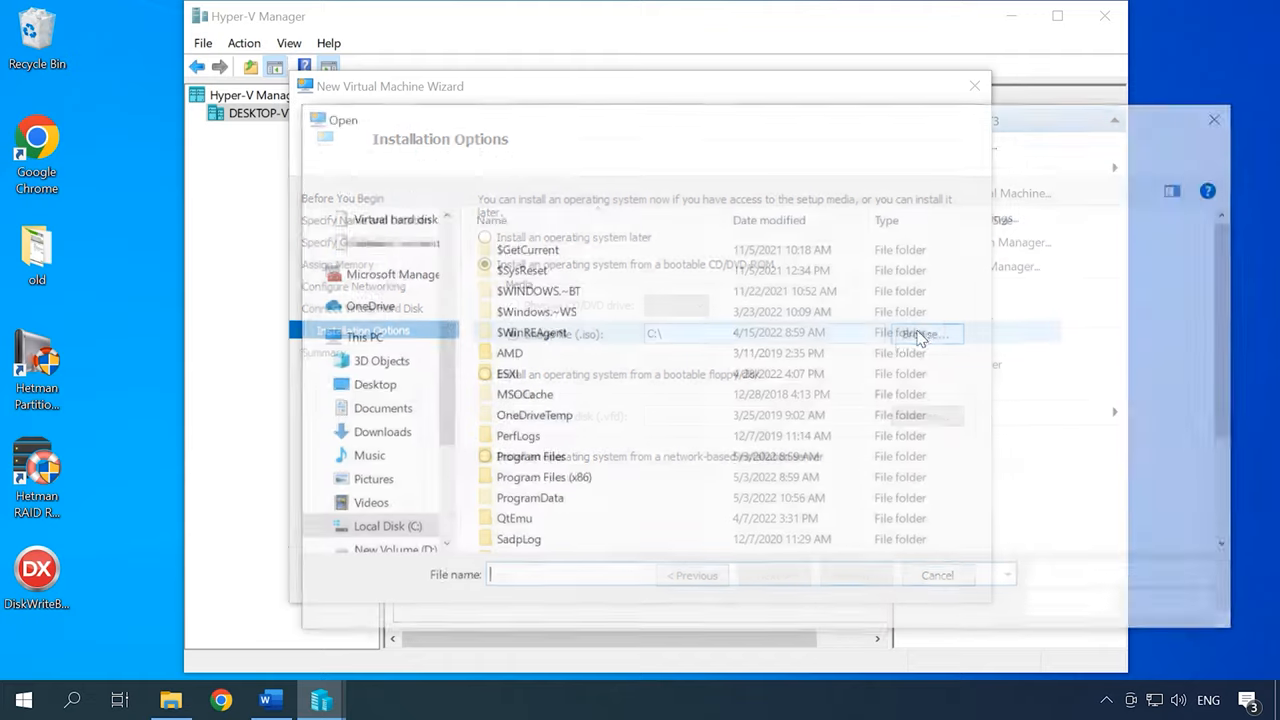
Select the WHS2019 server and view the stopped Windows_10 machine's details.
{"action": "left_click", "coordinate": [536, 546]}
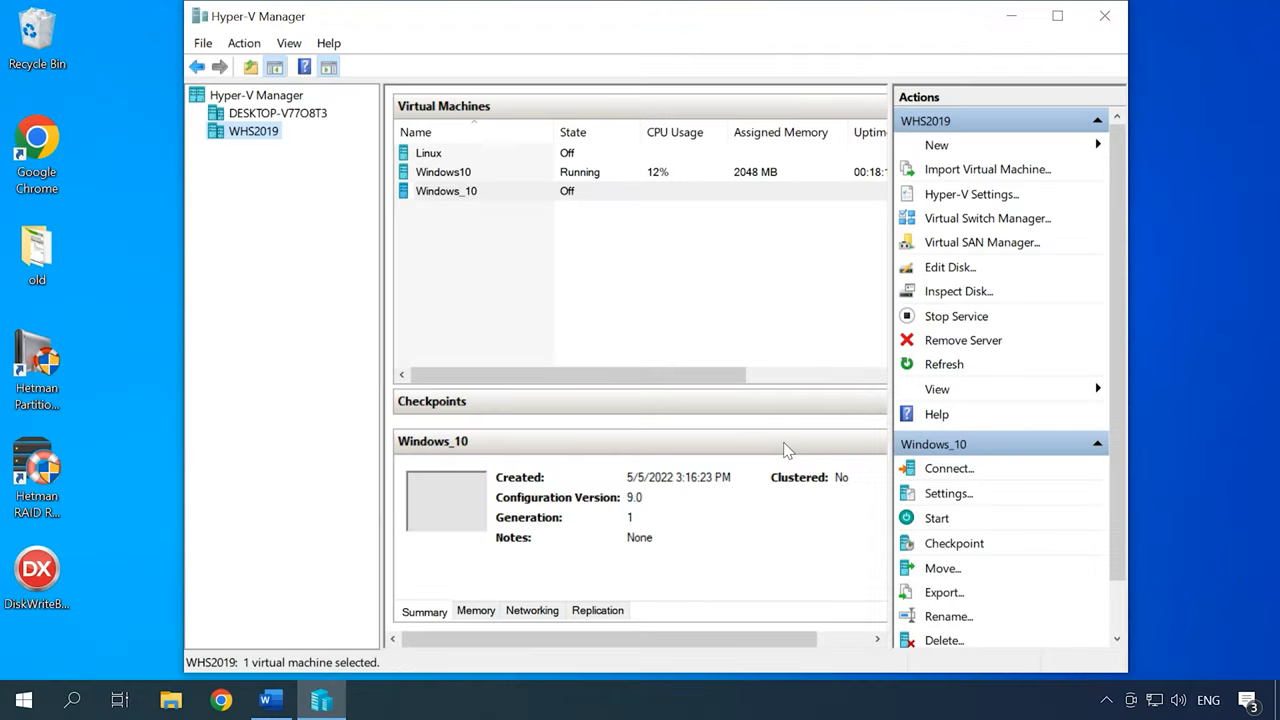
{"action": "left_click", "coordinate": [446, 191]}
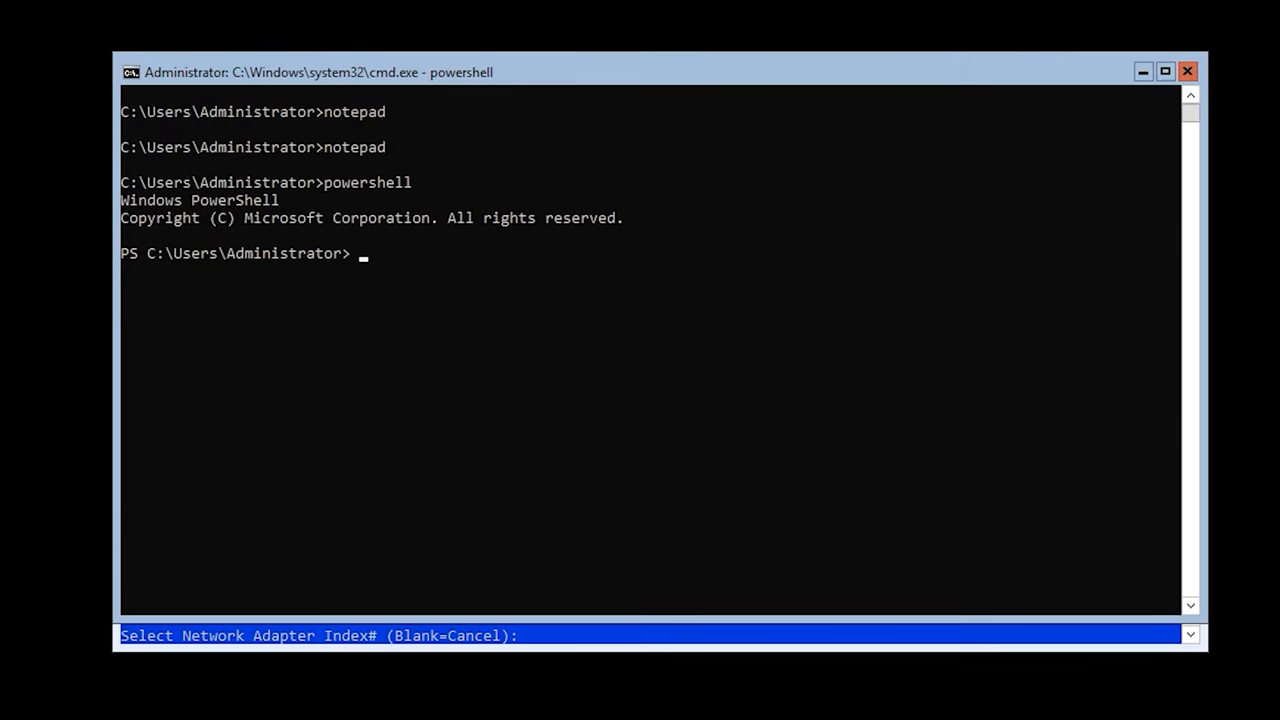
{"action": "mouse_move", "coordinate": [378, 268]}
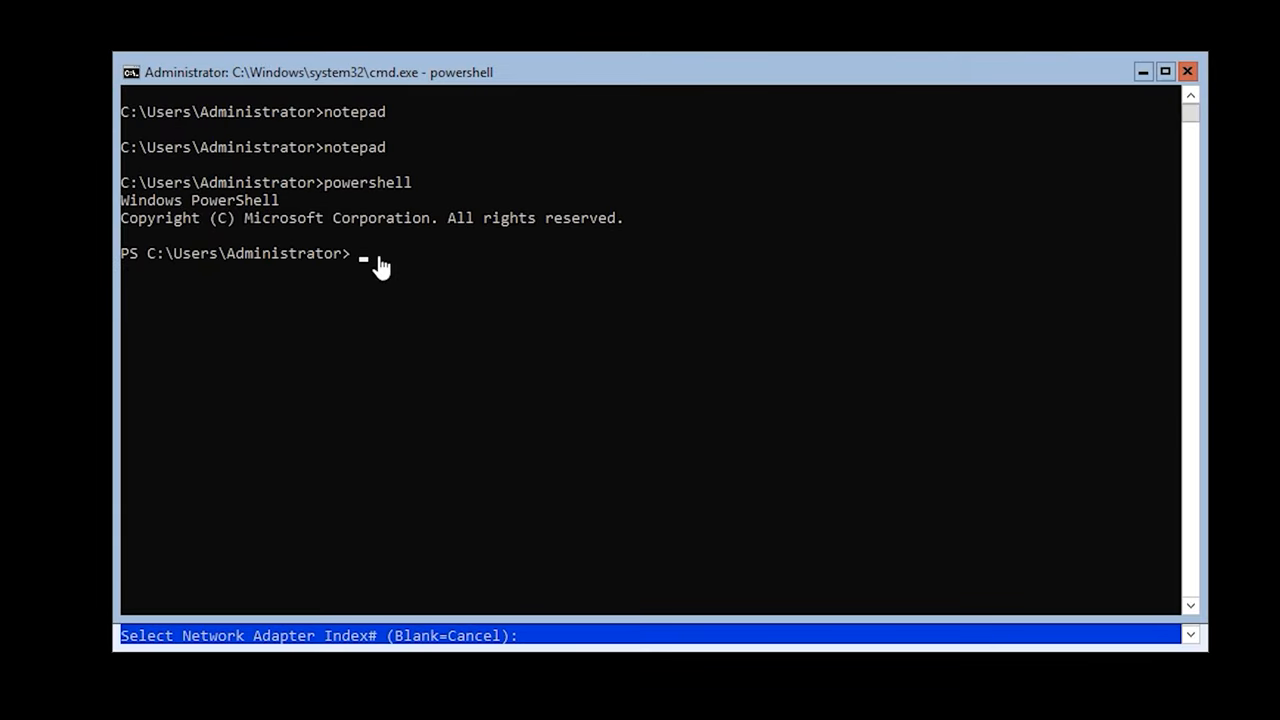
{"action": "mouse_move", "coordinate": [372, 280]}
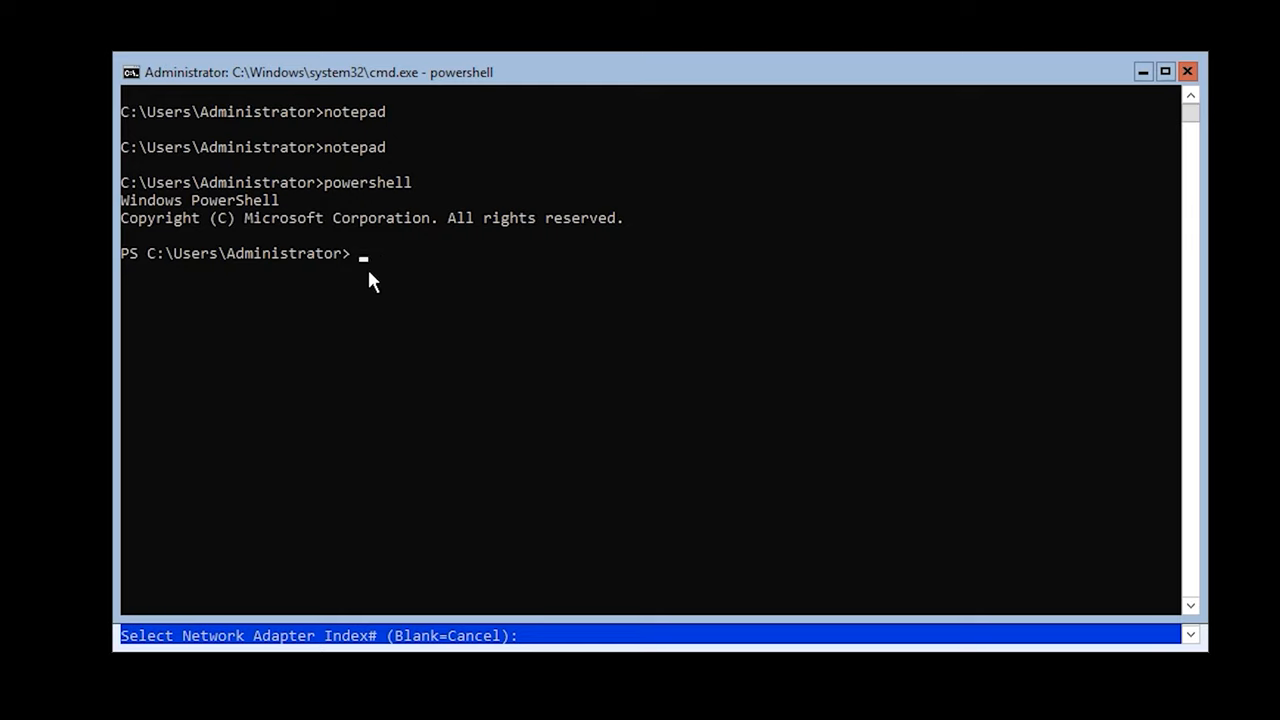
Type Copy-VMFiles copying C:\data.zip from the host into Windows10's C:\ with -CreateFullPath.
{"action": "type", "text": "Copy-VMFiles -Name Windows10 -SourcePatch C:\\data.zip -DestinationPath C:\\ -CreateFullPath -FileSource Host"}
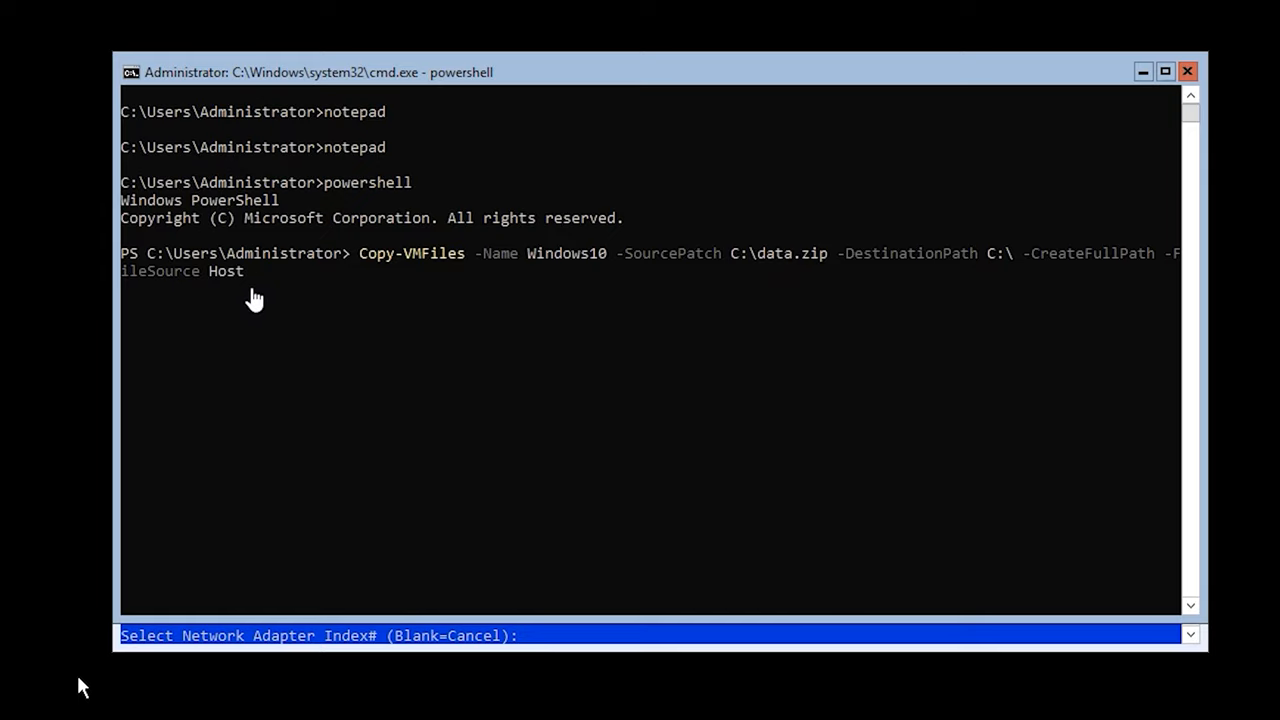
{"action": "mouse_move", "coordinate": [331, 399]}
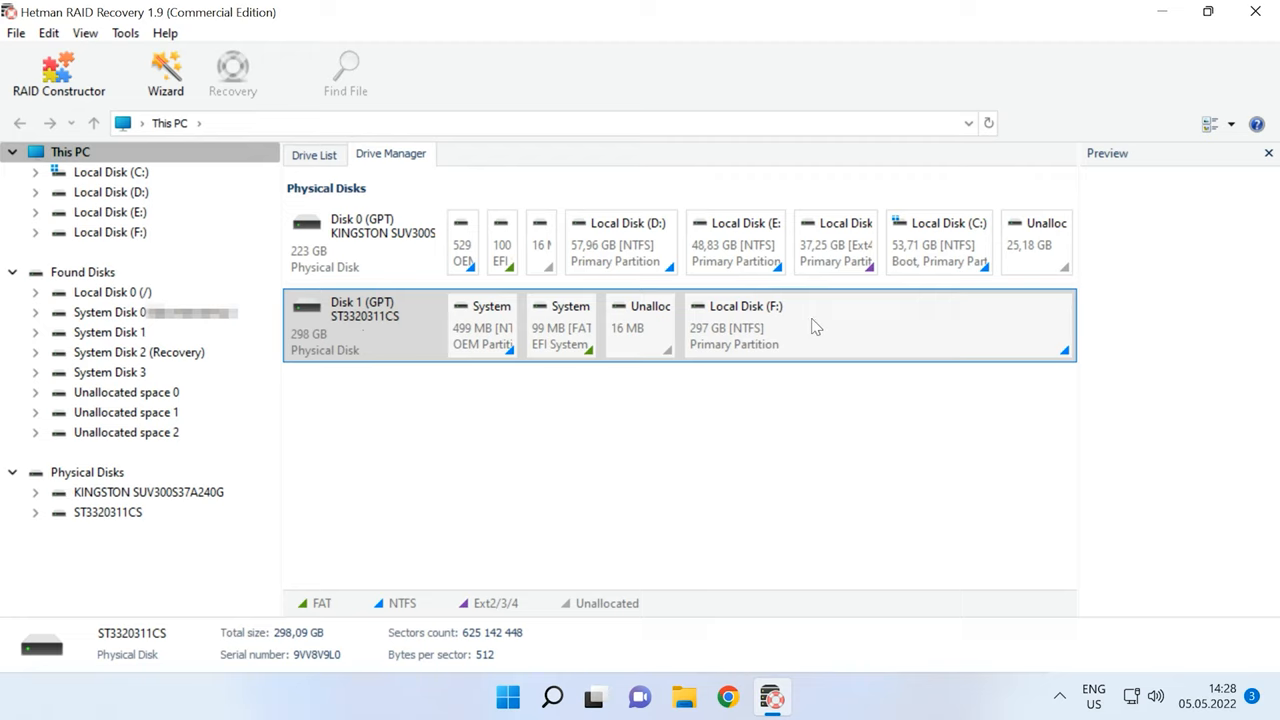
Start a fast analysis of Local Disk (F:), then stop it and go back.
{"action": "right_click", "coordinate": [735, 325]}
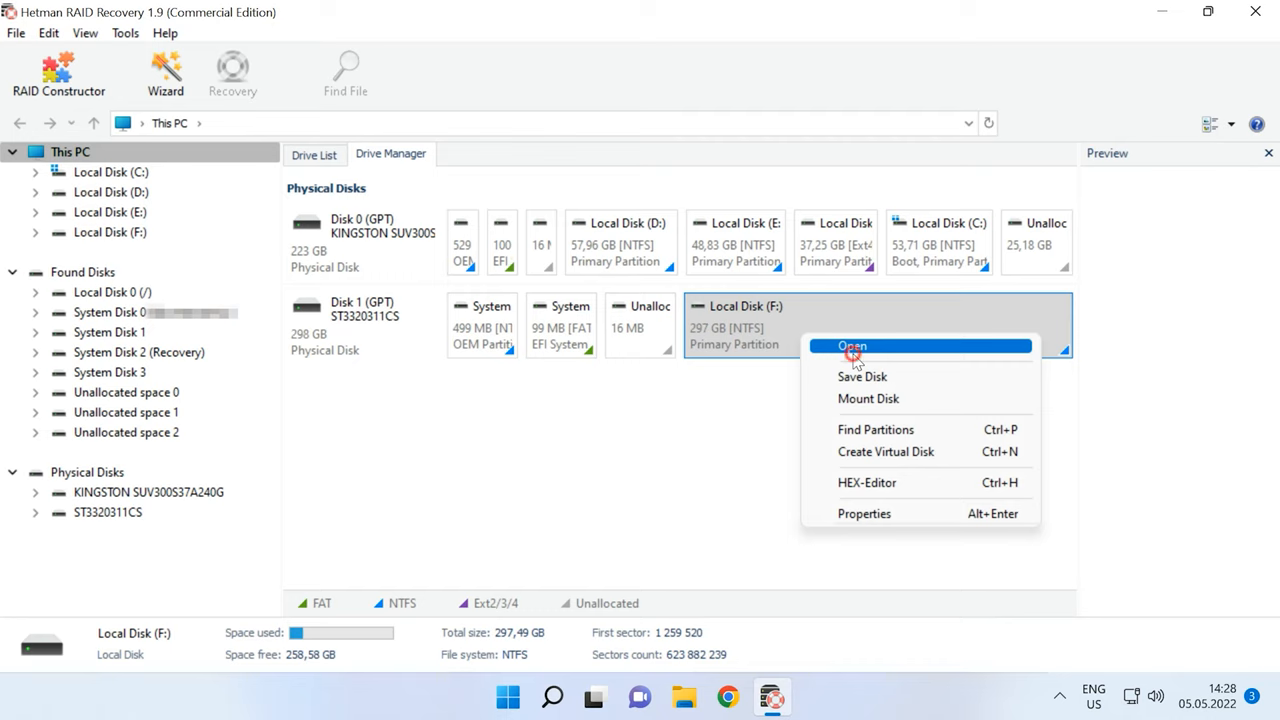
{"action": "left_click", "coordinate": [852, 346]}
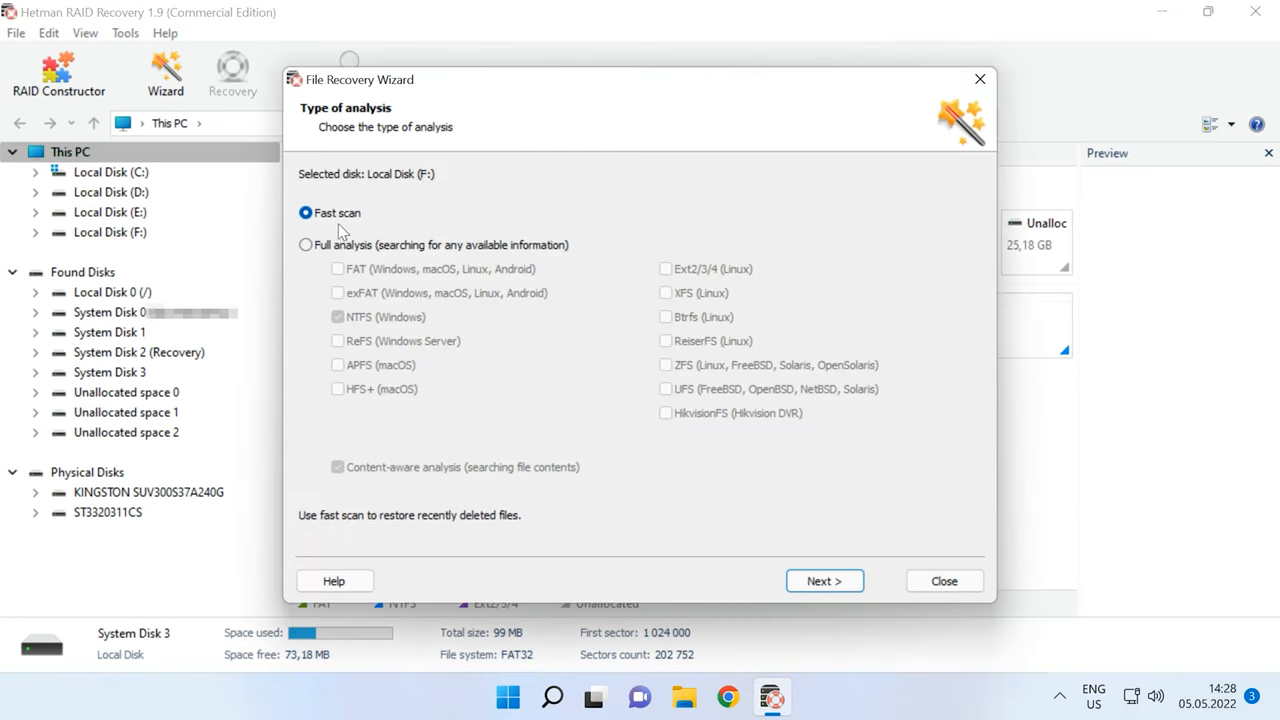
{"action": "left_click", "coordinate": [824, 581]}
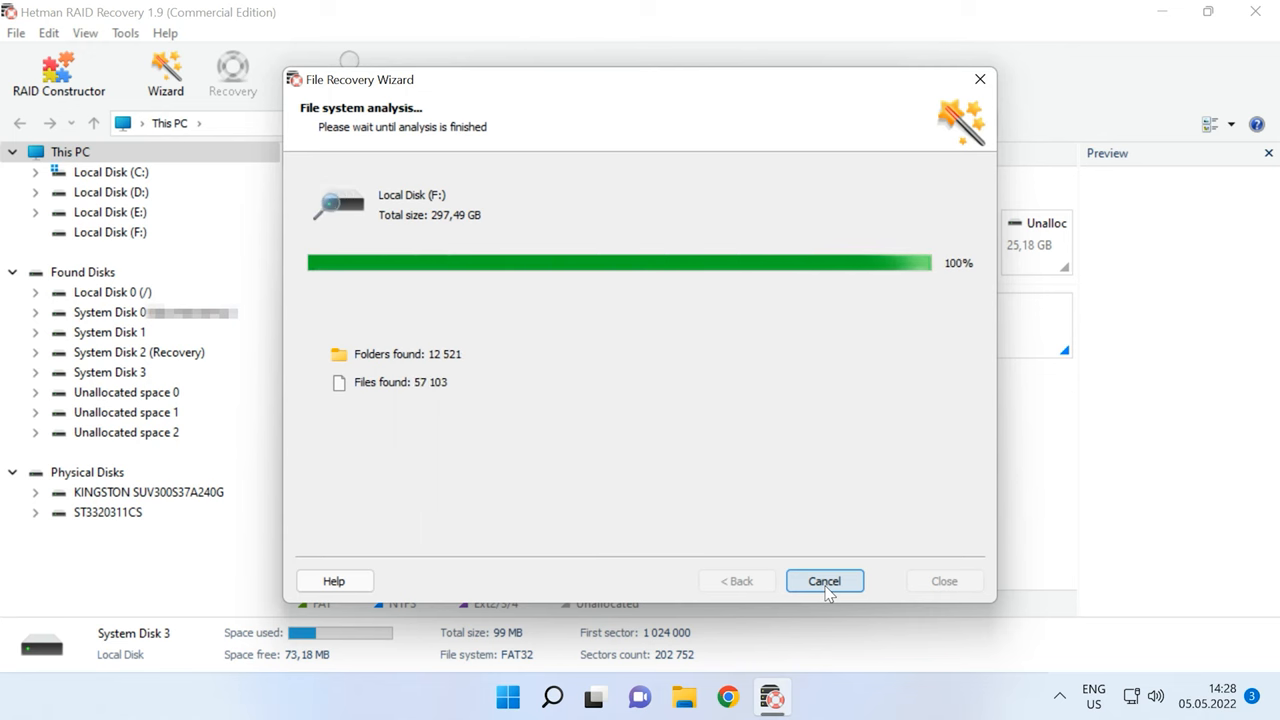
{"action": "left_click", "coordinate": [824, 581]}
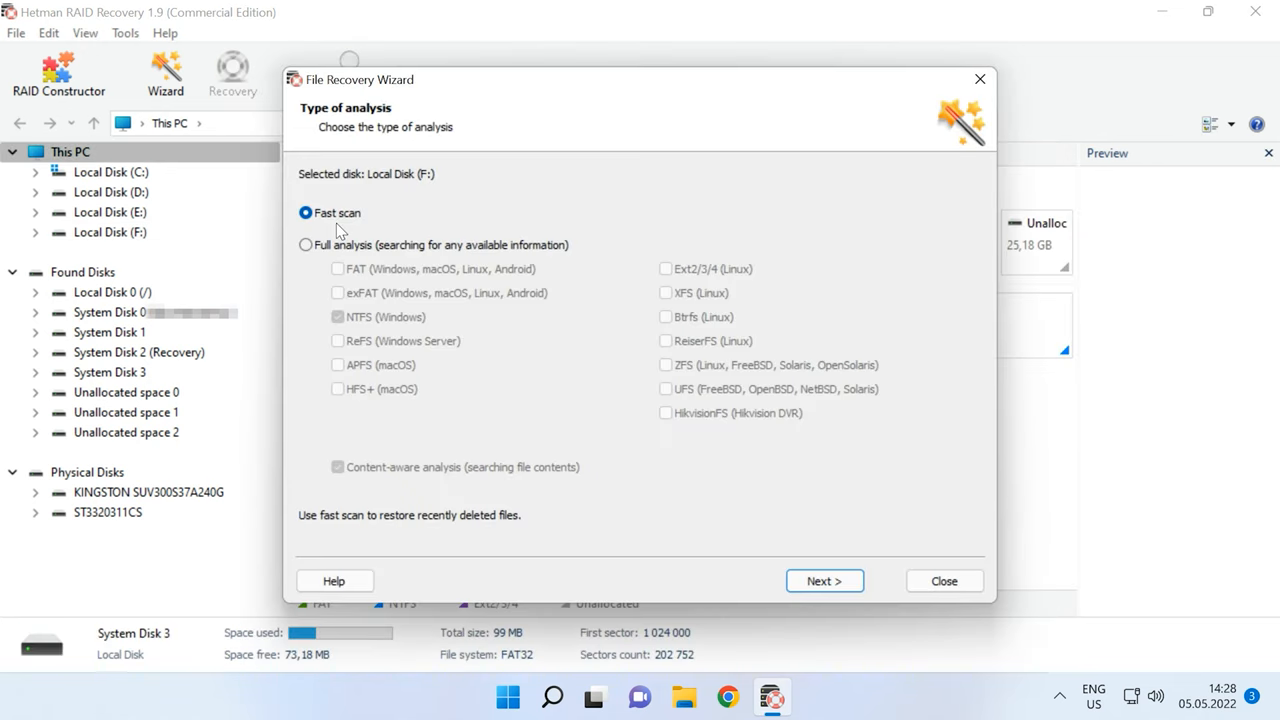
Run a full NTFS analysis of F: with content-aware analysis turned off.
{"action": "left_click", "coordinate": [306, 245]}
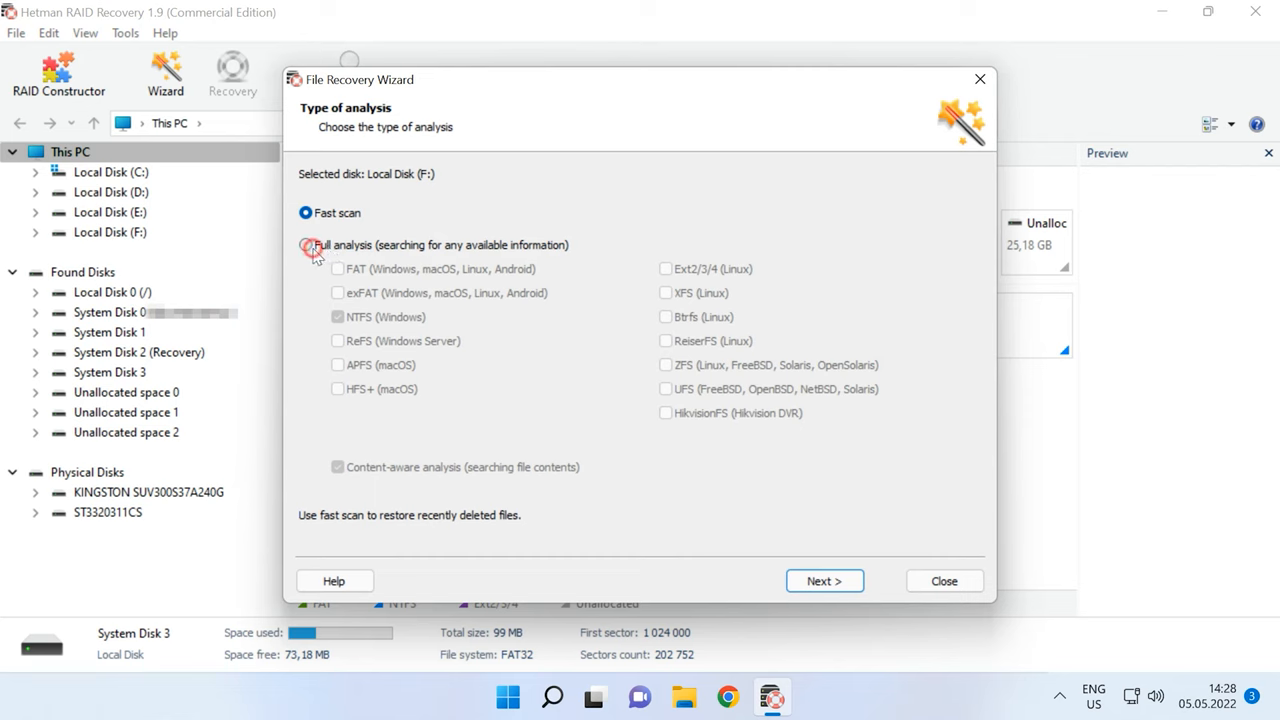
{"action": "left_click", "coordinate": [306, 245]}
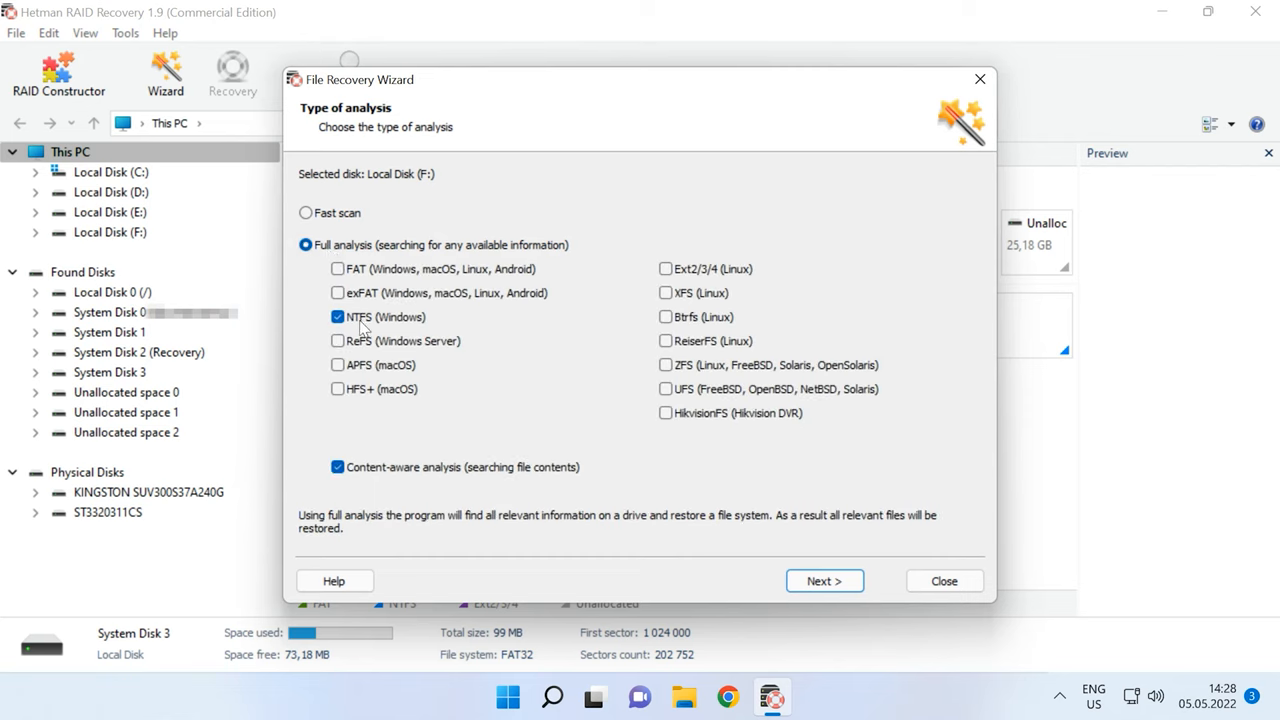
{"action": "left_click", "coordinate": [338, 467]}
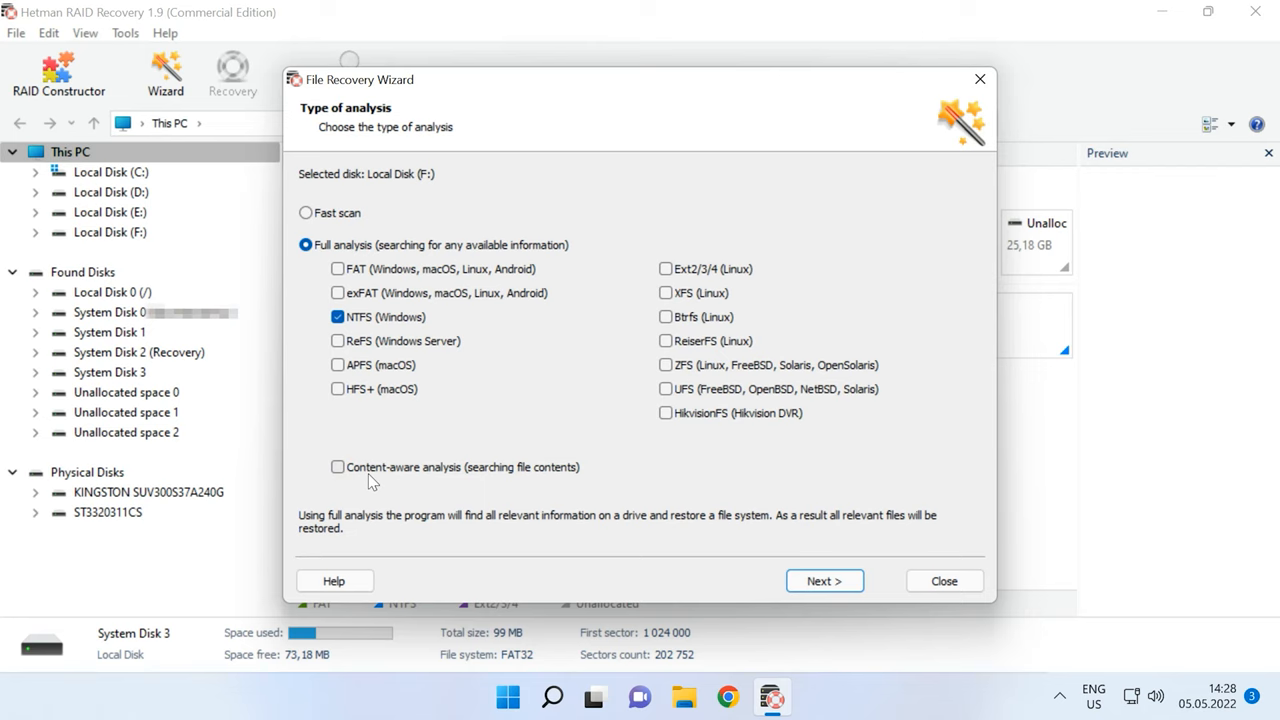
{"action": "left_click", "coordinate": [824, 581]}
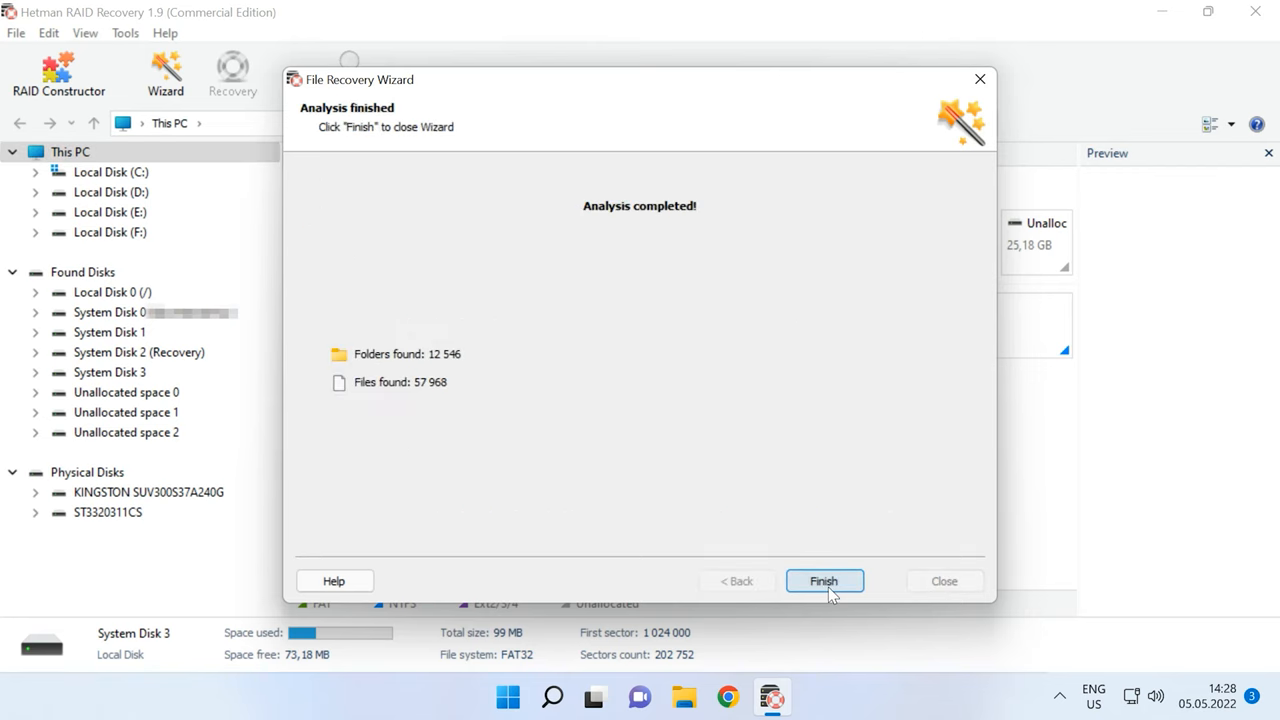
{"action": "left_click", "coordinate": [823, 581]}
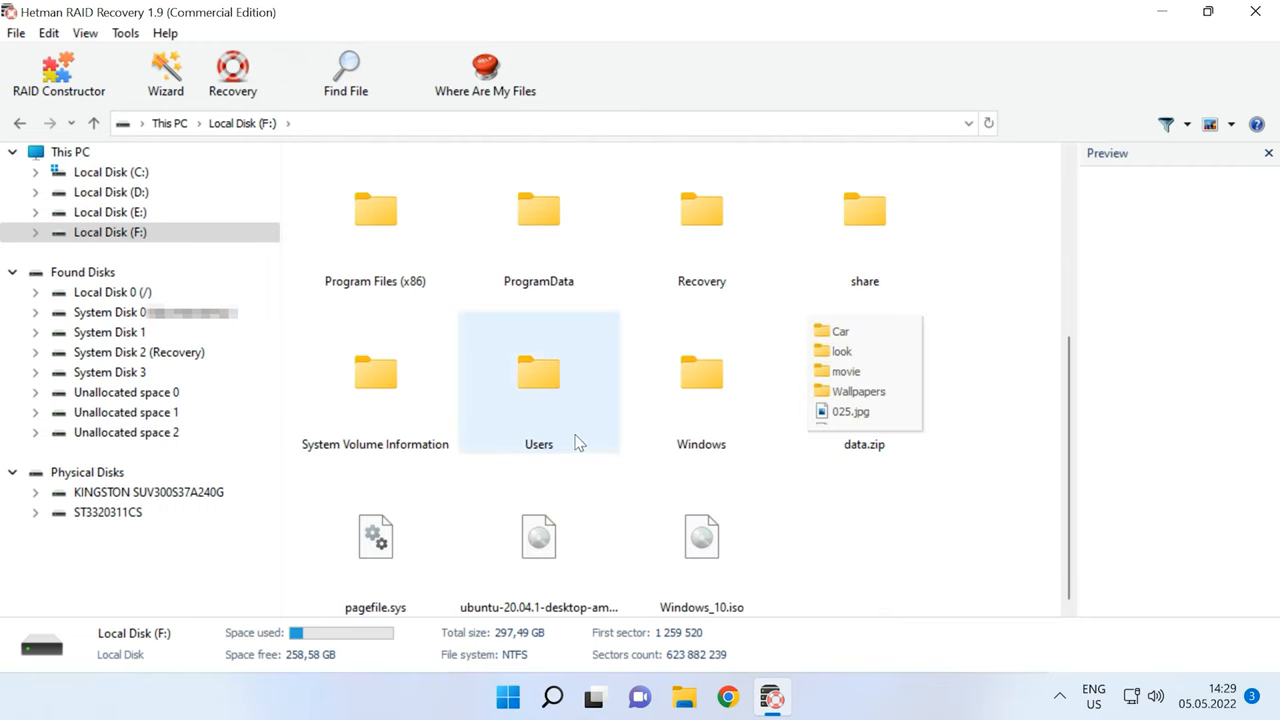
Go to Users\Public\Documents\Hyper-V\Virtual hard disks and select Windows10.vhdx plus both existing avhdx files.
{"action": "double_click", "coordinate": [538, 375]}
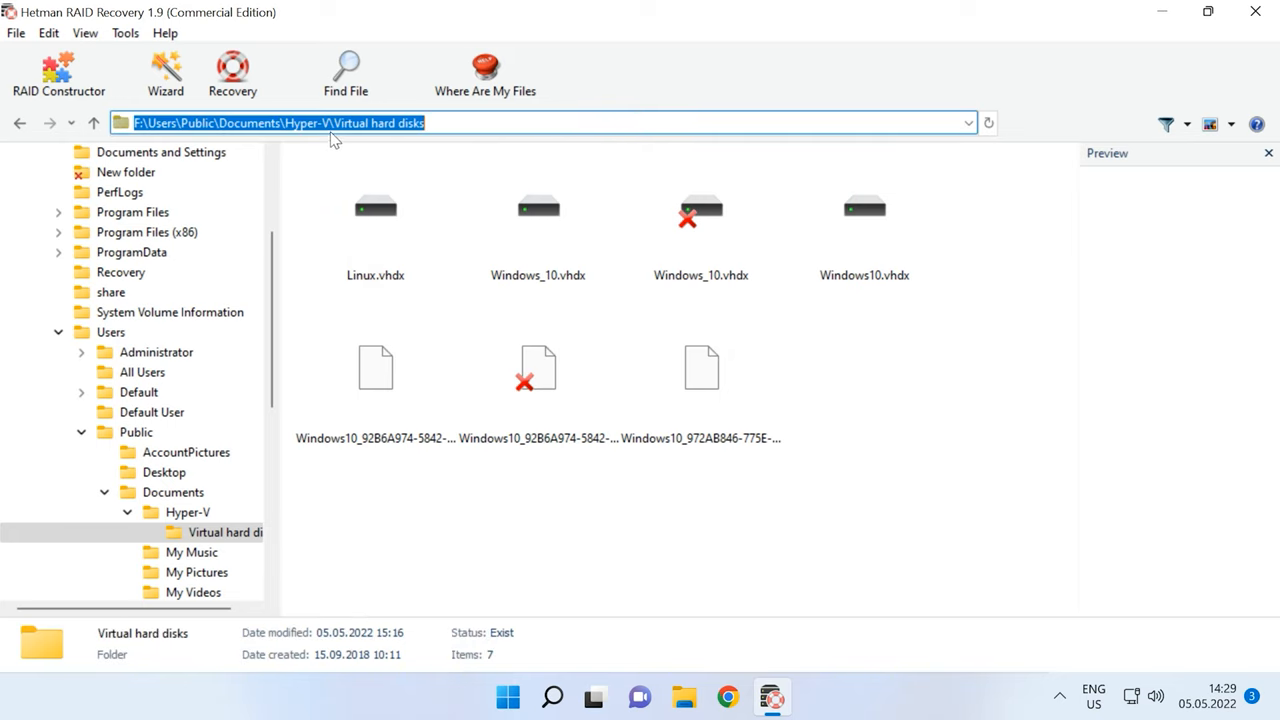
{"action": "left_click", "coordinate": [700, 220]}
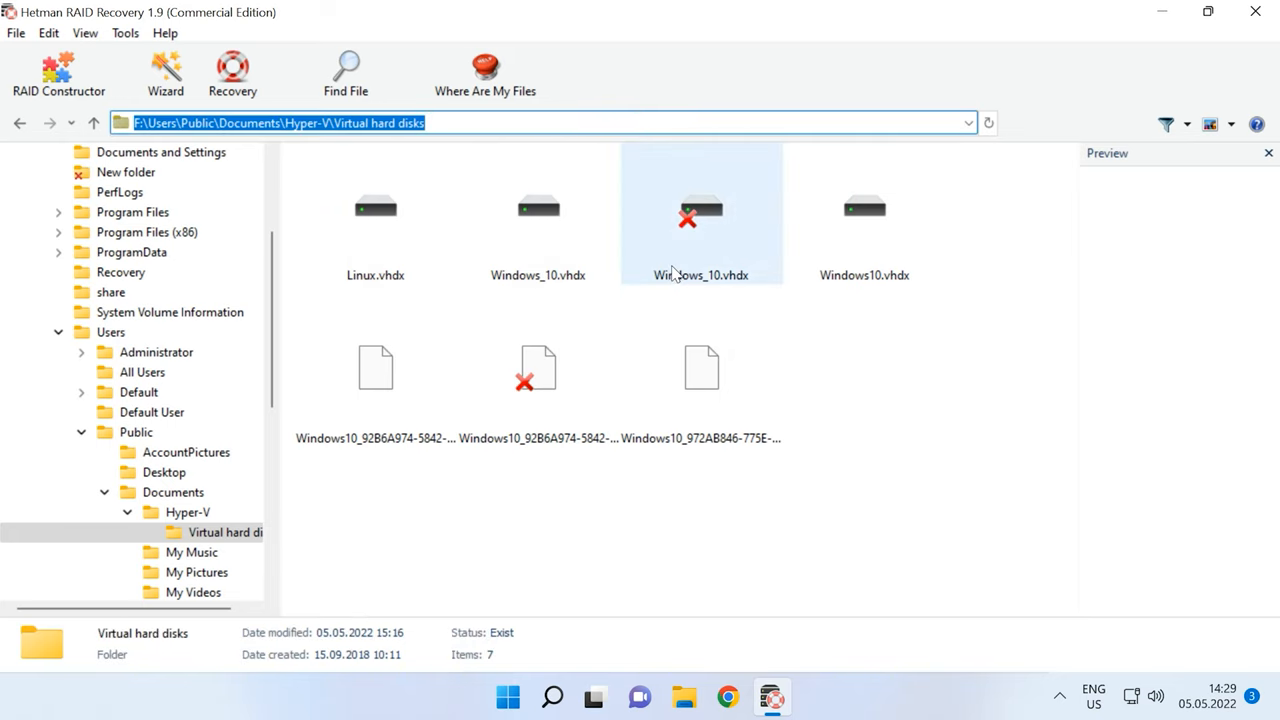
{"action": "left_click", "coordinate": [864, 212]}
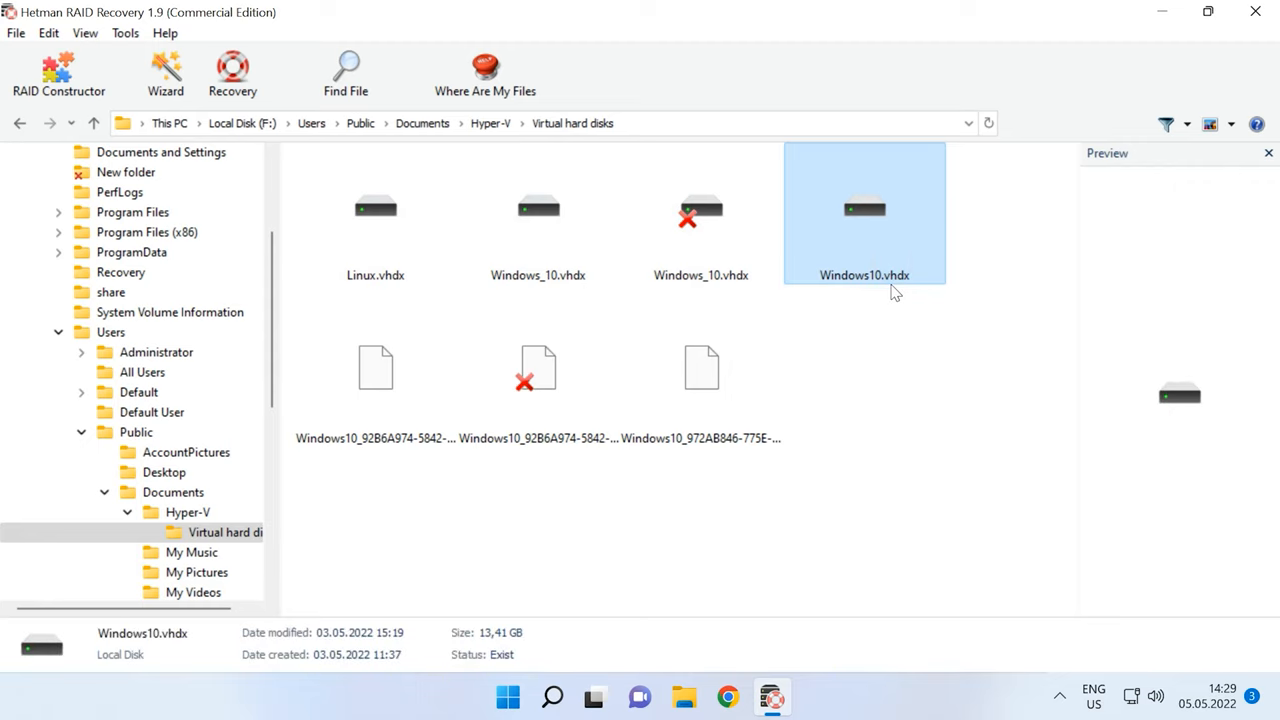
{"action": "left_click", "coordinate": [375, 367]}
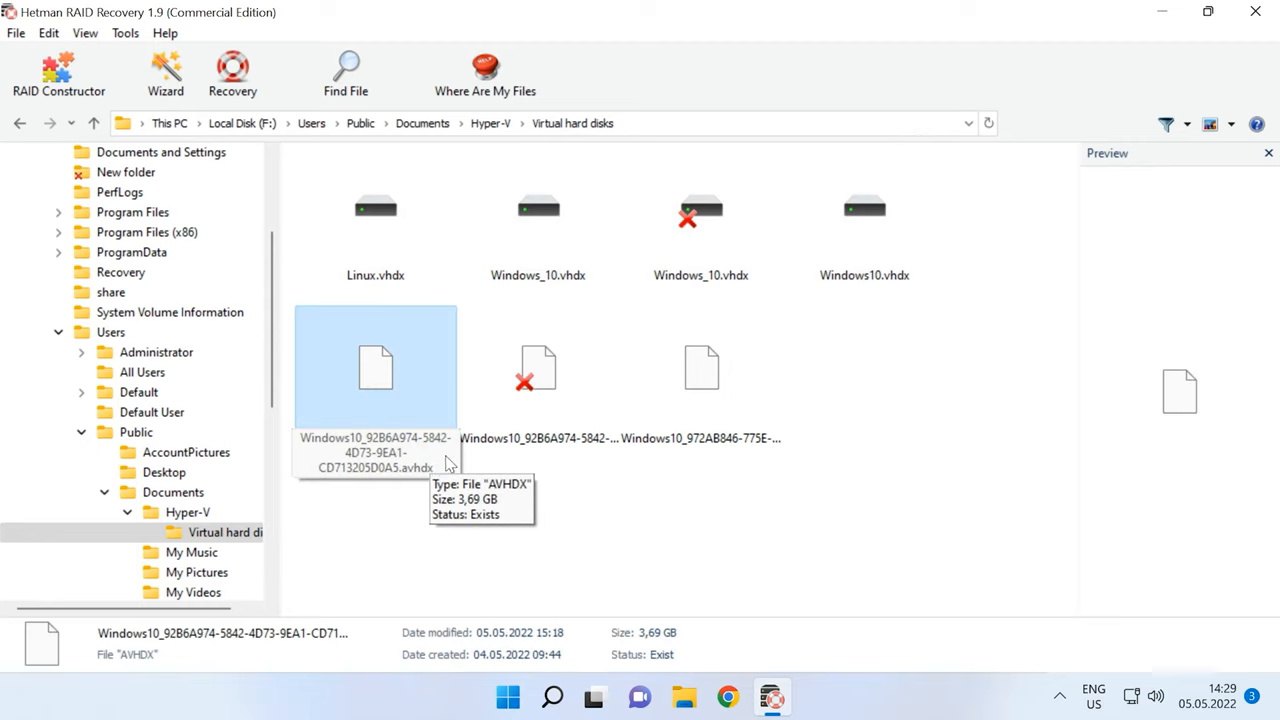
{"action": "mouse_move", "coordinate": [515, 500]}
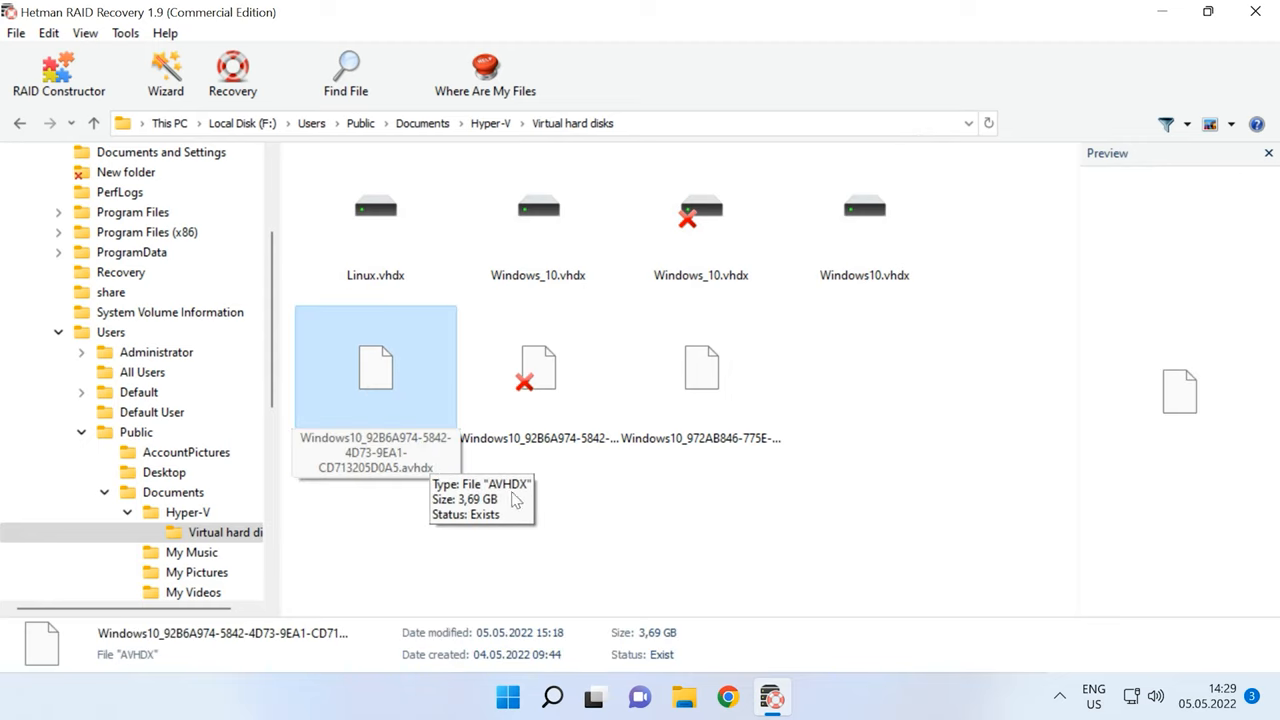
{"action": "left_click", "coordinate": [701, 367]}
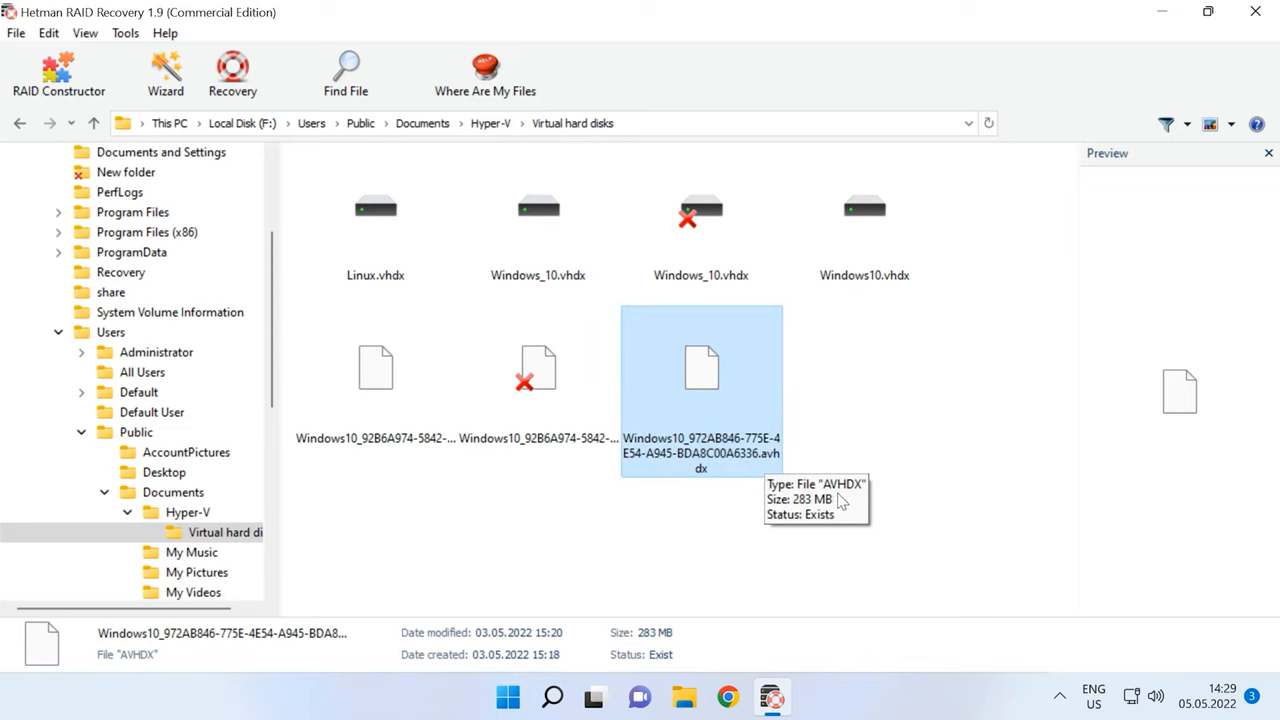
{"action": "mouse_move", "coordinate": [835, 479]}
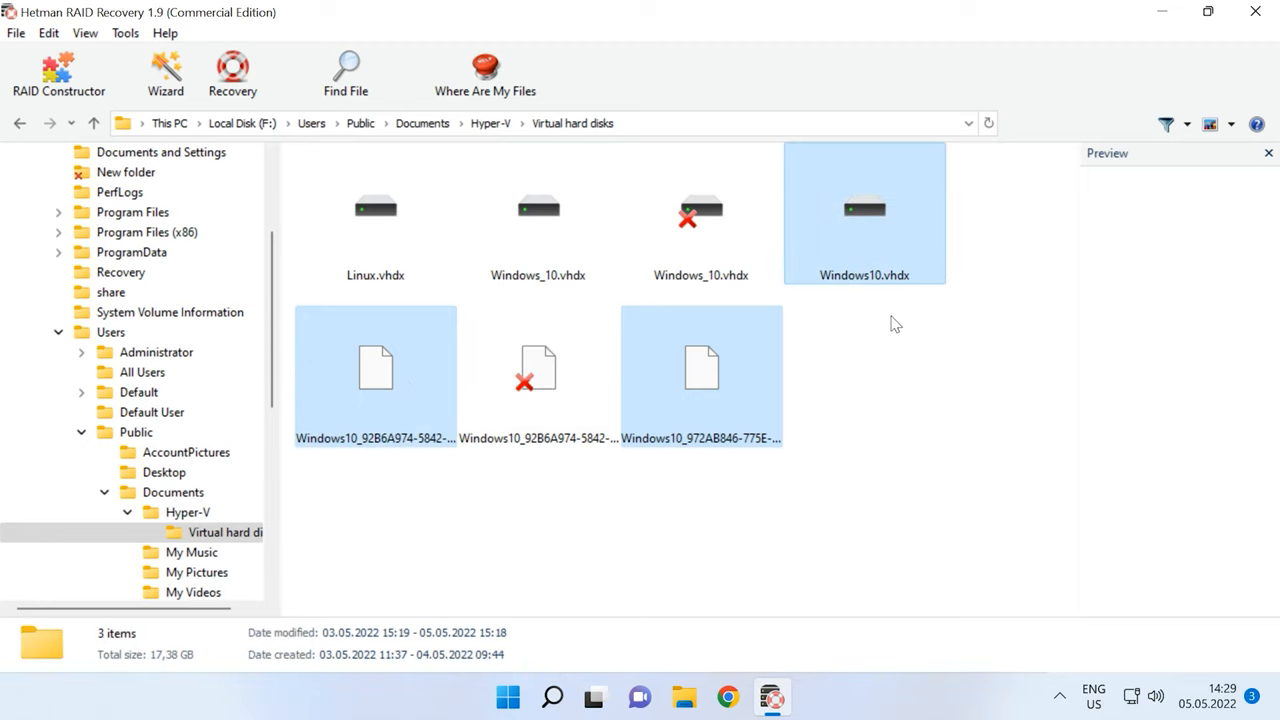
{"action": "mouse_move", "coordinate": [894, 317]}
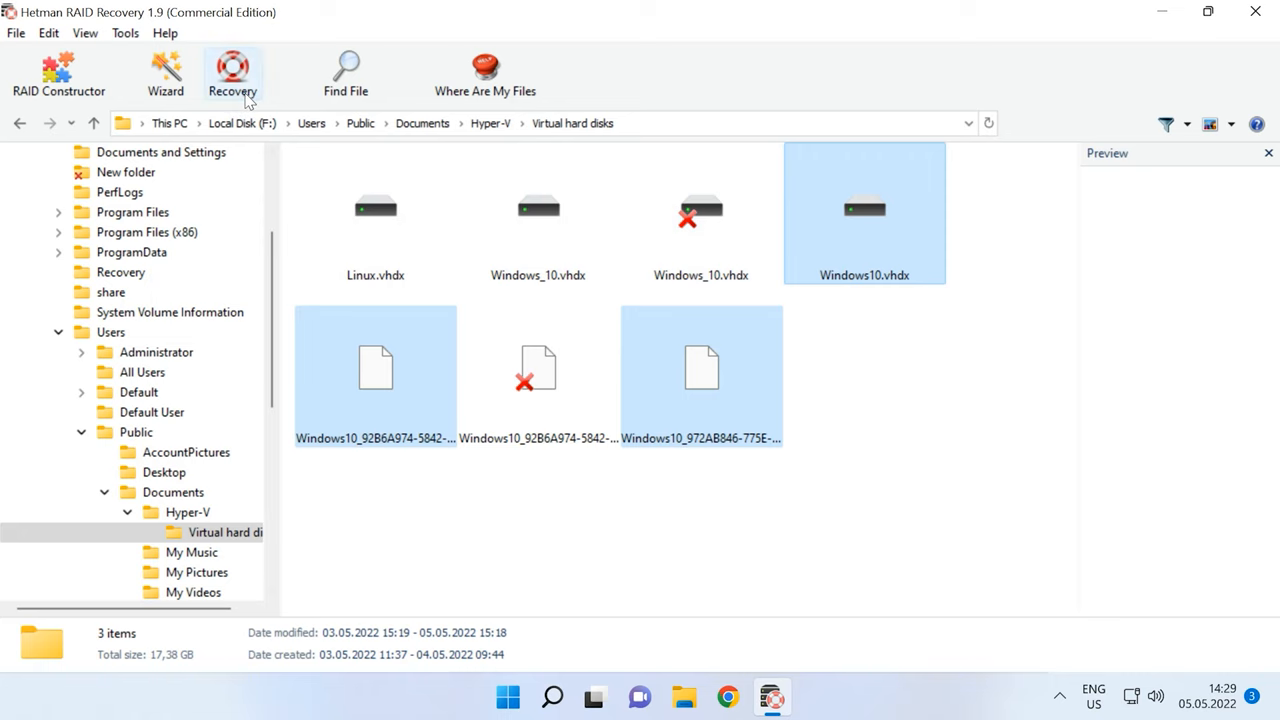
Recover the selected Hyper-V disk files to E:\1\ on the hard disk.
{"action": "left_click", "coordinate": [232, 73]}
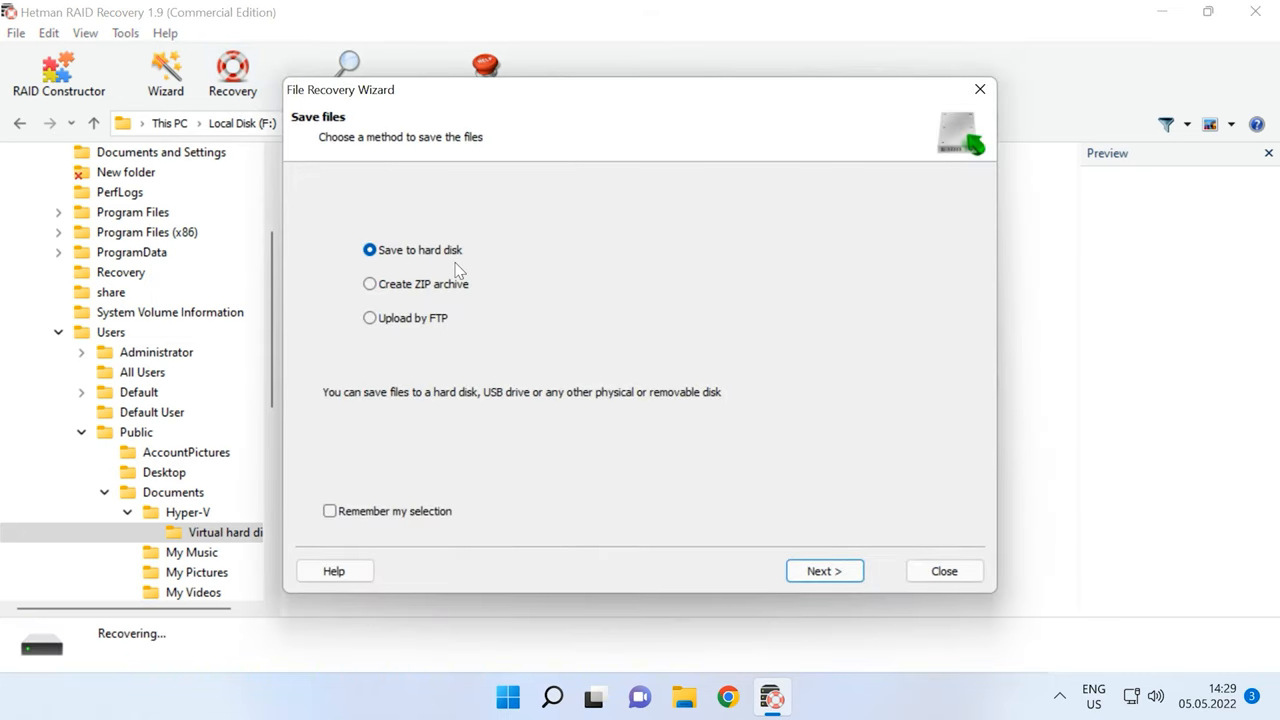
{"action": "left_click", "coordinate": [823, 570]}
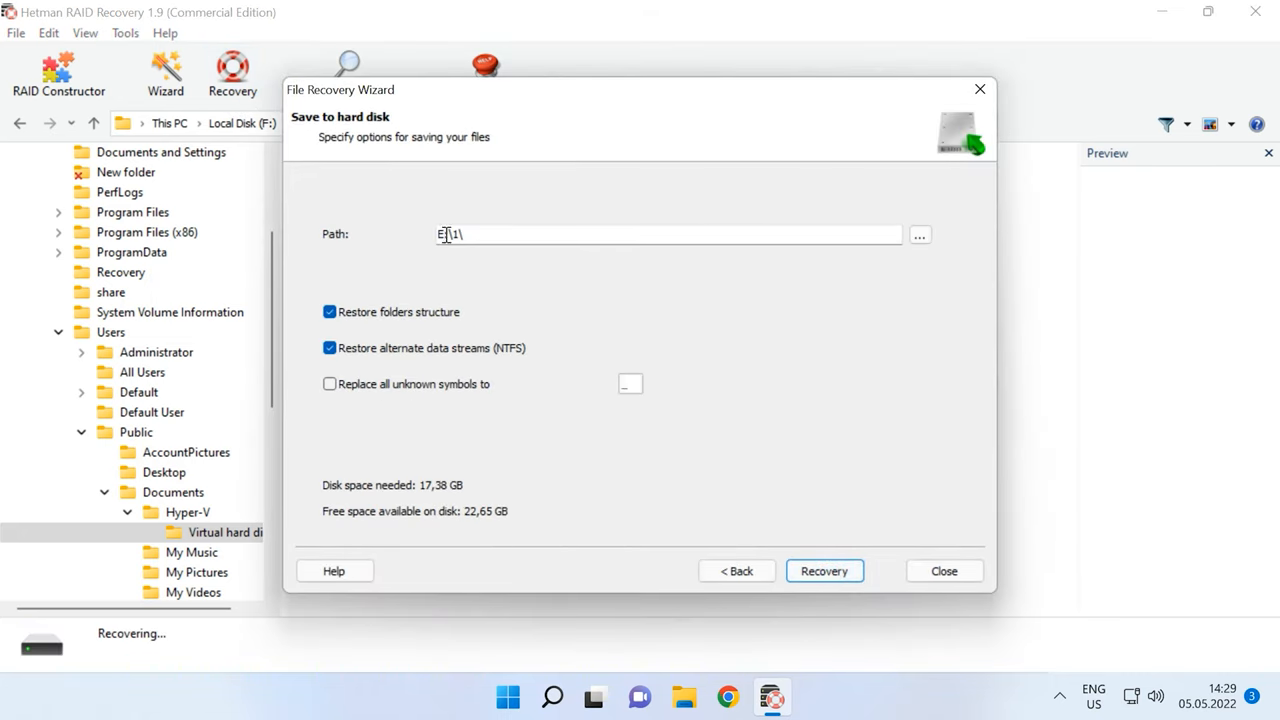
{"action": "left_click", "coordinate": [824, 570]}
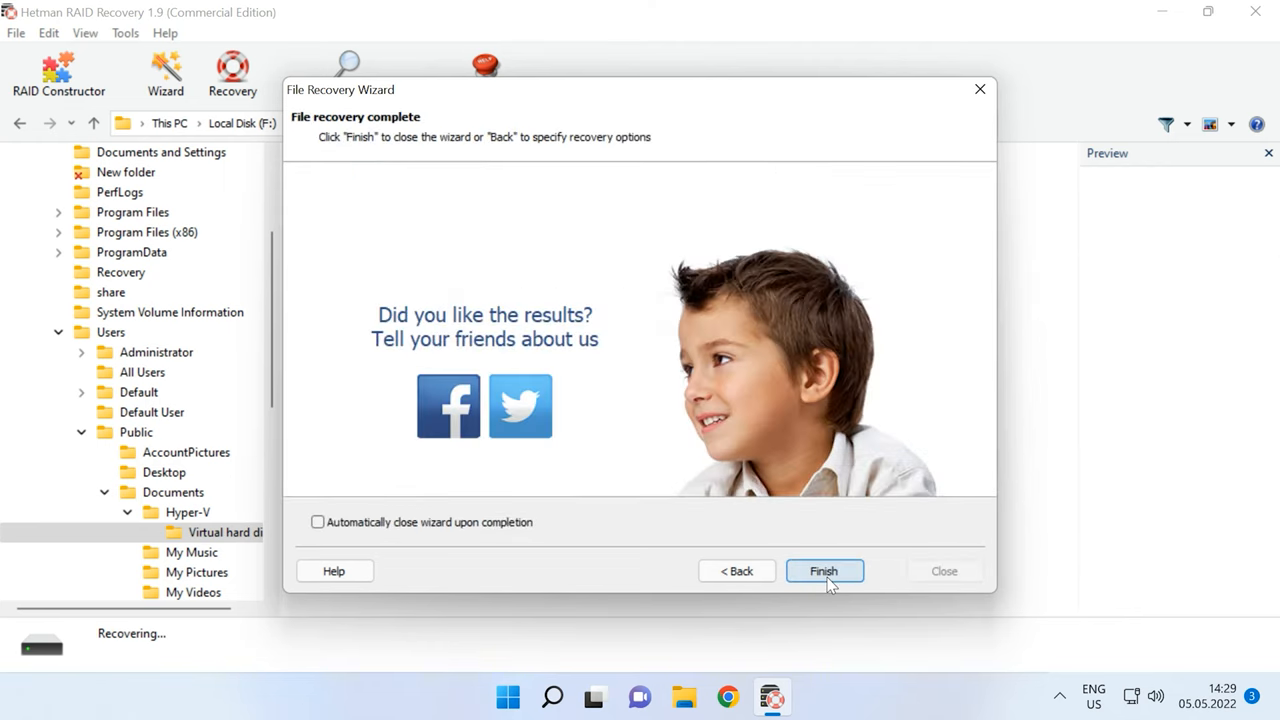
{"action": "left_click", "coordinate": [824, 571]}
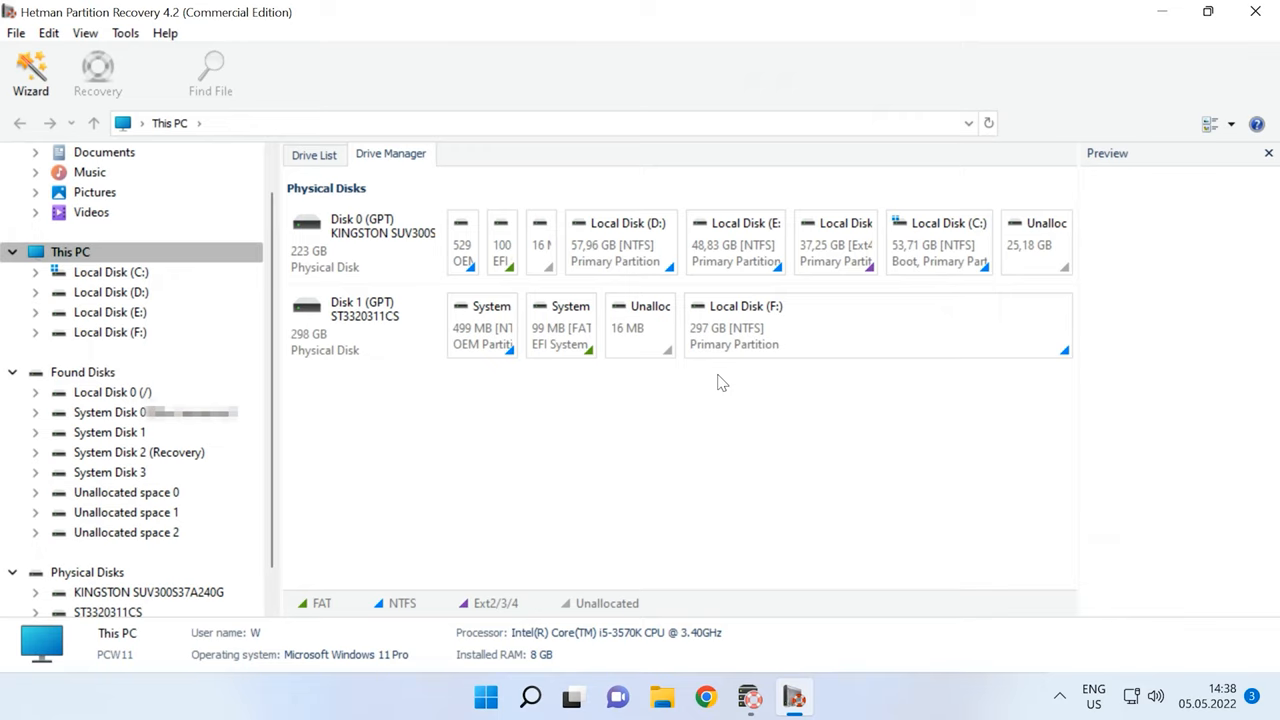
{"action": "mouse_move", "coordinate": [714, 376]}
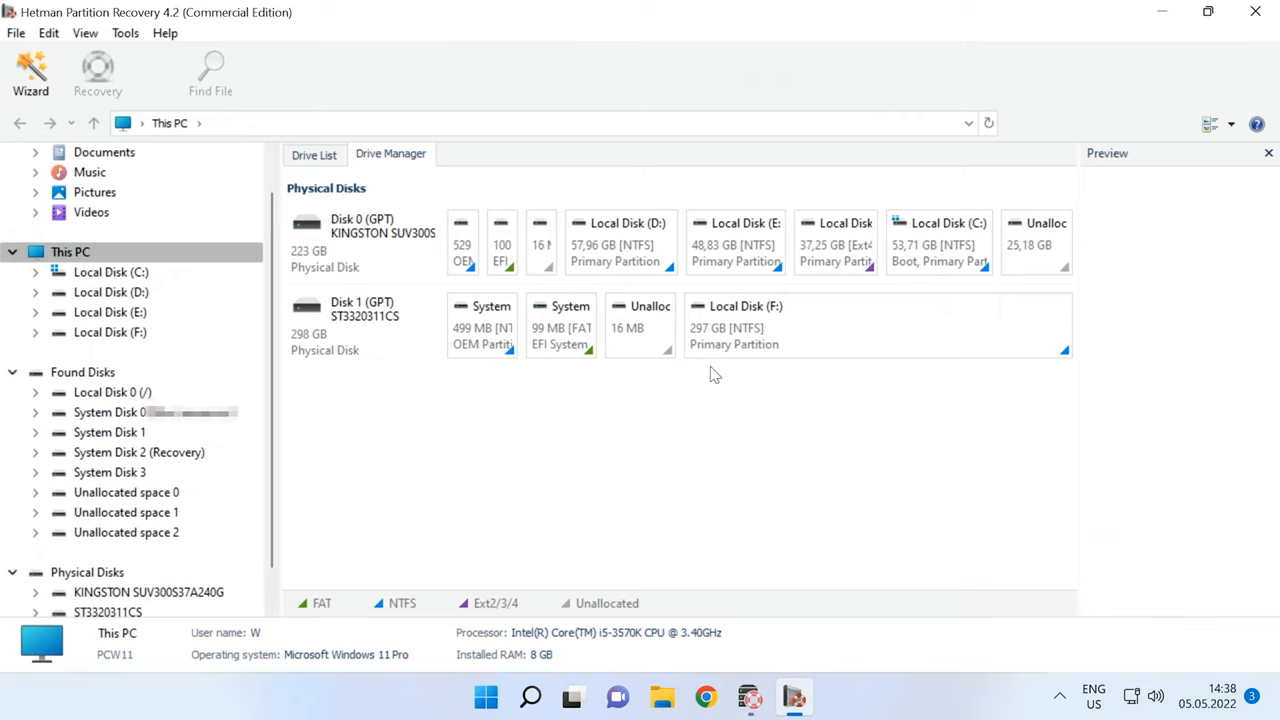
{"action": "mouse_move", "coordinate": [570, 396]}
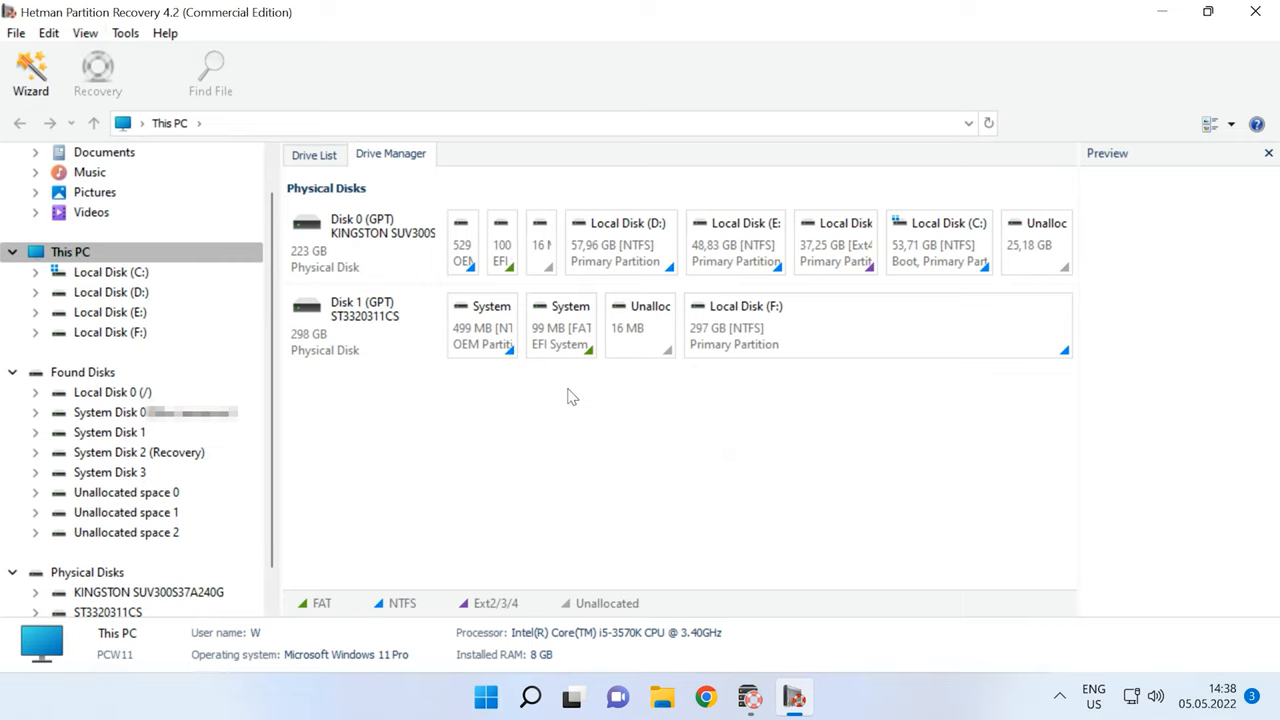
{"action": "mouse_move", "coordinate": [159, 48]}
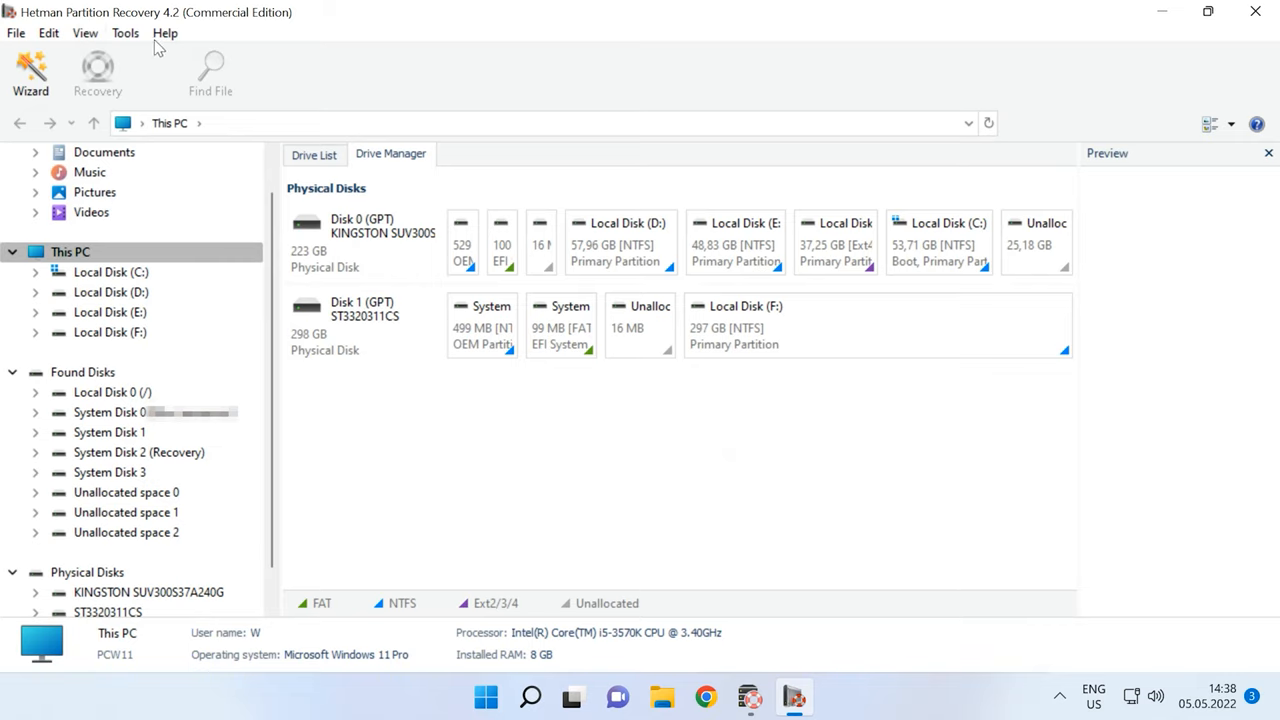
Start mounting a disk through Tools > Mount Disk with Hyper-V (vhd, vhdx) as the image type.
{"action": "left_click", "coordinate": [125, 33]}
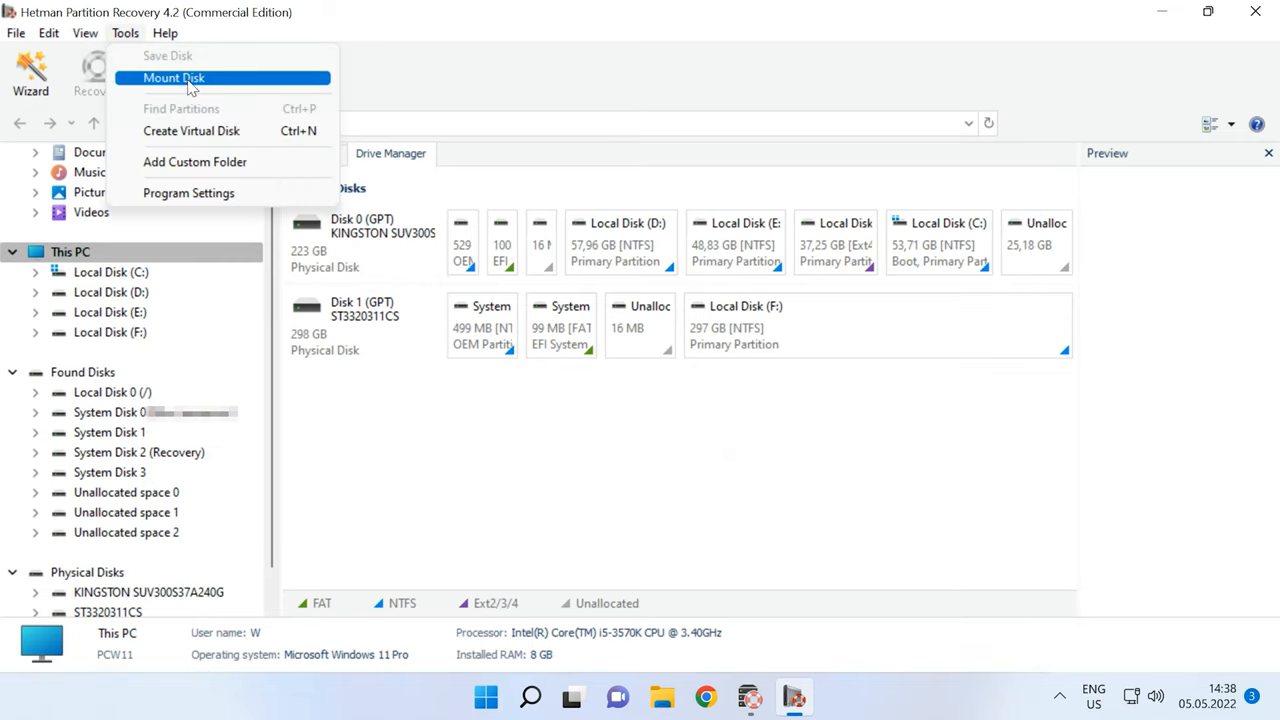
{"action": "left_click", "coordinate": [173, 78]}
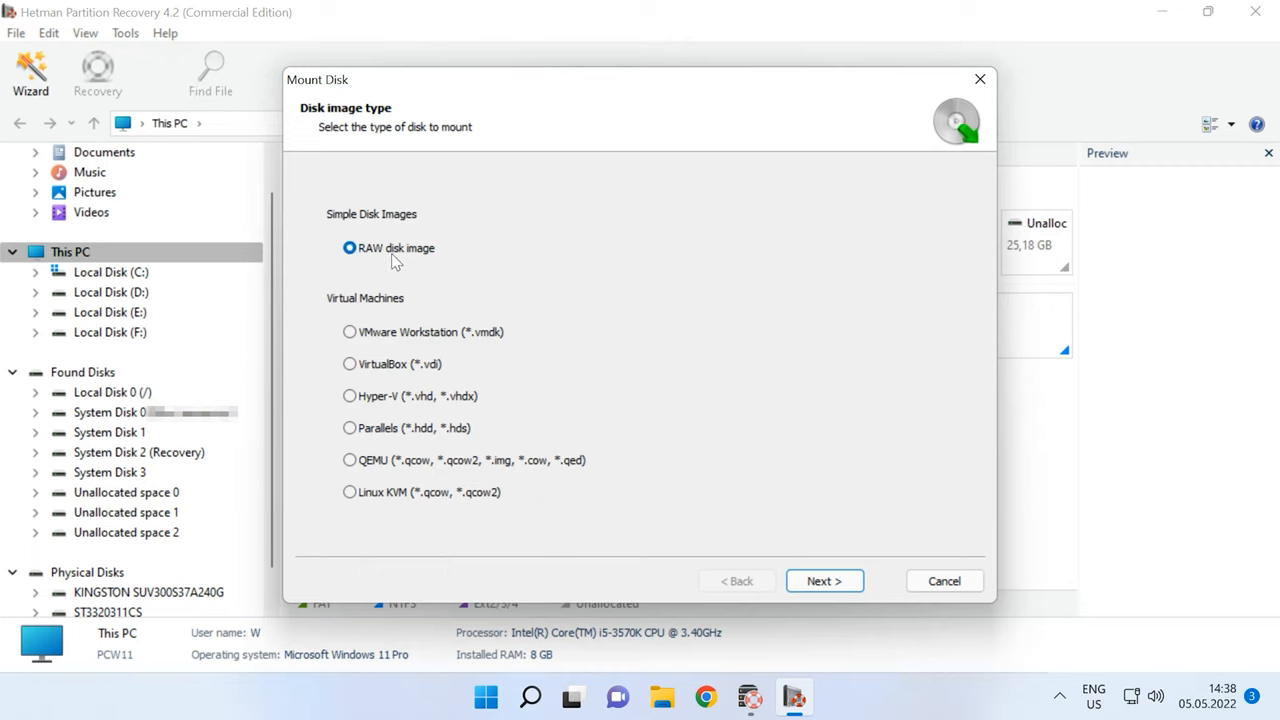
{"action": "mouse_move", "coordinate": [380, 320]}
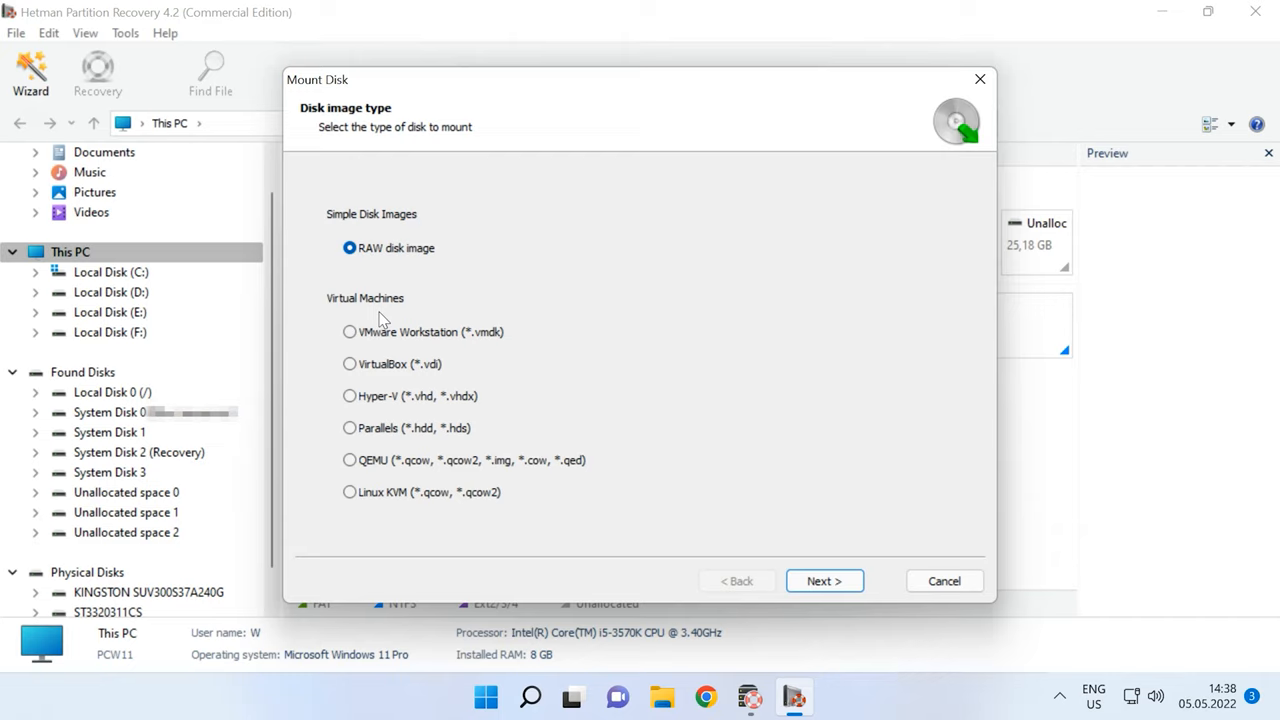
{"action": "mouse_move", "coordinate": [380, 477]}
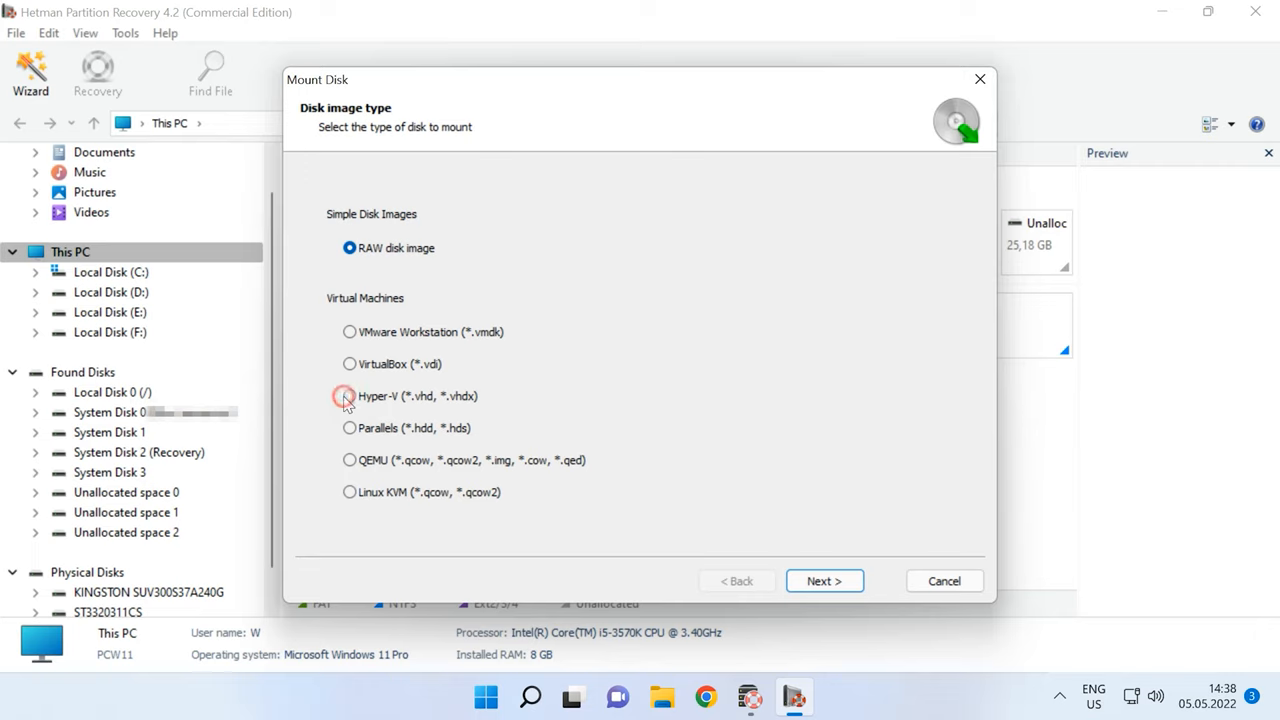
{"action": "left_click", "coordinate": [349, 395]}
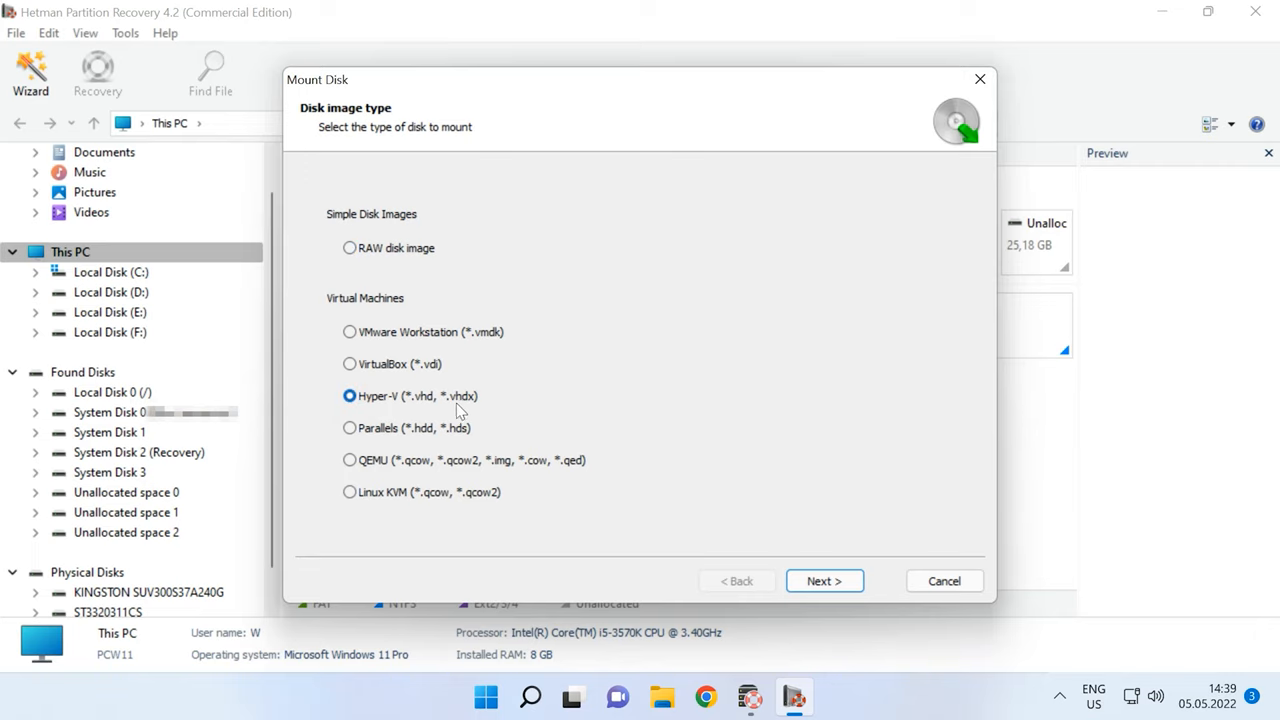
{"action": "left_click", "coordinate": [824, 580]}
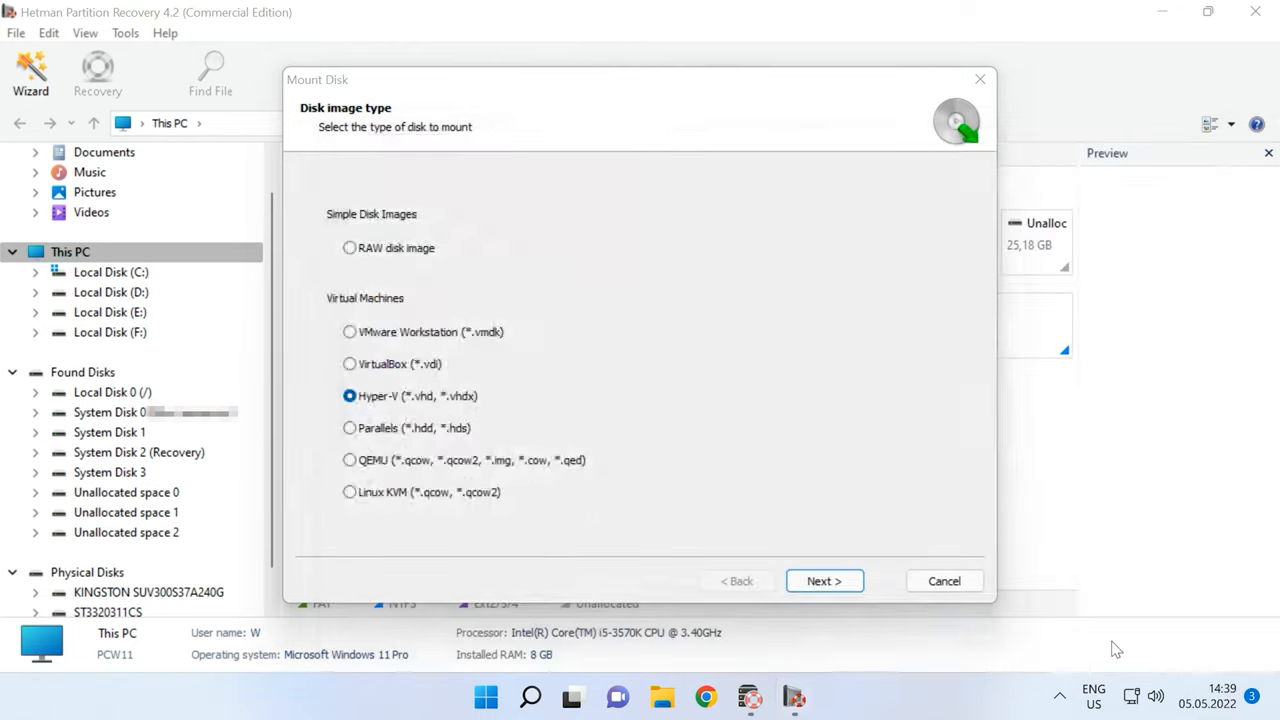
Mount the Windows10 disk image using its active .avhdx snapshot.
{"action": "left_click", "coordinate": [823, 581]}
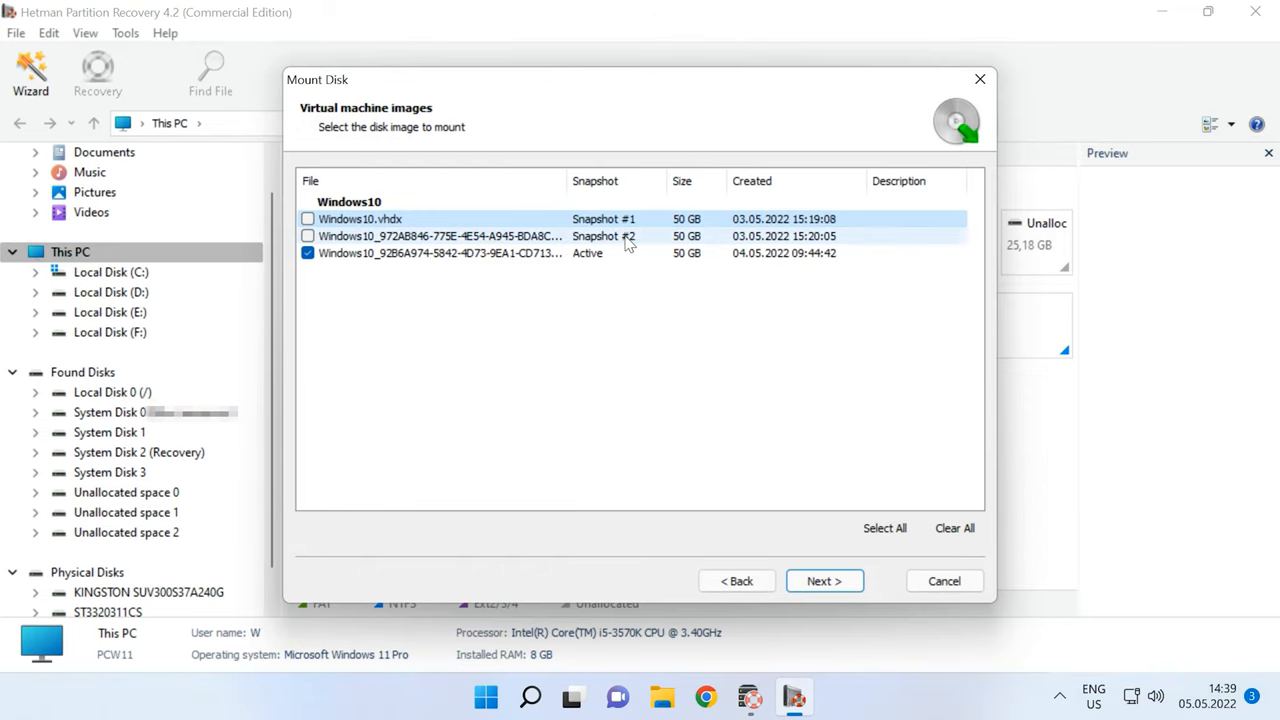
{"action": "mouse_move", "coordinate": [535, 249]}
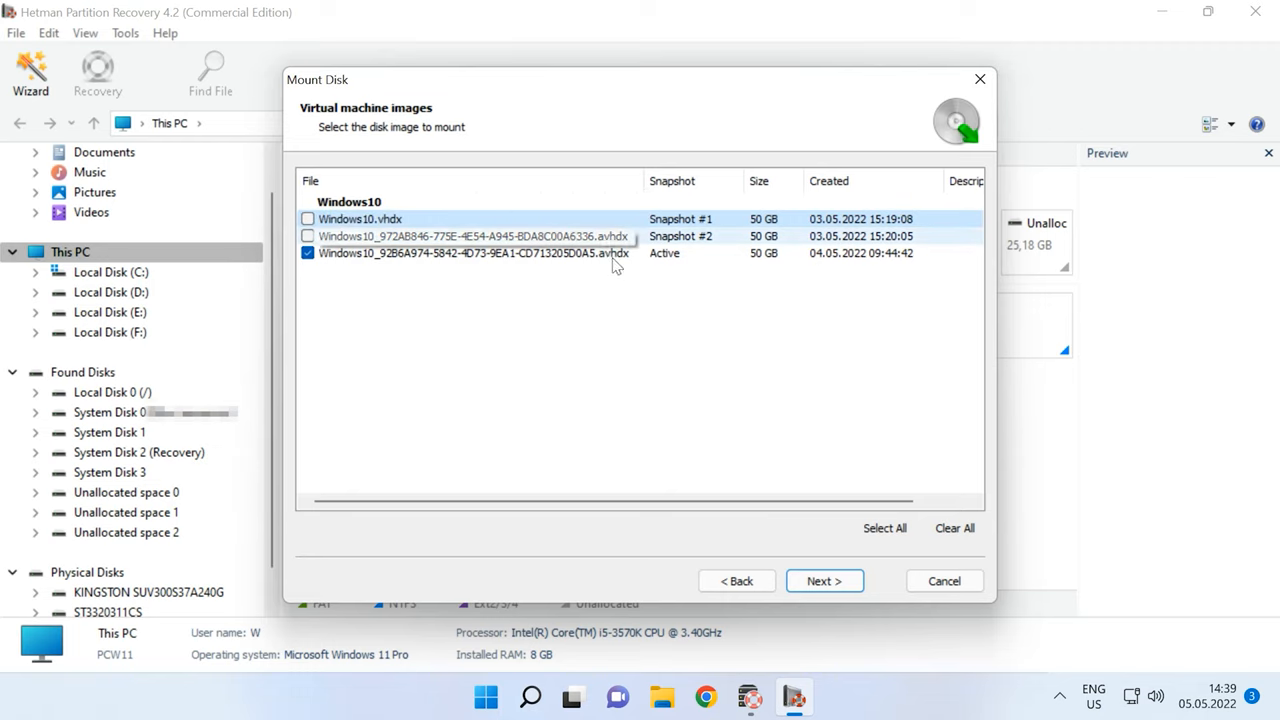
{"action": "mouse_move", "coordinate": [665, 324]}
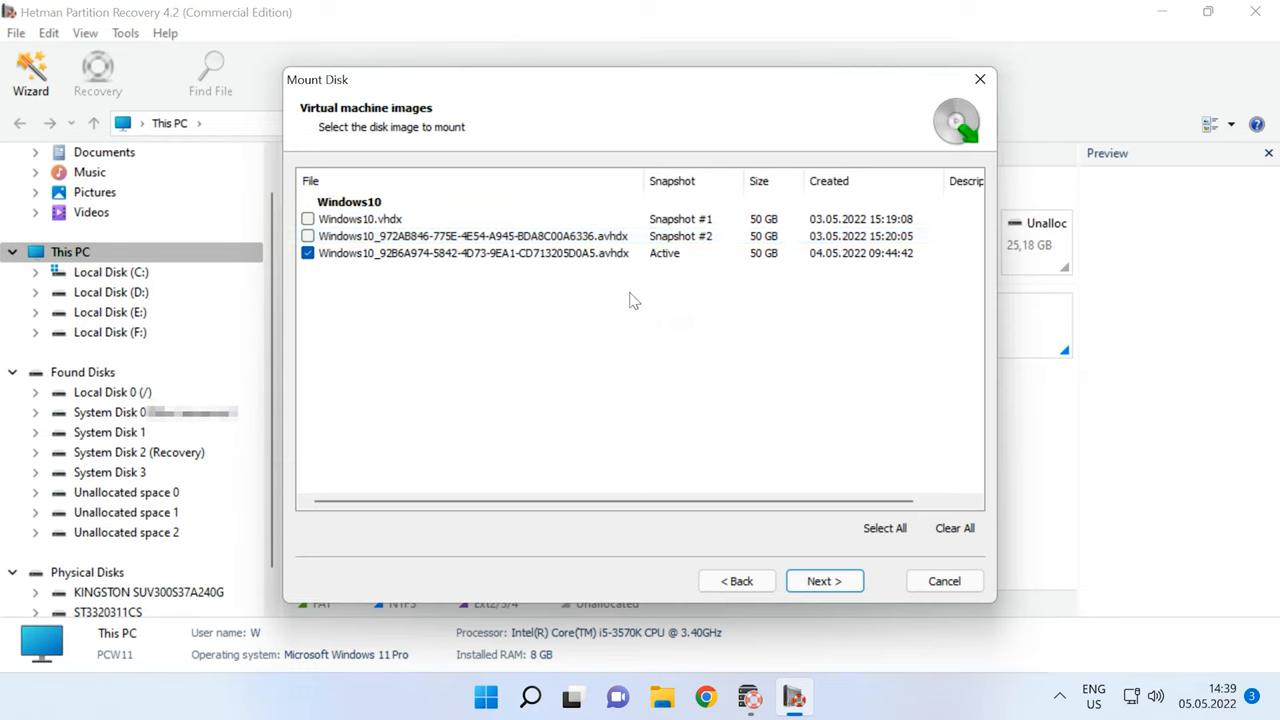
{"action": "left_click", "coordinate": [470, 252]}
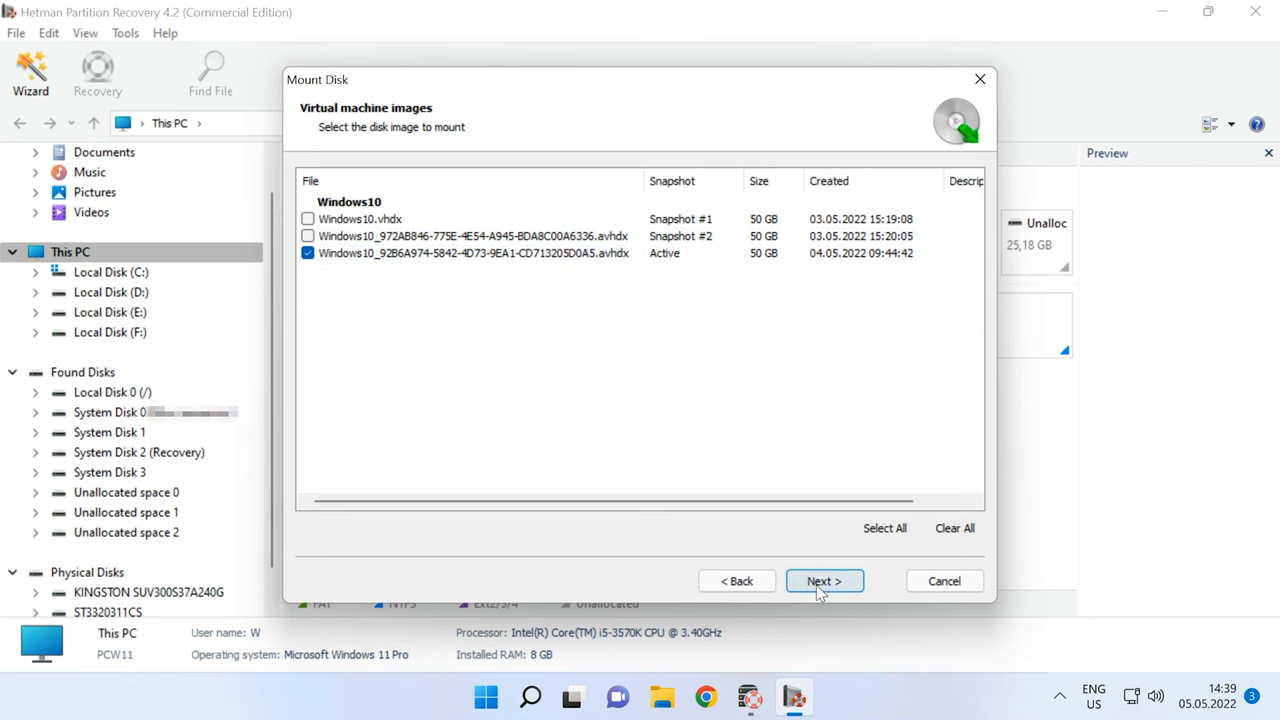
{"action": "left_click", "coordinate": [823, 581]}
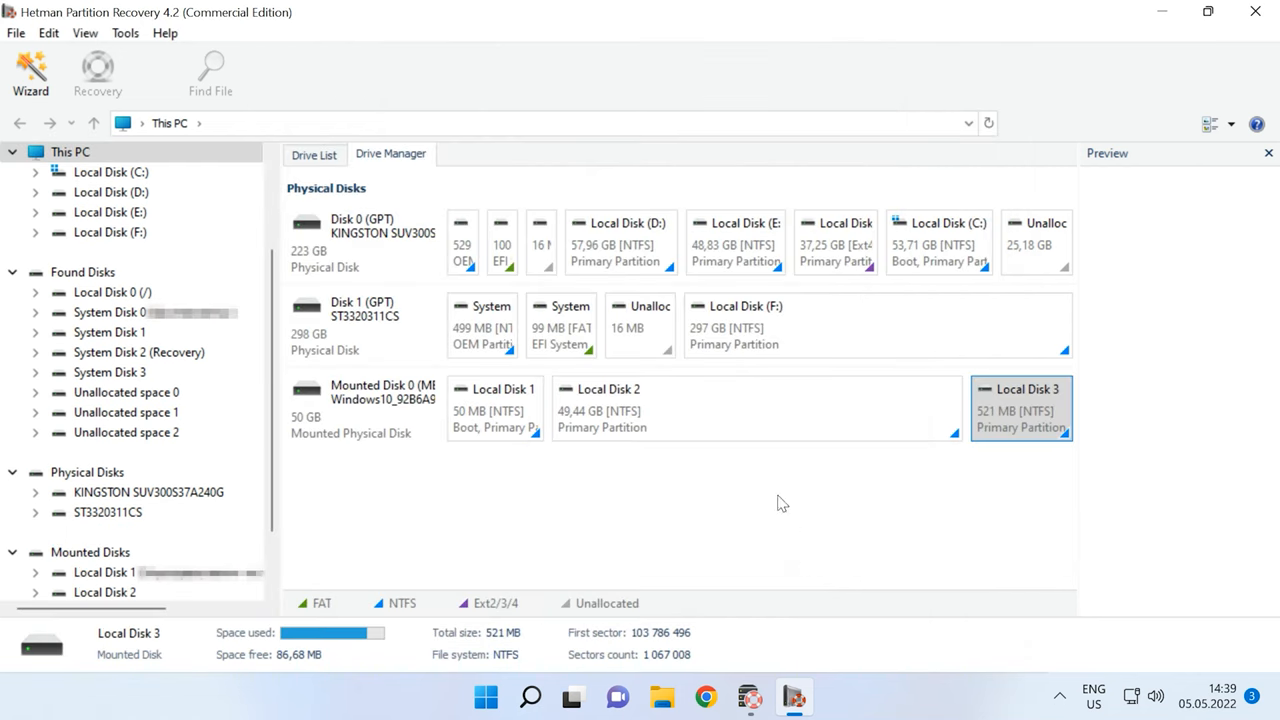
Run a fast analysis of the mounted disk's Local Disk 2 partition.
{"action": "left_click", "coordinate": [700, 408]}
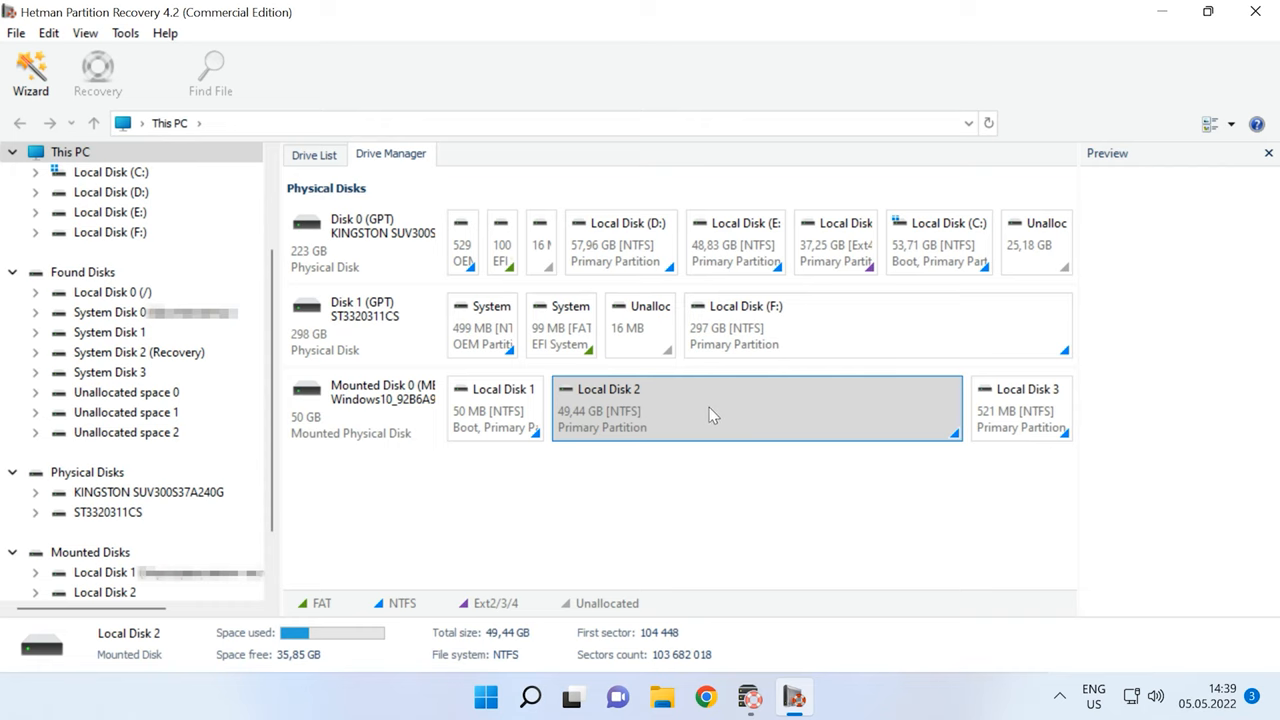
{"action": "right_click", "coordinate": [710, 415]}
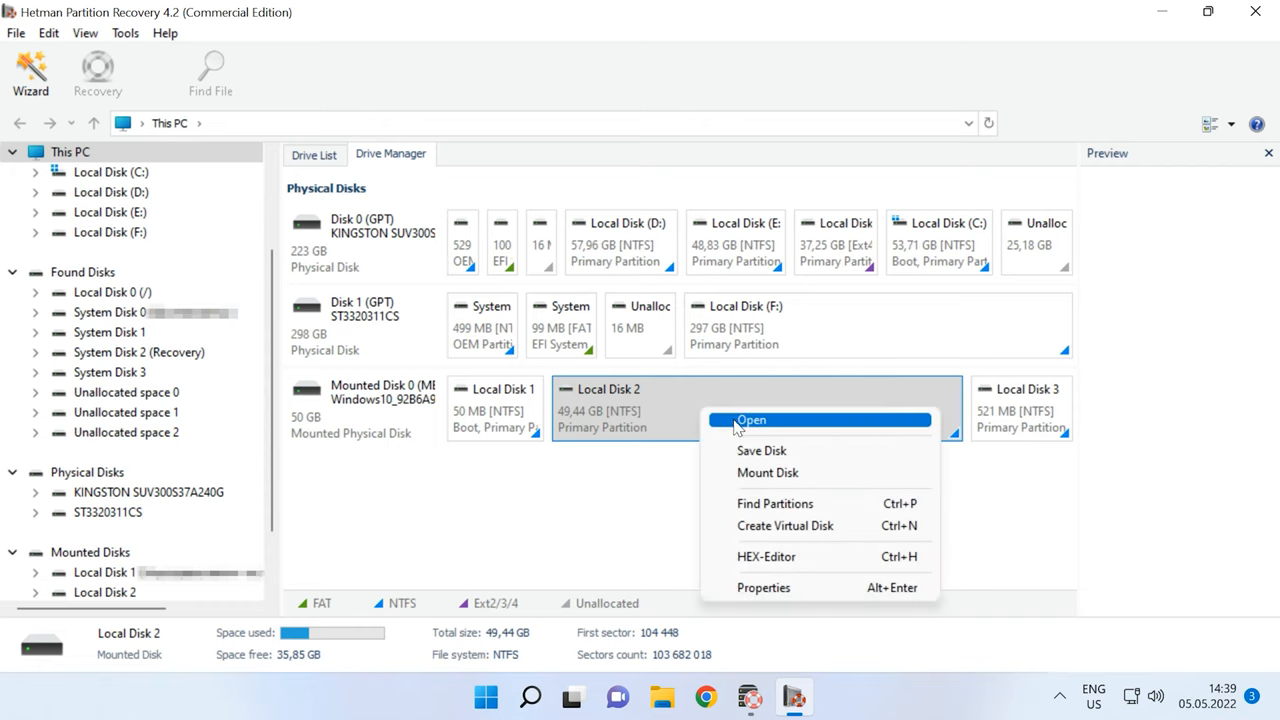
{"action": "left_click", "coordinate": [751, 419]}
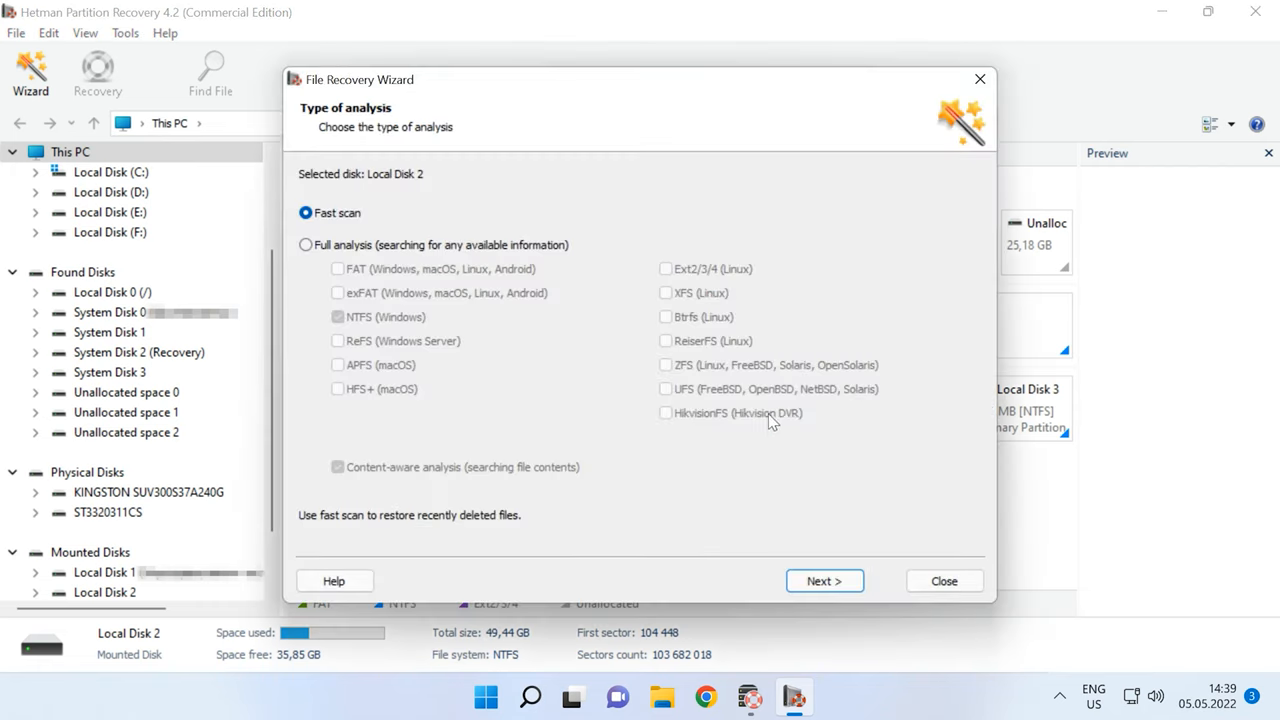
{"action": "mouse_move", "coordinate": [840, 607]}
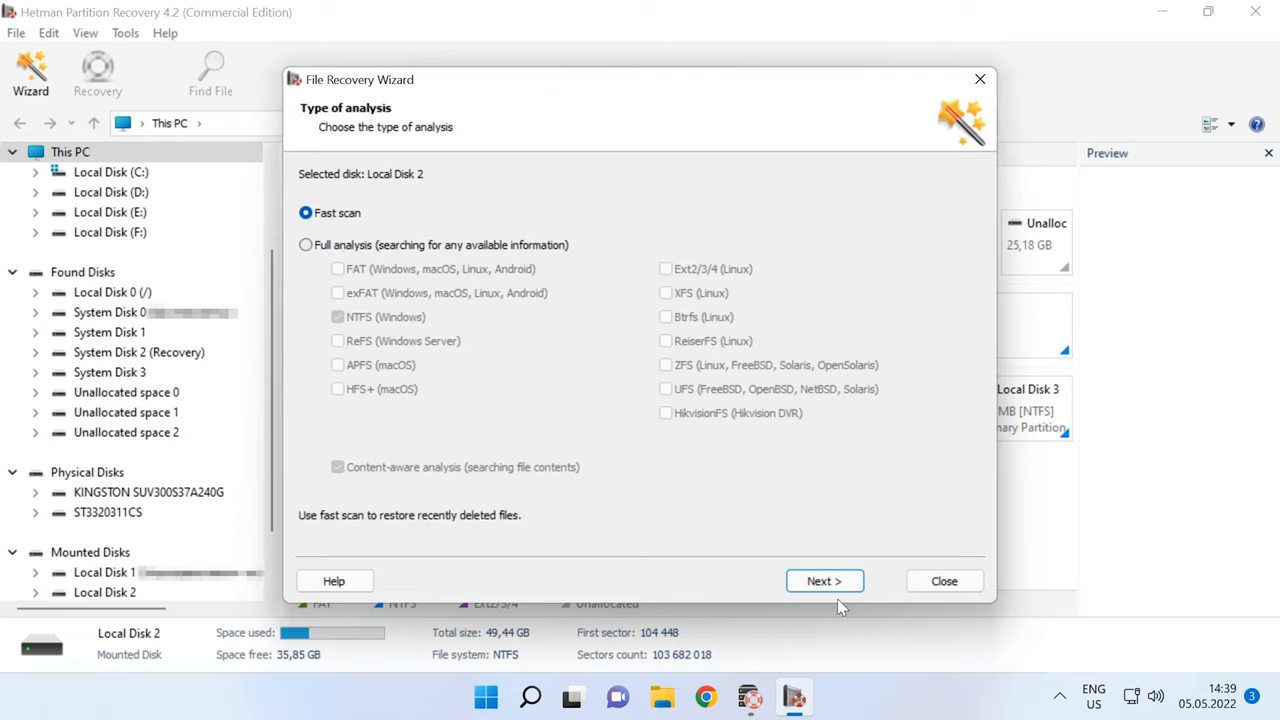
{"action": "left_click", "coordinate": [824, 581]}
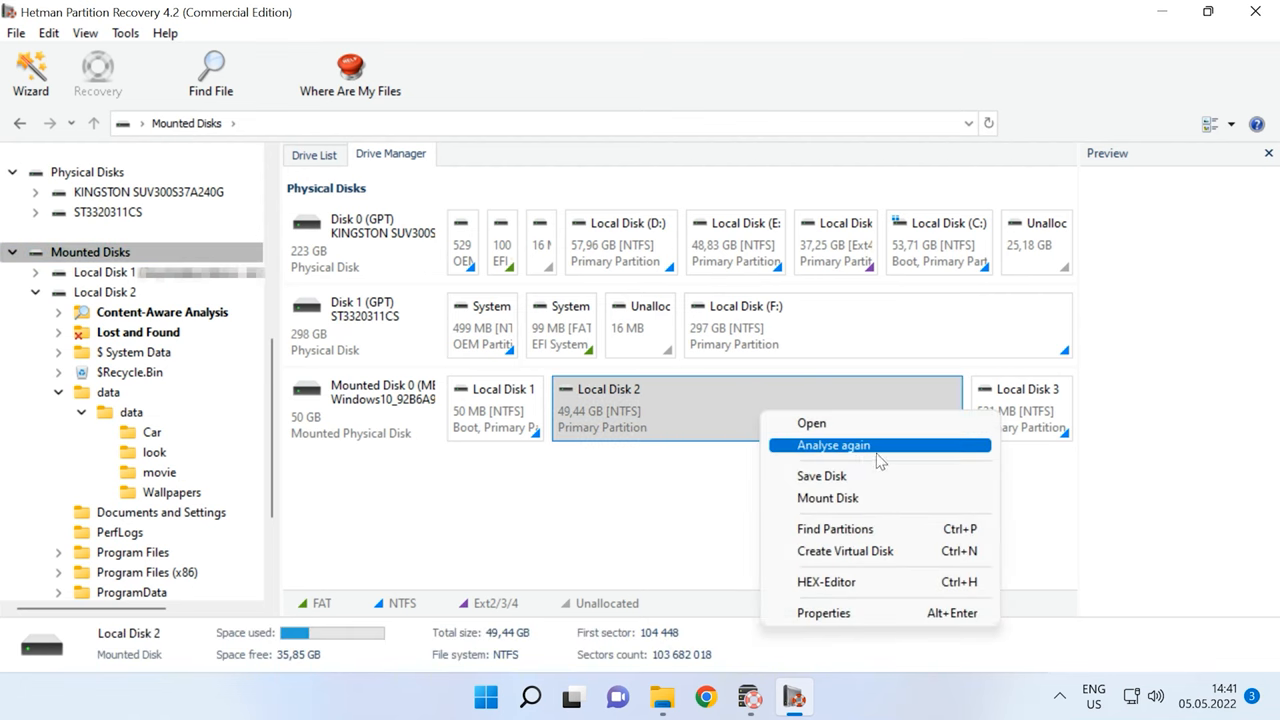
Re-analyse Local Disk 2 with a full analysis and view the found folders.
{"action": "left_click", "coordinate": [833, 445]}
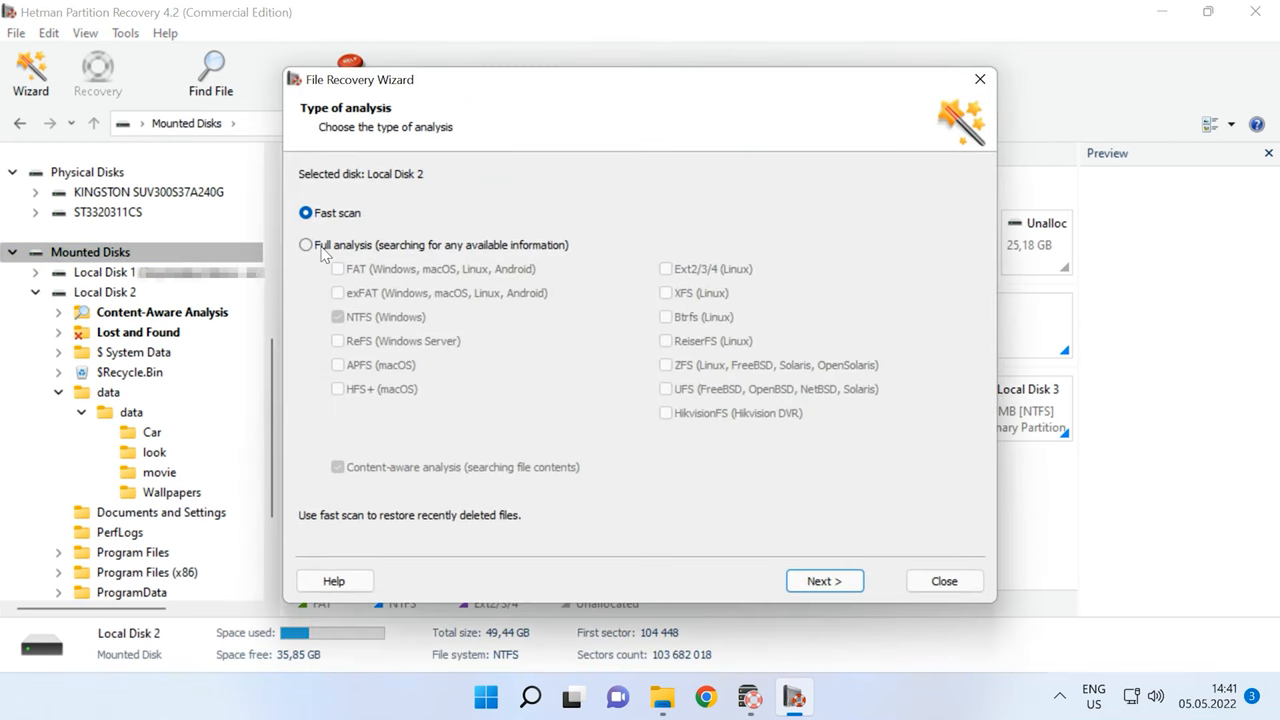
{"action": "left_click", "coordinate": [306, 245]}
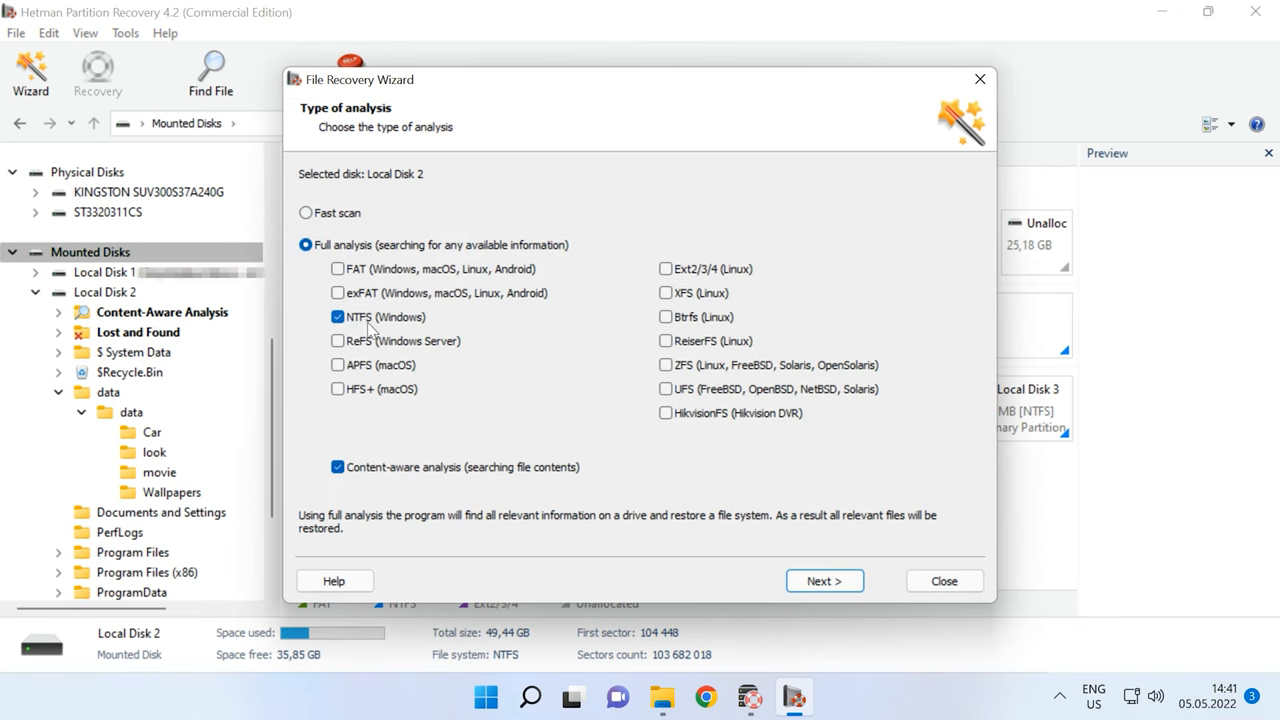
{"action": "left_click", "coordinate": [338, 467]}
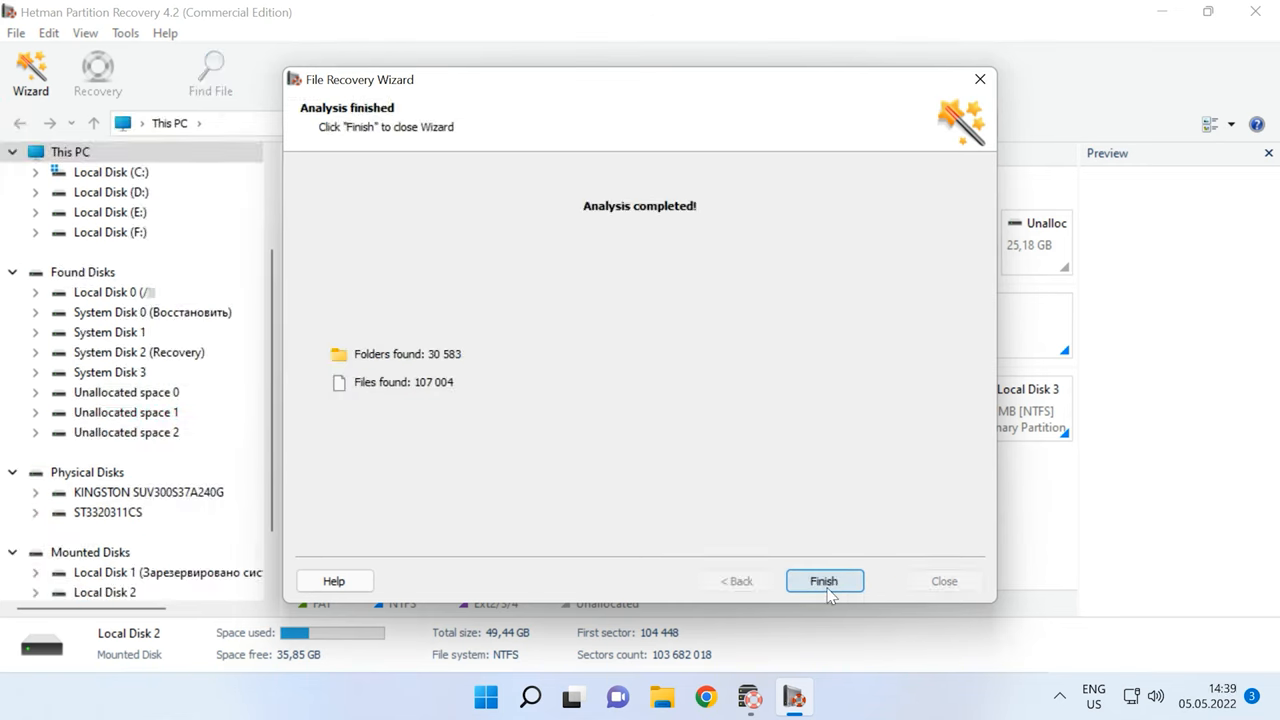
{"action": "left_click", "coordinate": [824, 581]}
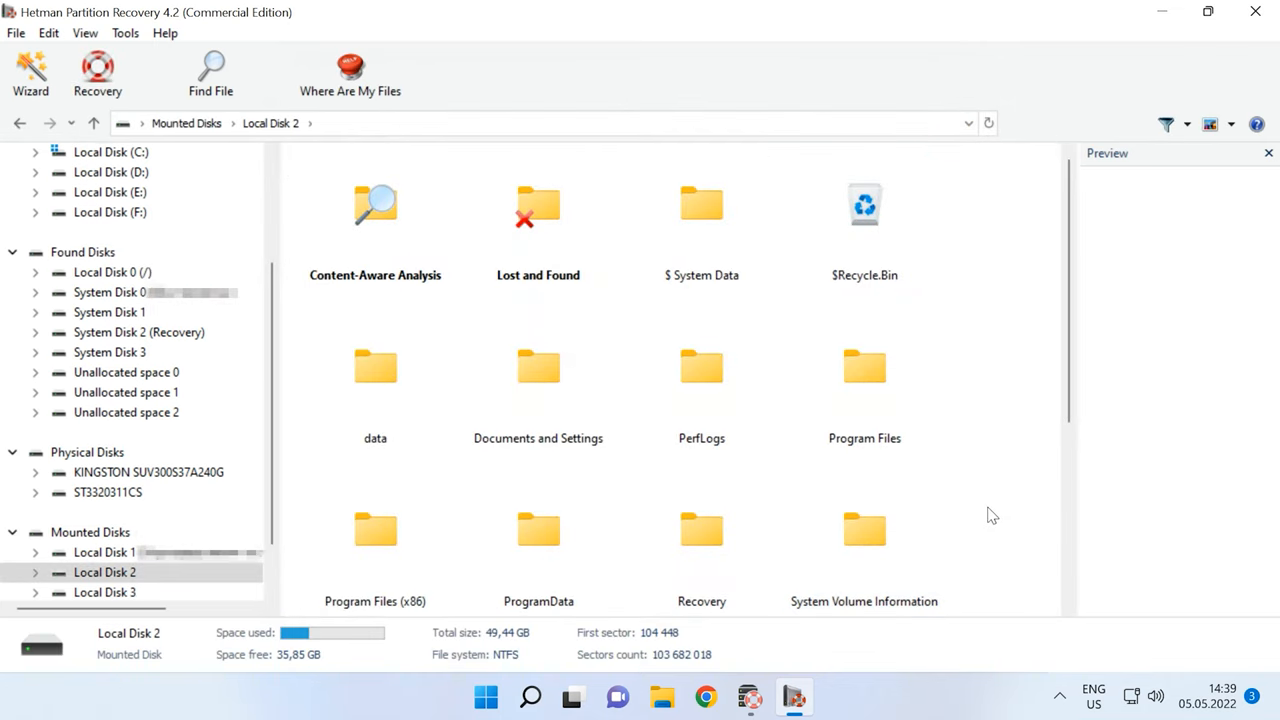
Open the data folder, preview pictures in a subfolder, then return to data.
{"action": "double_click", "coordinate": [375, 365]}
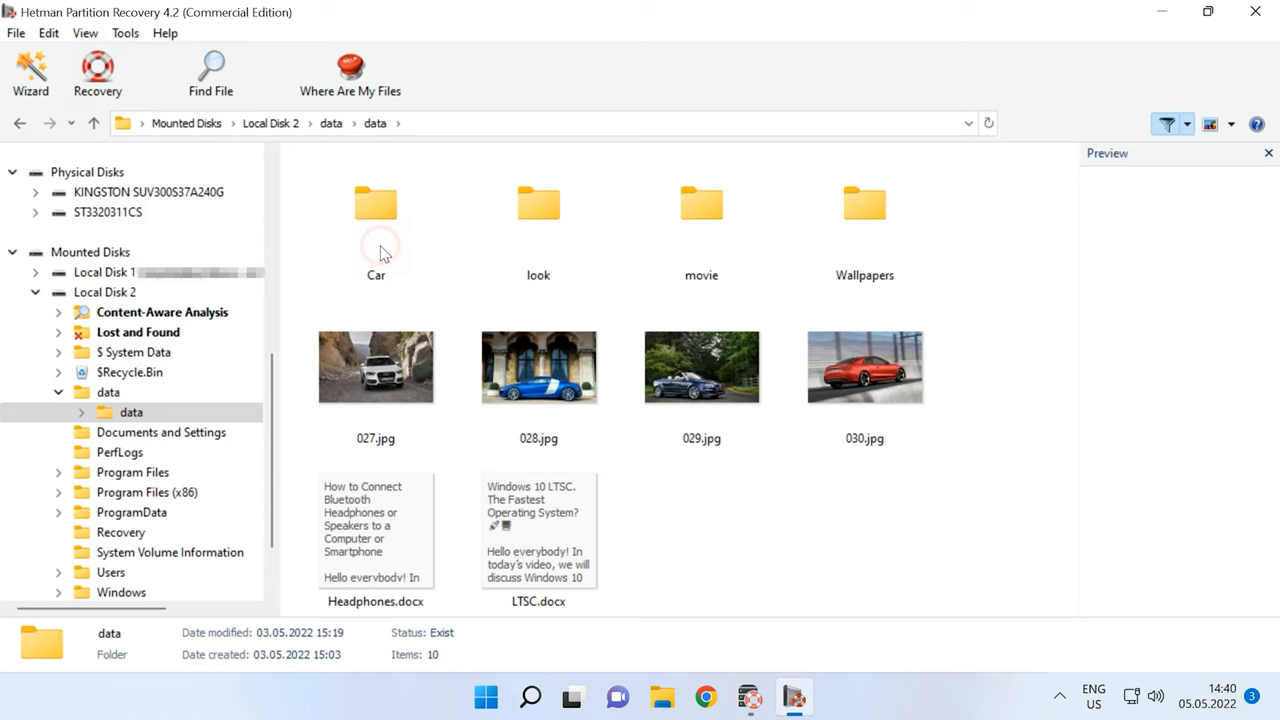
{"action": "left_click", "coordinate": [375, 210]}
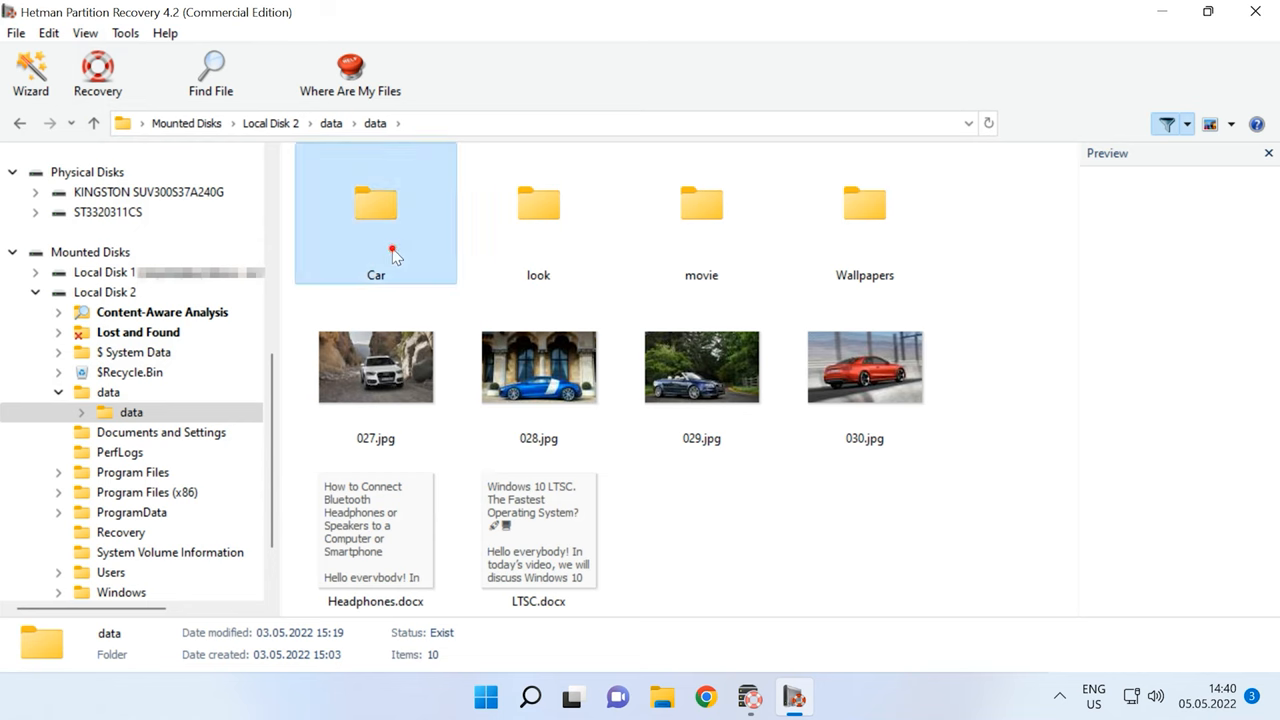
{"action": "double_click", "coordinate": [375, 210]}
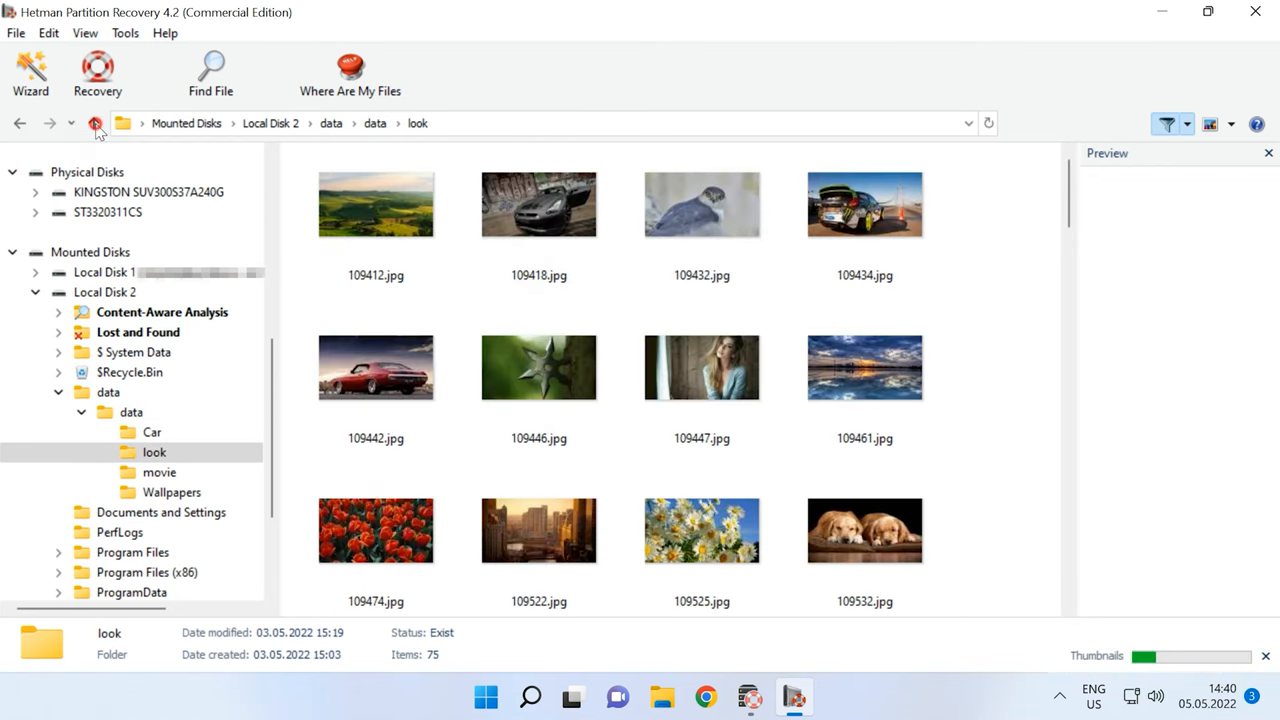
{"action": "left_click", "coordinate": [158, 472]}
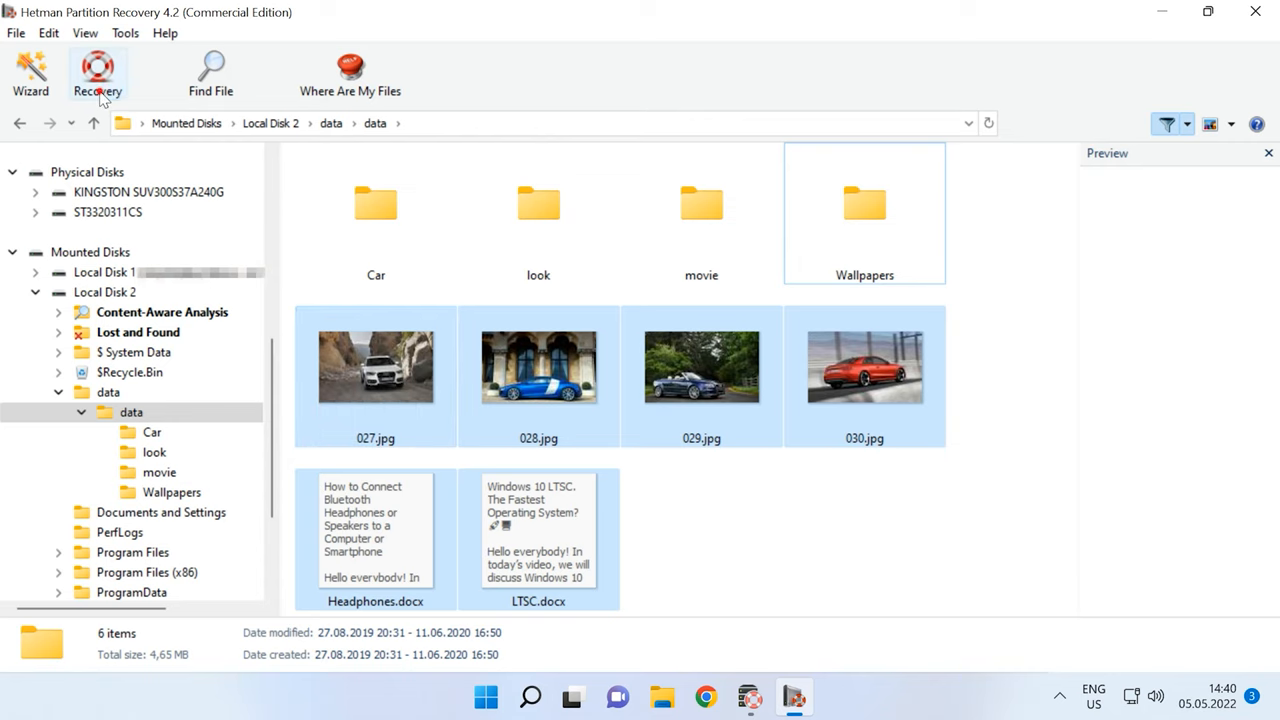
Recover the four JPG photos and two Word documents to E:\2 on the hard disk.
{"action": "left_click", "coordinate": [97, 73]}
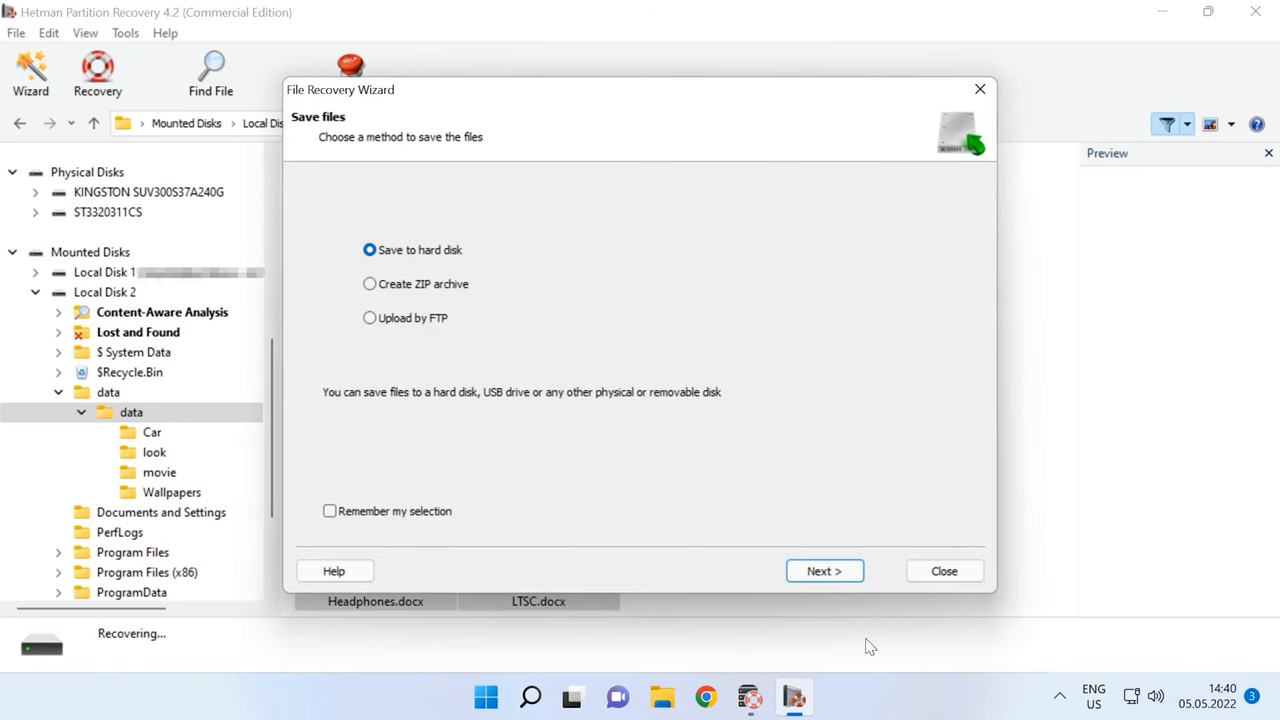
{"action": "left_click", "coordinate": [824, 570]}
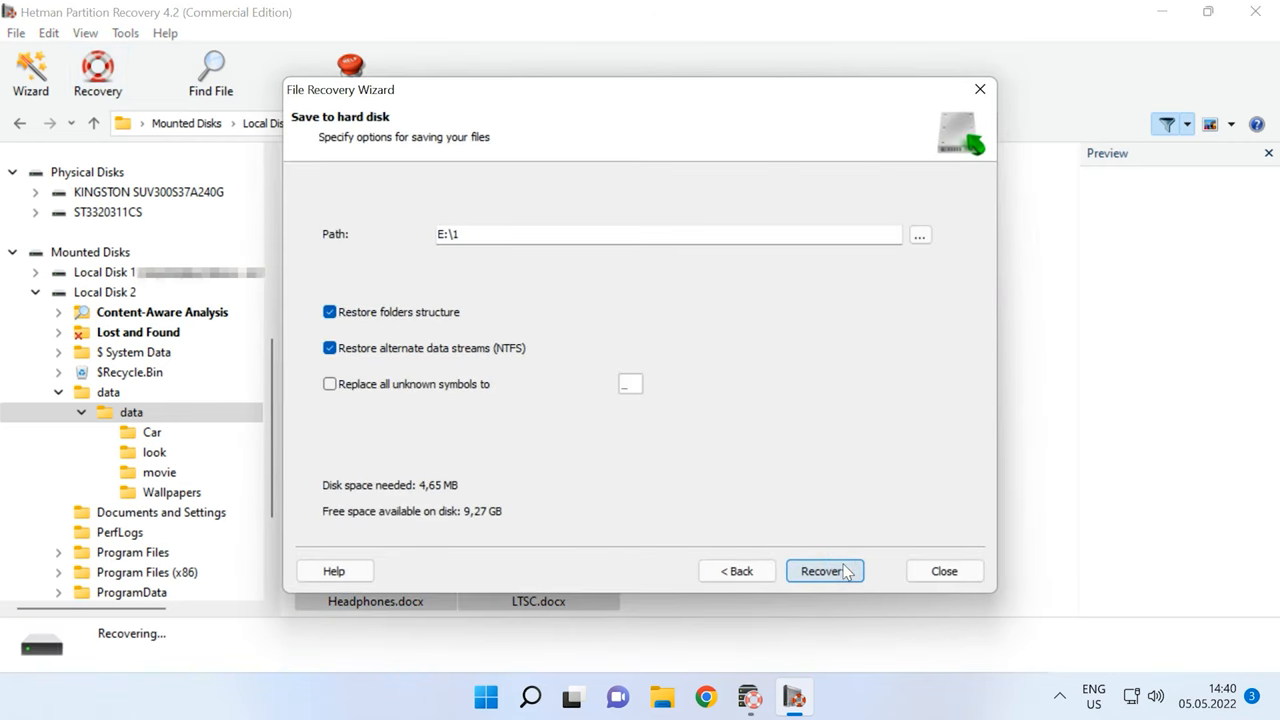
{"action": "left_click", "coordinate": [668, 234]}
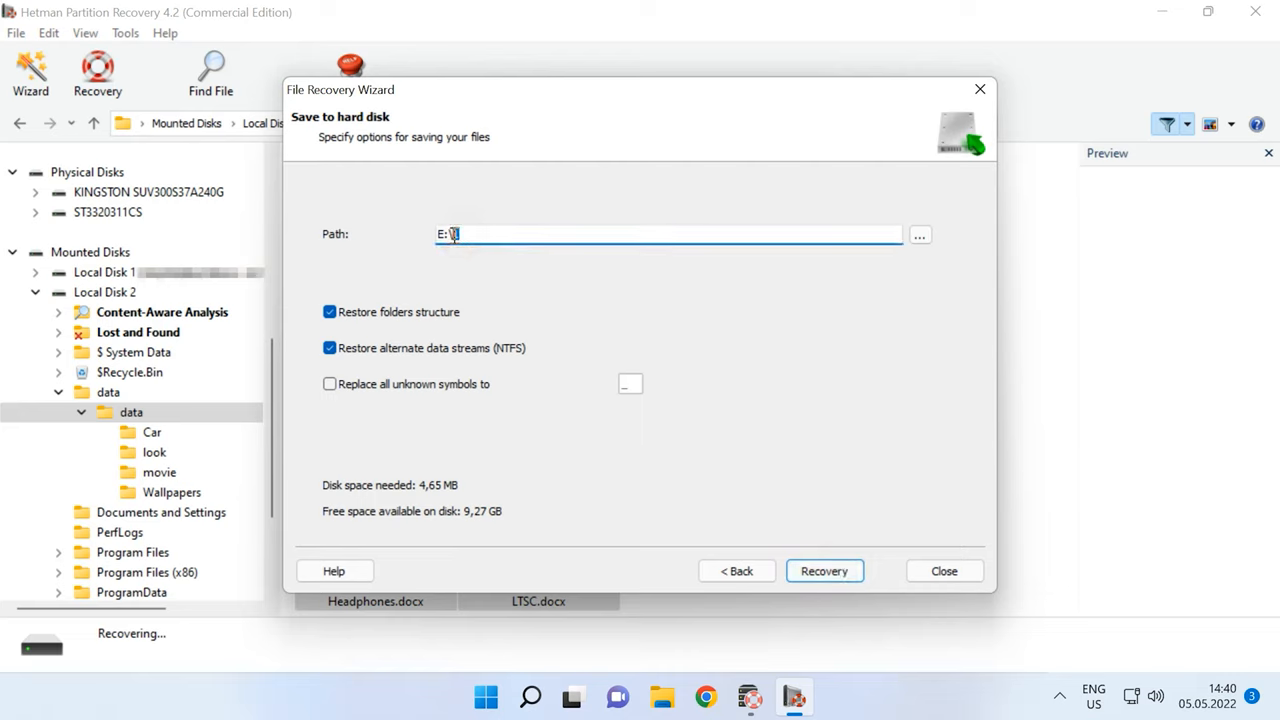
{"action": "type", "text": "2"}
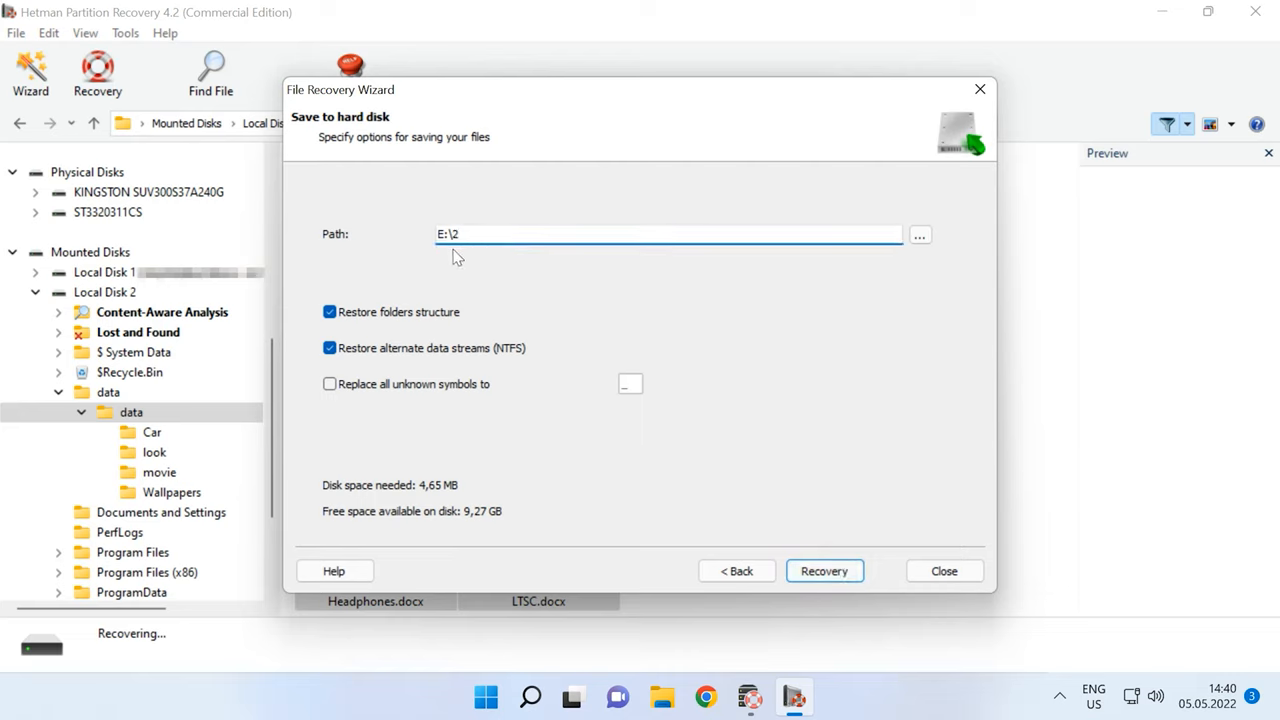
{"action": "left_click", "coordinate": [824, 571]}
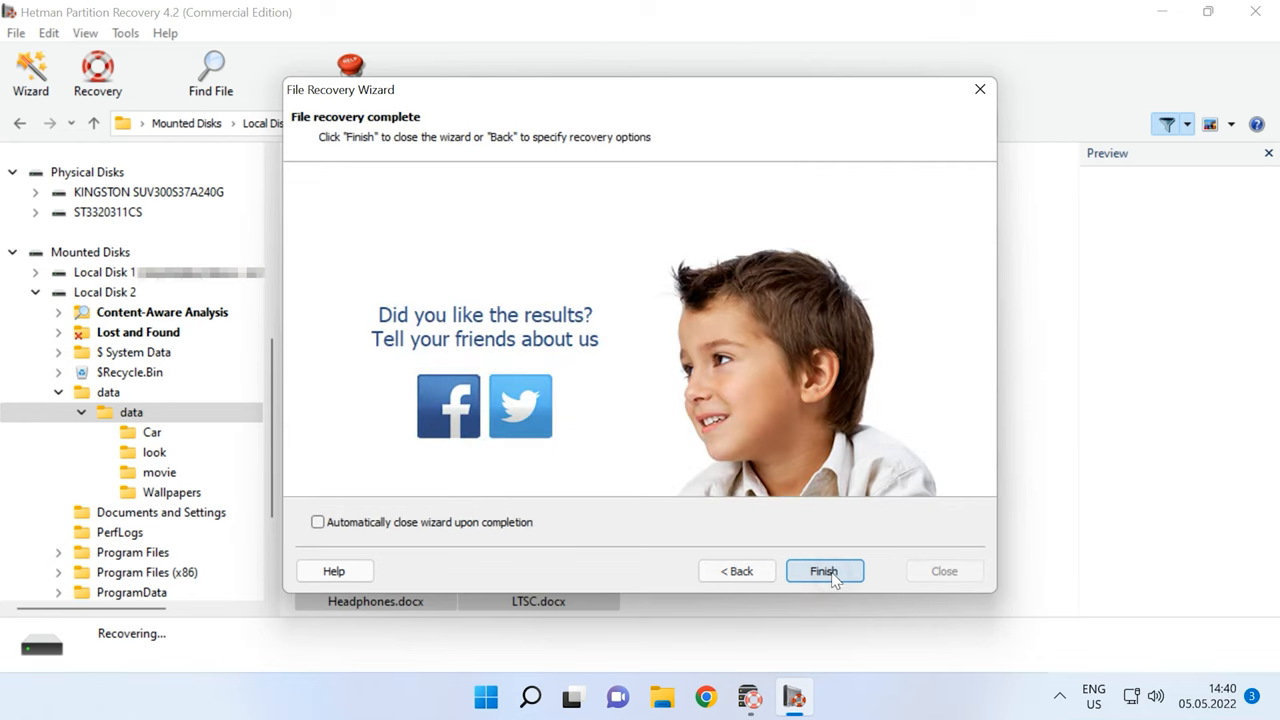
{"action": "left_click", "coordinate": [823, 570]}
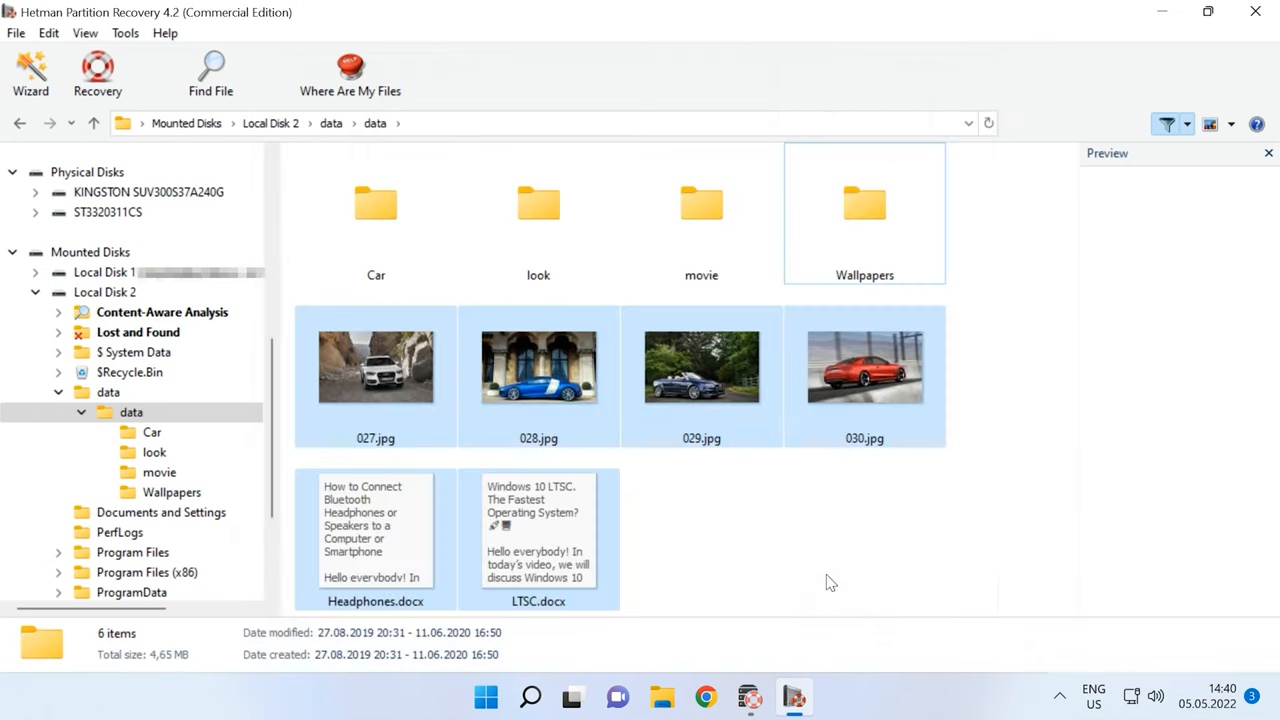